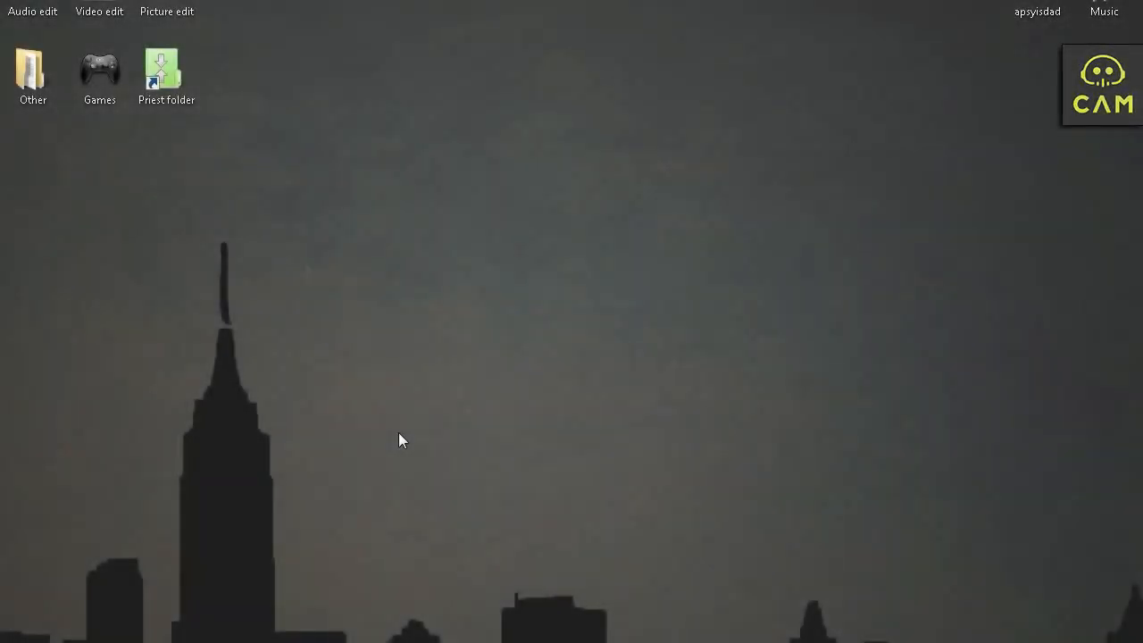
{"action": "mouse_move", "coordinate": [396, 471]}
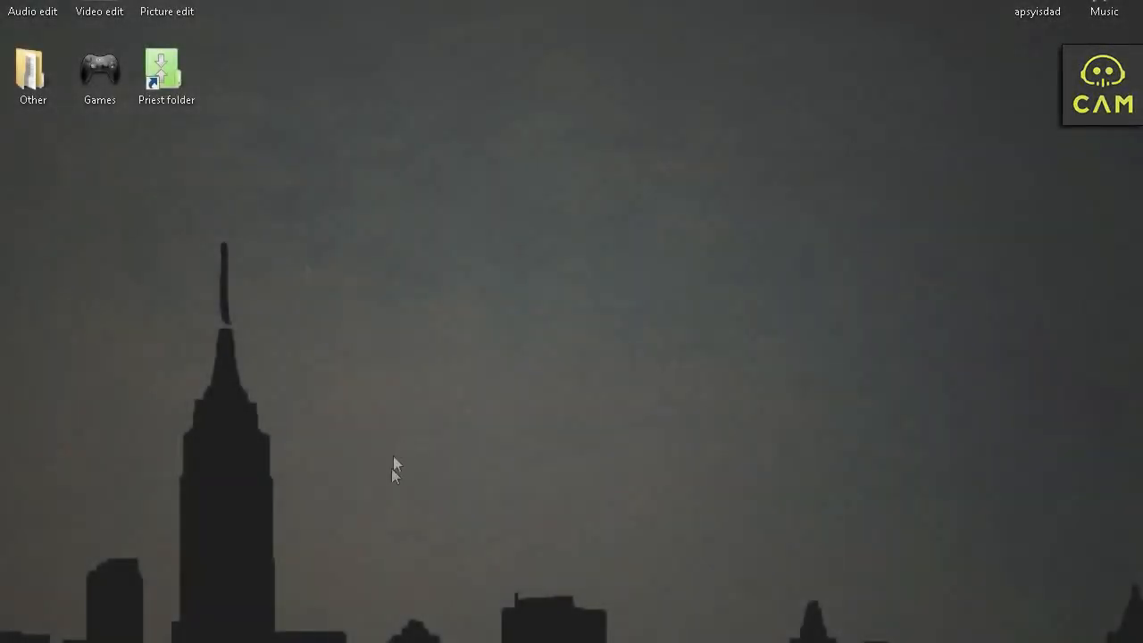
{"action": "mouse_move", "coordinate": [396, 461]}
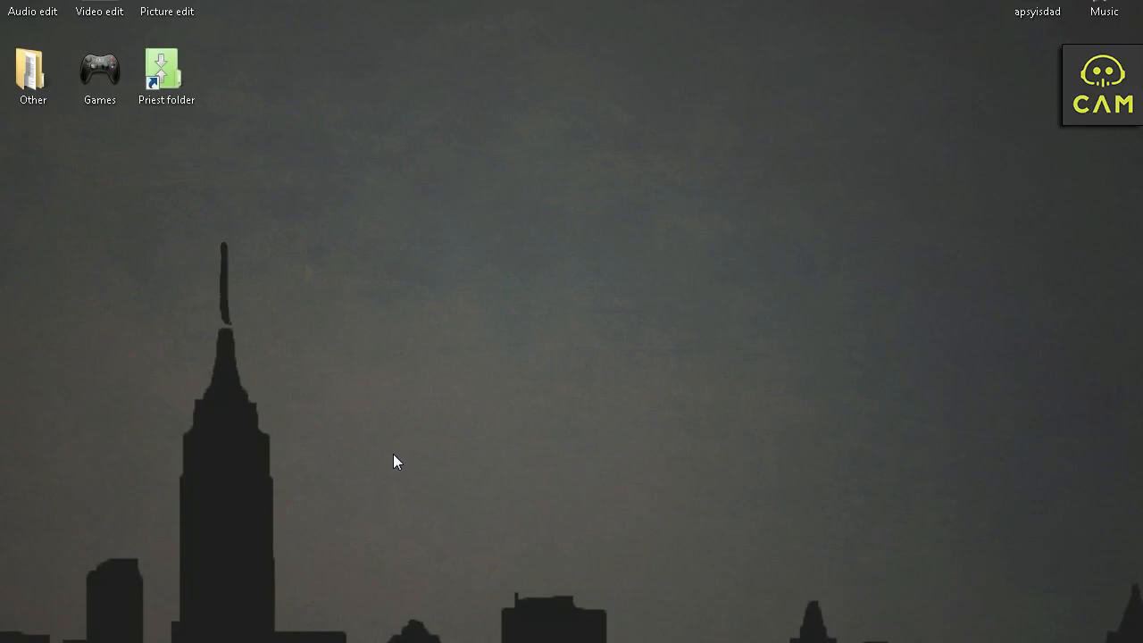
{"action": "mouse_move", "coordinate": [343, 590]}
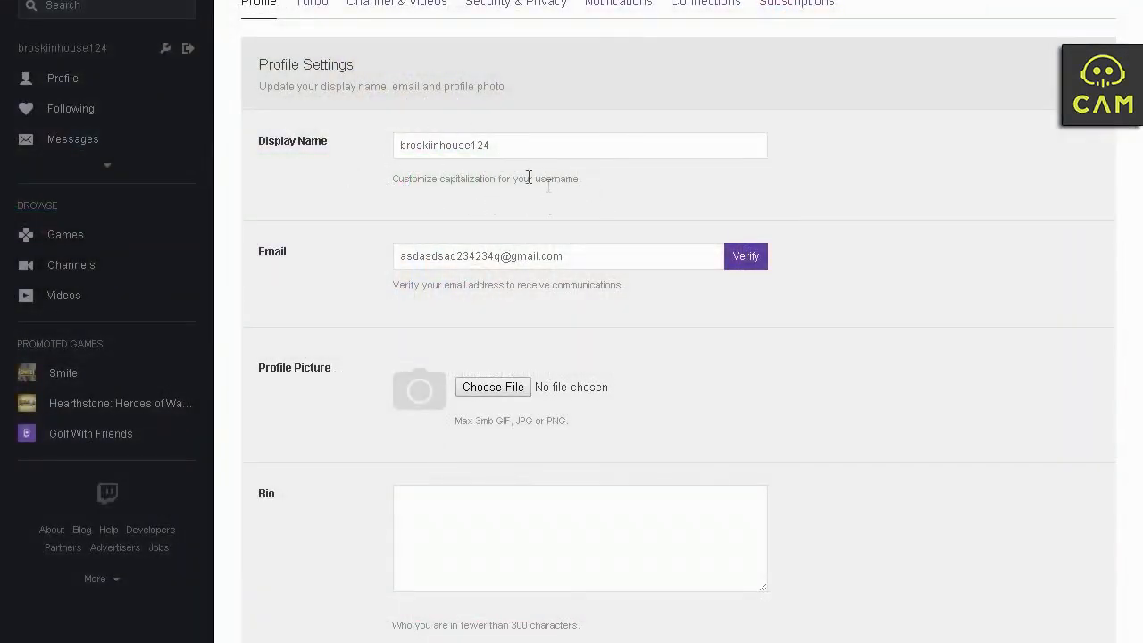
{"action": "mouse_move", "coordinate": [389, 136]}
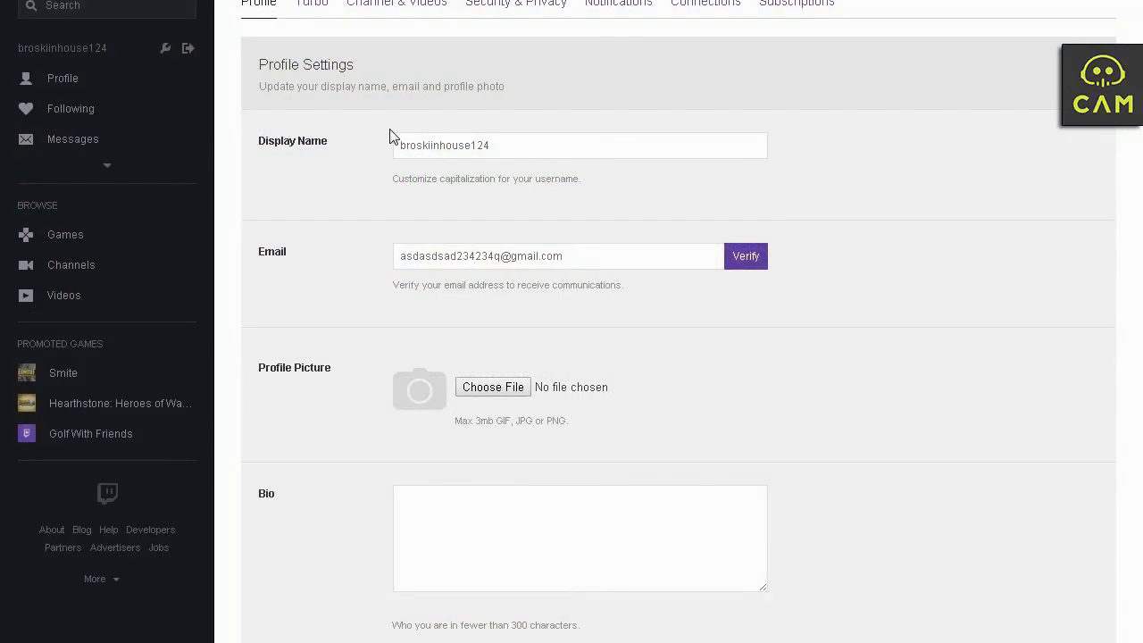
{"action": "mouse_move", "coordinate": [430, 153]}
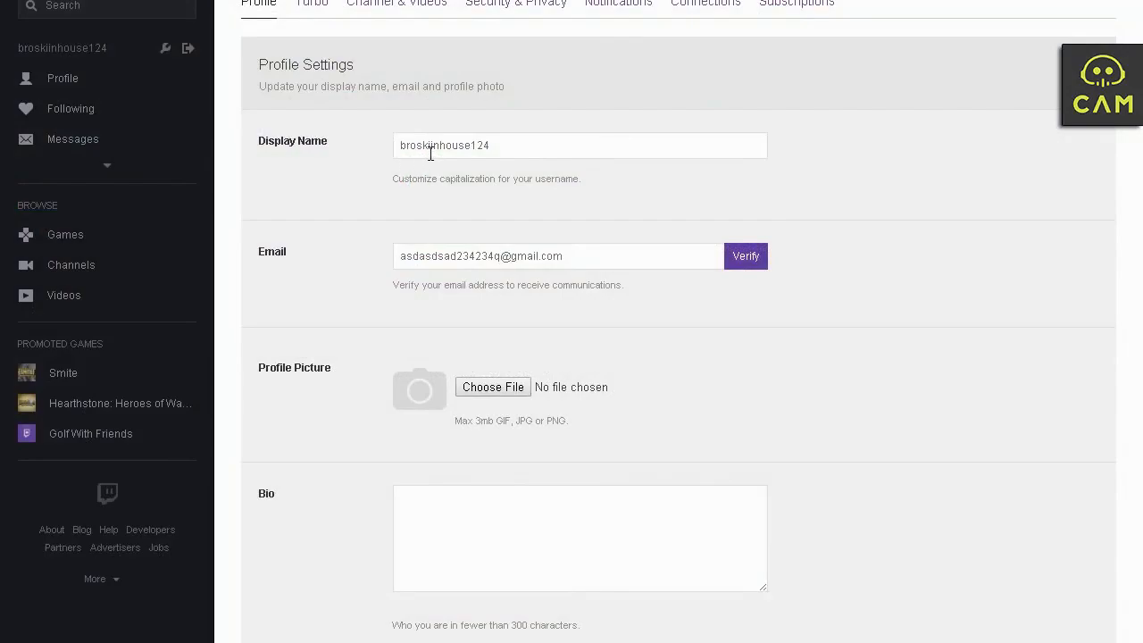
{"action": "mouse_move", "coordinate": [107, 164]}
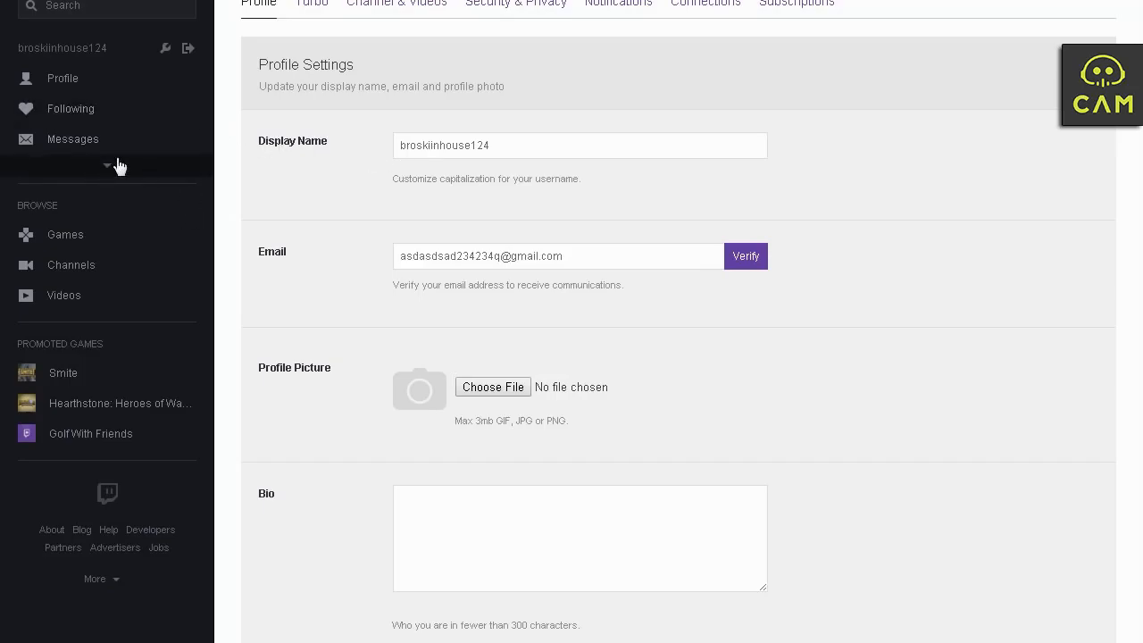
{"action": "mouse_move", "coordinate": [123, 178]}
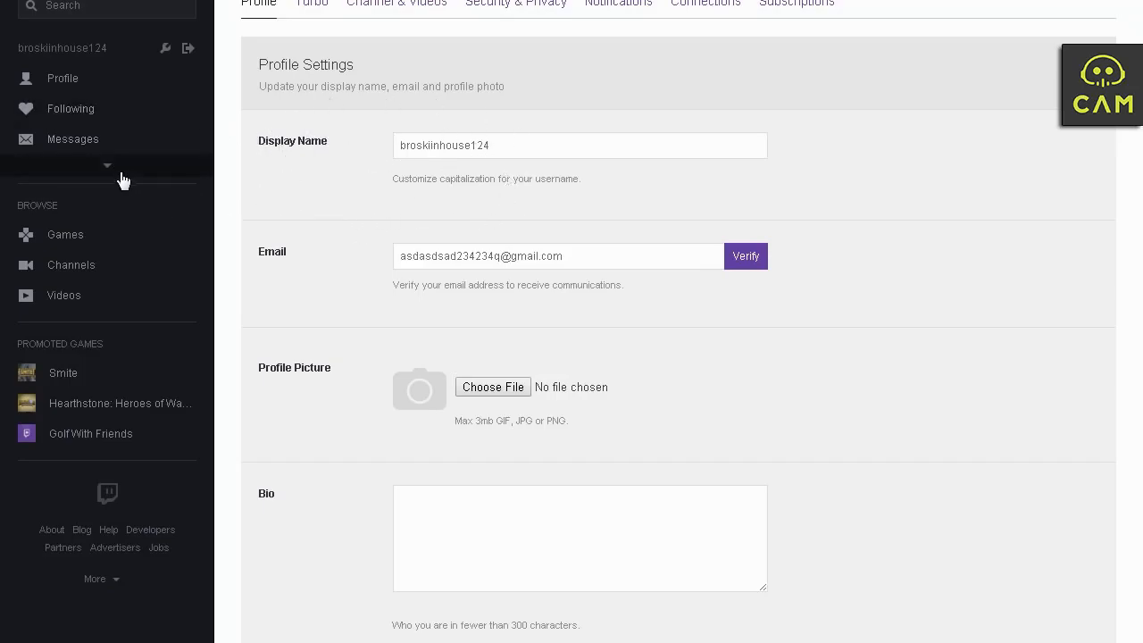
Expand the Twitch account menu to reveal Channel, Video Manager, Dashboard and Subscriptions
{"action": "left_click", "coordinate": [107, 166]}
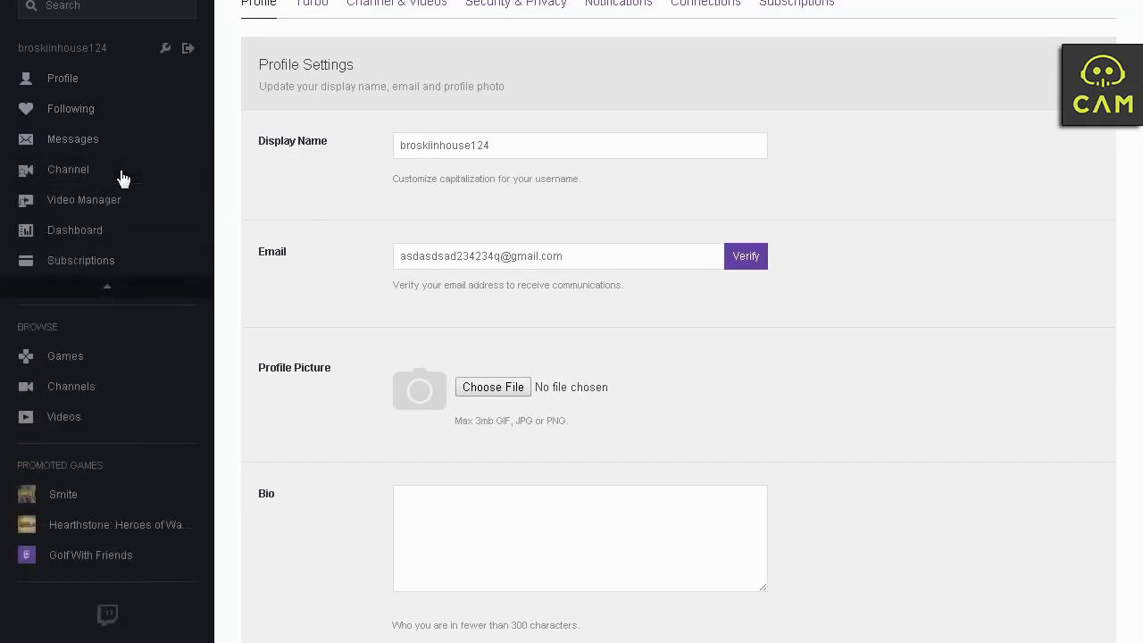
{"action": "mouse_move", "coordinate": [236, 225]}
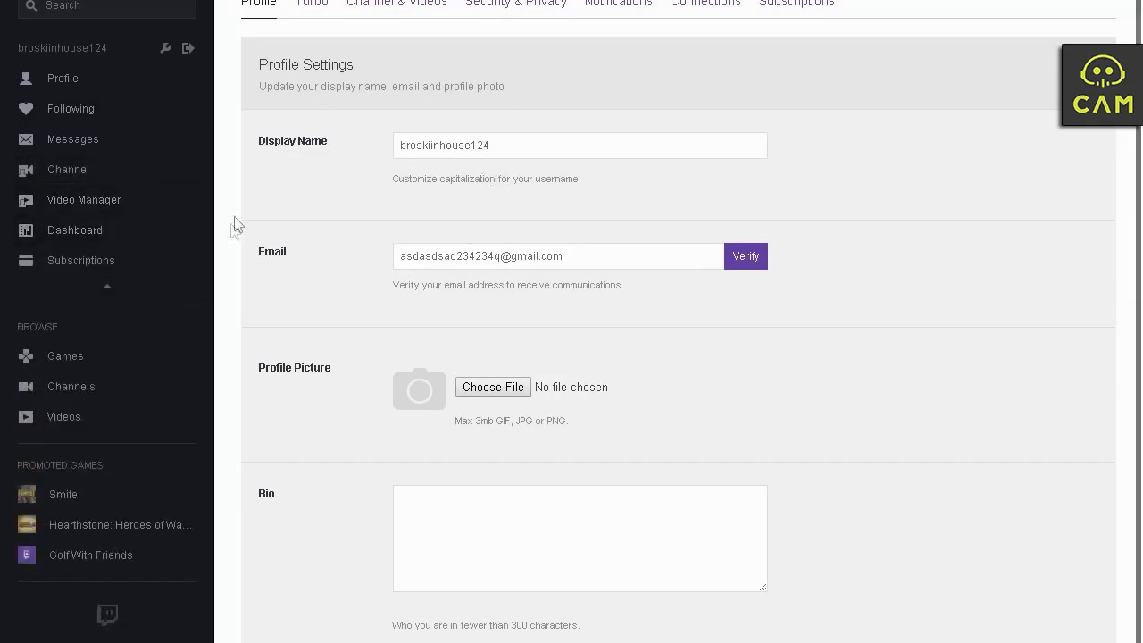
{"action": "mouse_move", "coordinate": [82, 261]}
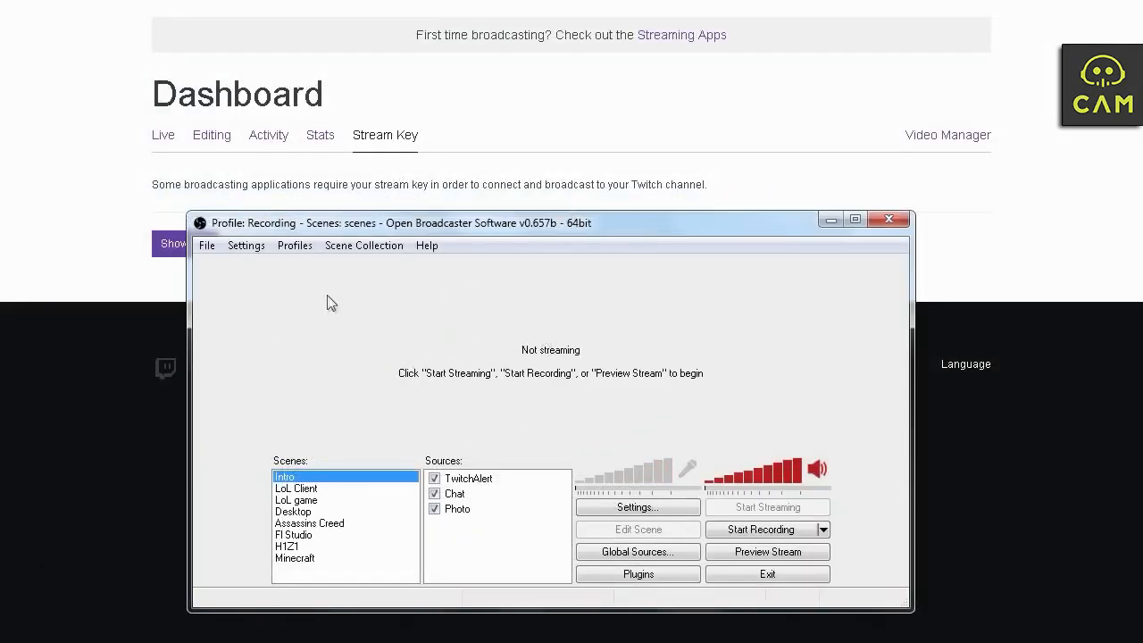
Create a new OBS profile named 'Tutorials' via Profiles > New
{"action": "left_click", "coordinate": [293, 244]}
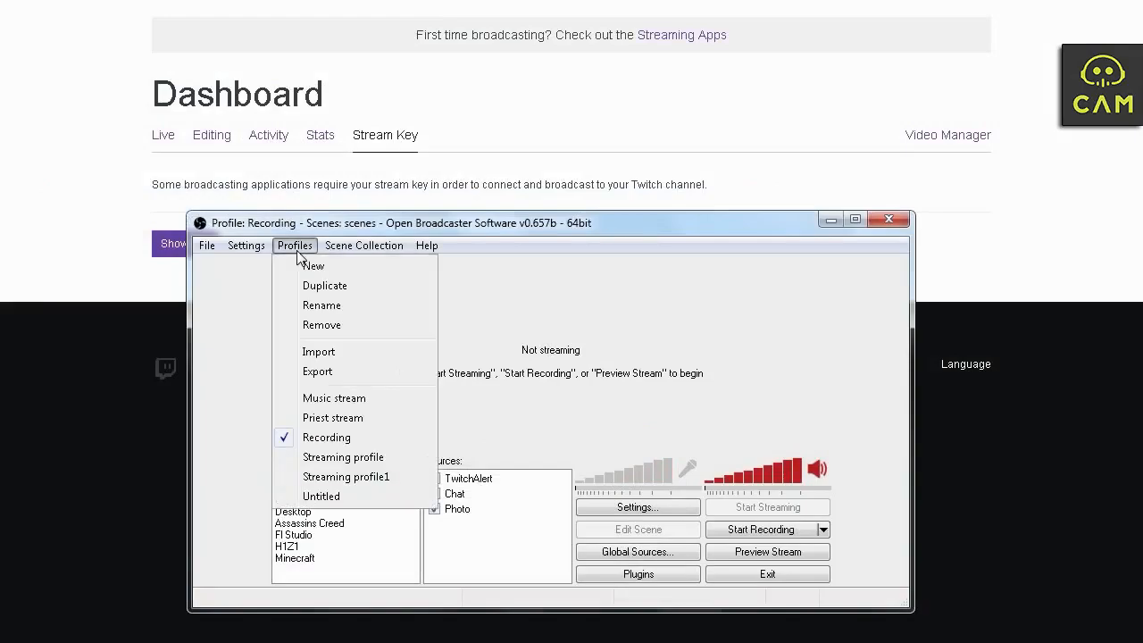
{"action": "left_click", "coordinate": [312, 265]}
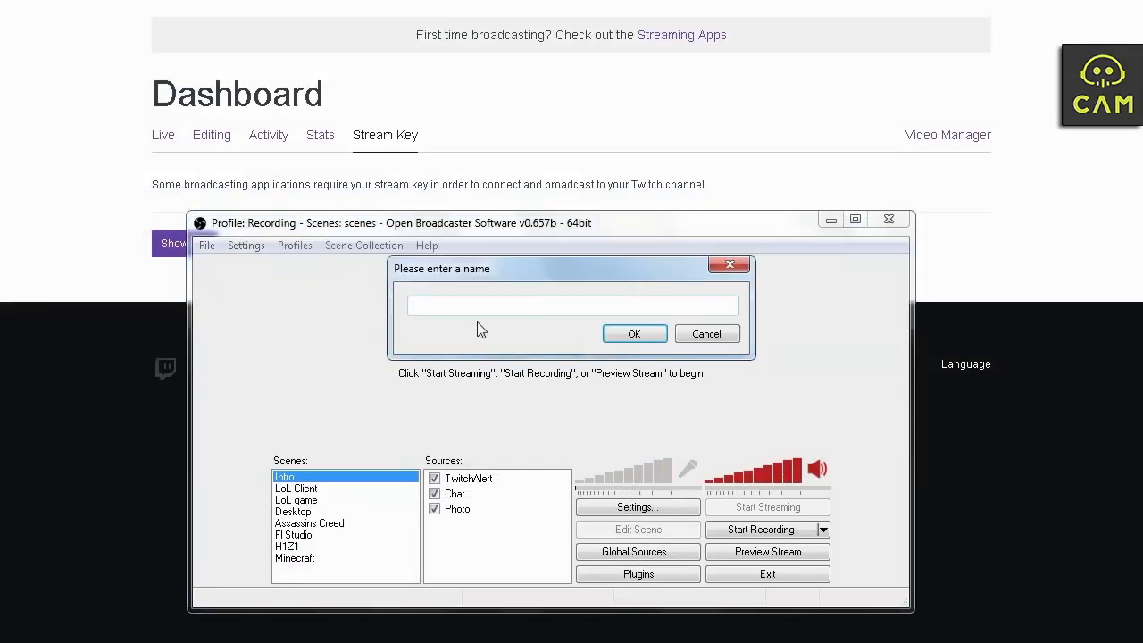
{"action": "type", "text": "Tutorials"}
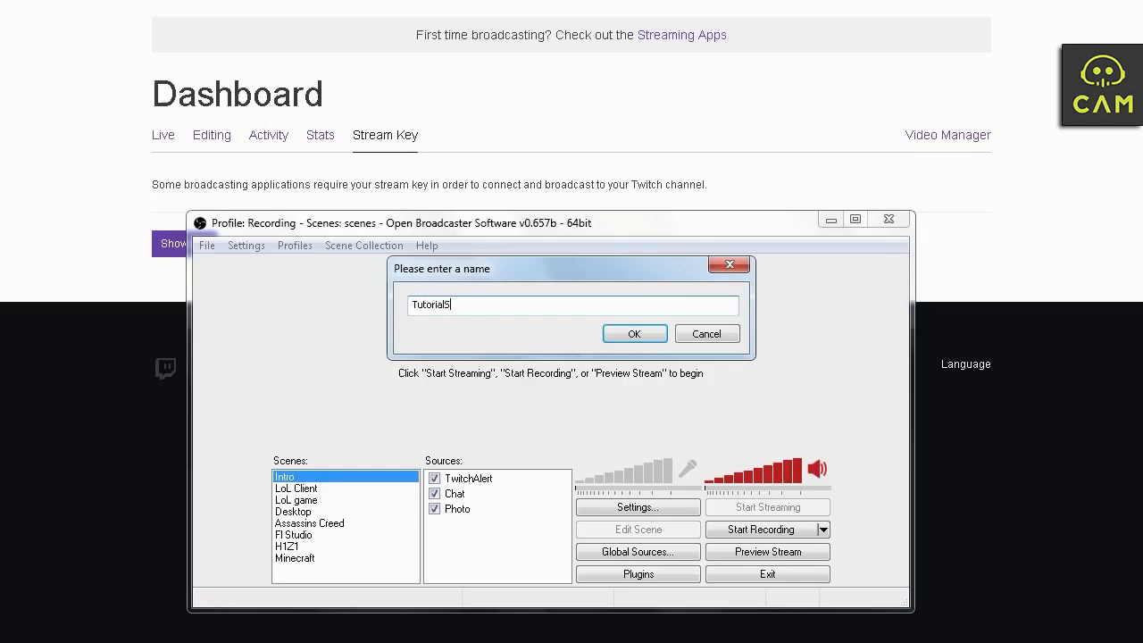
{"action": "left_click", "coordinate": [634, 334]}
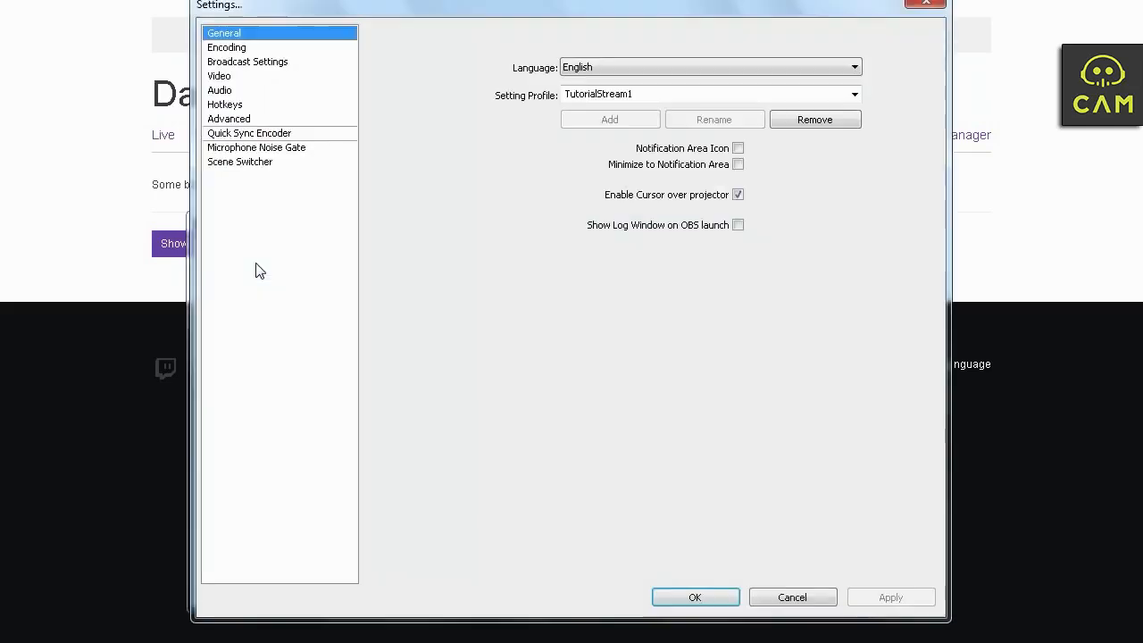
Show the Encoding settings and select the Max Bitrate field reading 1000 kb/s
{"action": "left_click", "coordinate": [853, 93]}
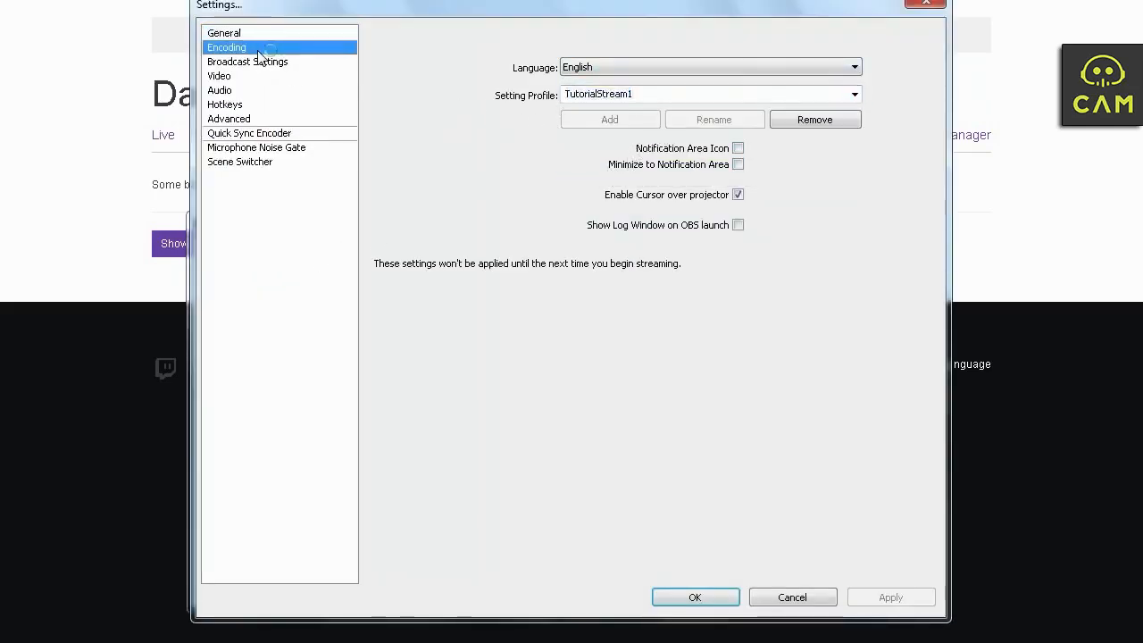
{"action": "left_click", "coordinate": [225, 46]}
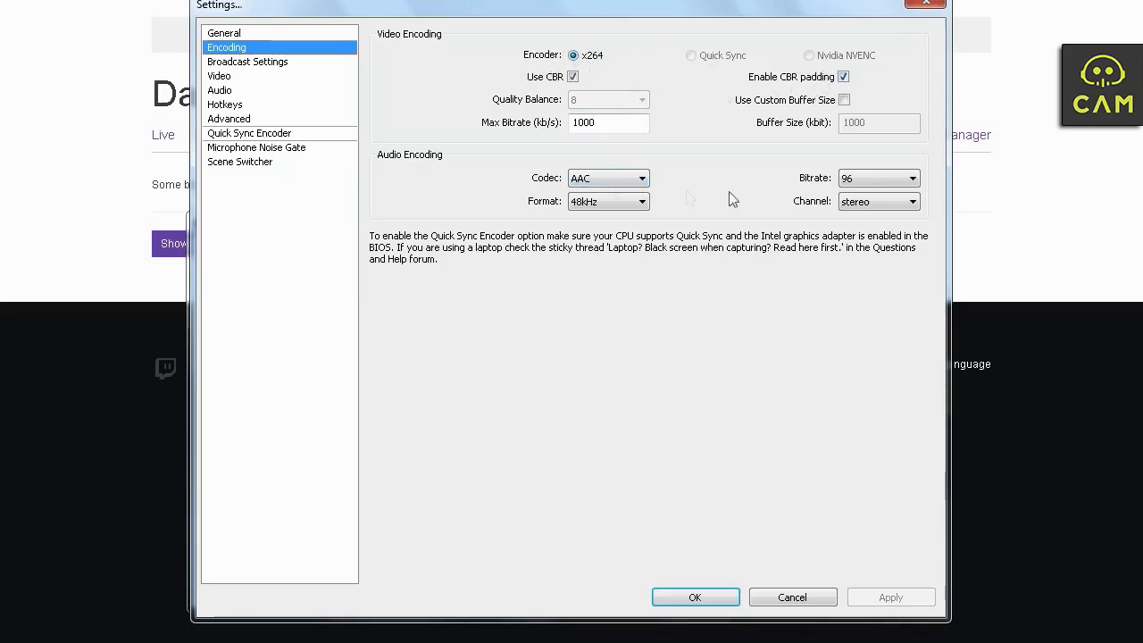
{"action": "mouse_move", "coordinate": [596, 257]}
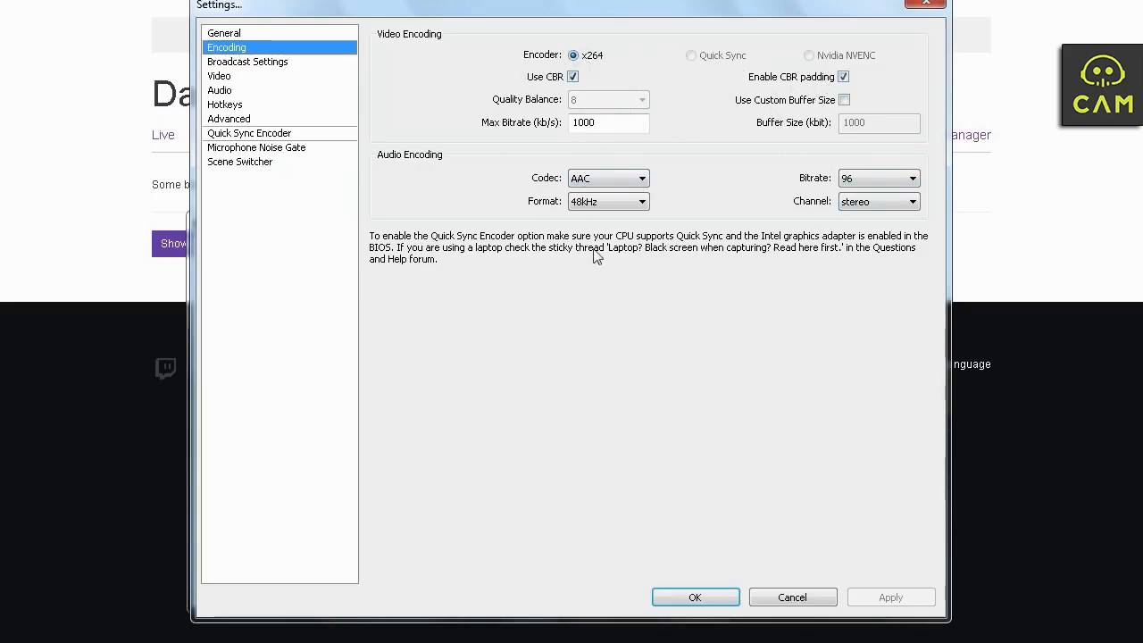
{"action": "mouse_move", "coordinate": [610, 121]}
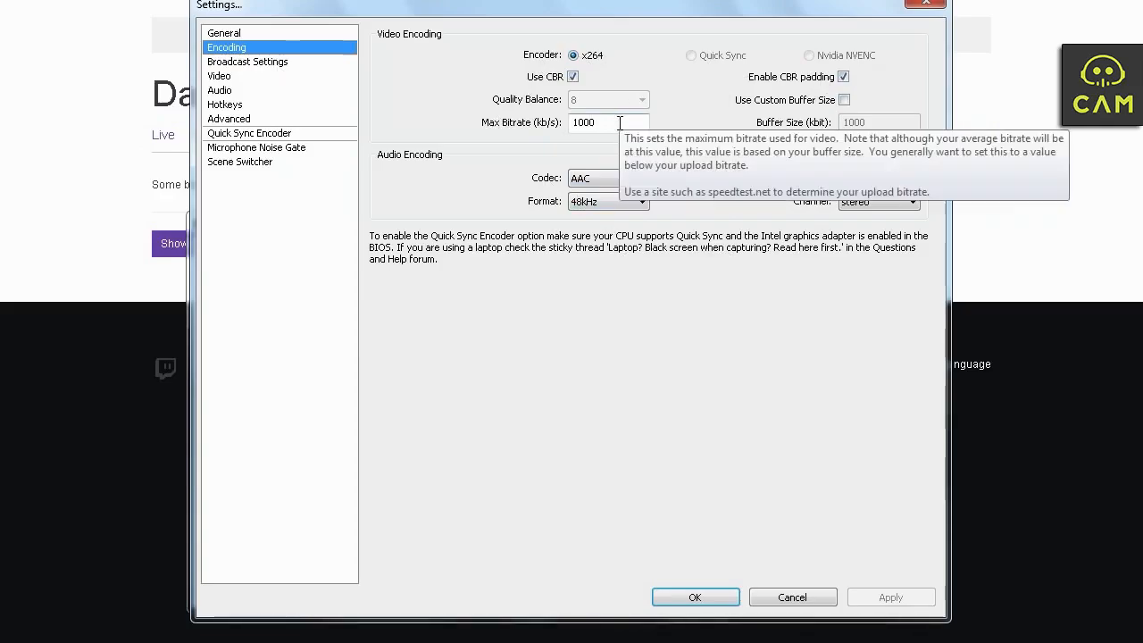
{"action": "left_click", "coordinate": [608, 122]}
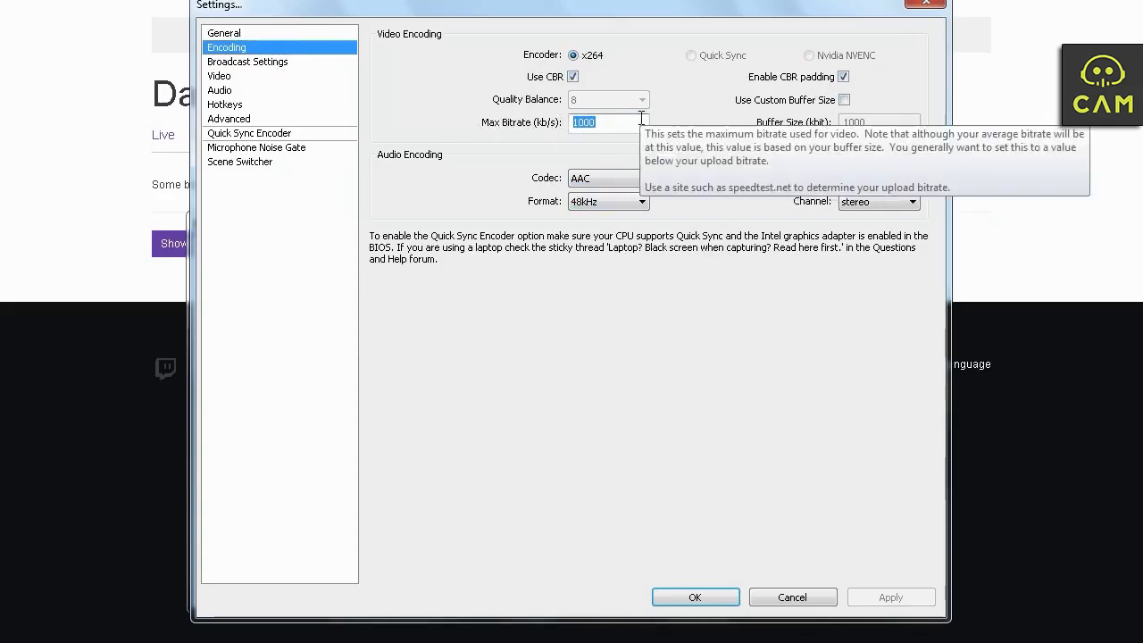
{"action": "mouse_move", "coordinate": [365, 127]}
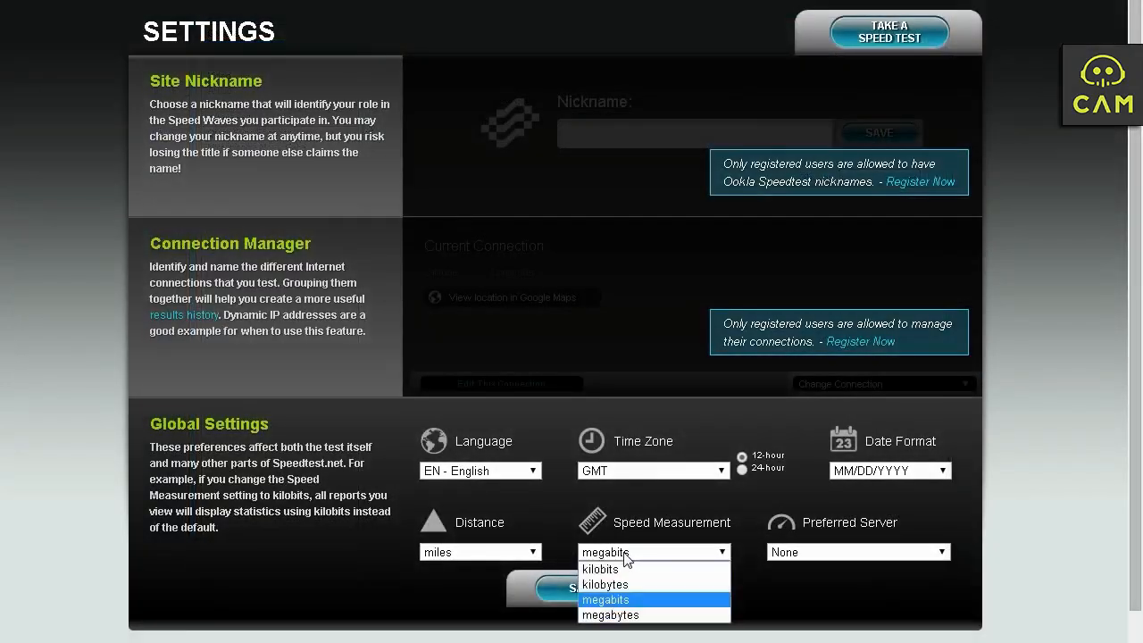
{"action": "mouse_move", "coordinate": [634, 575]}
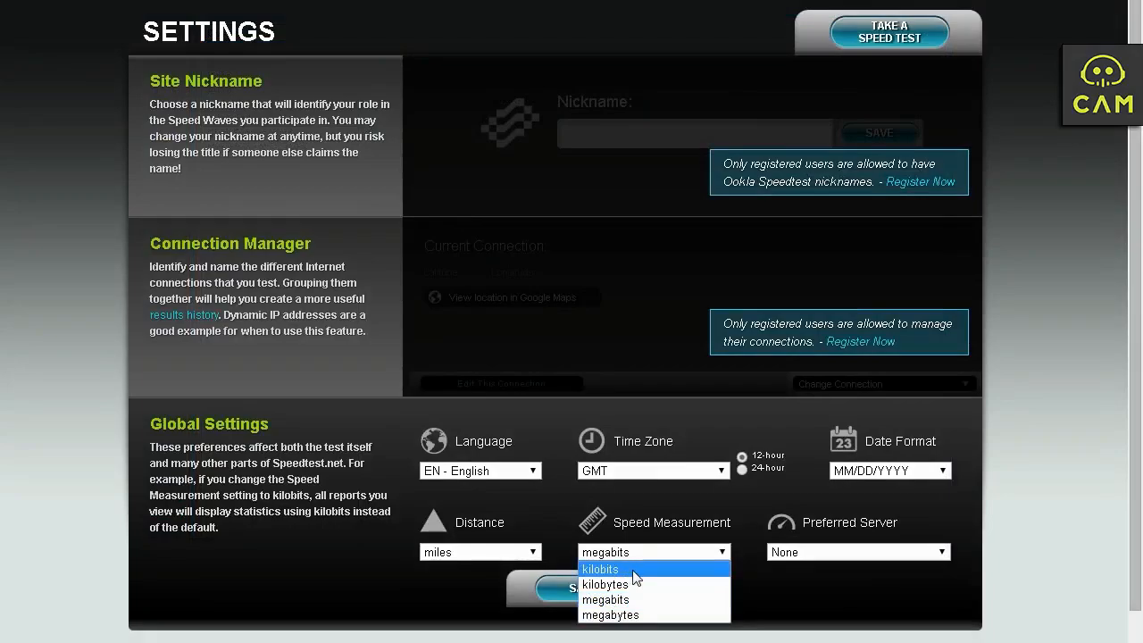
Set Speedtest.net to measure in kilobits, yielding 14528 kbps down and 998 kbps up
{"action": "left_click", "coordinate": [600, 568]}
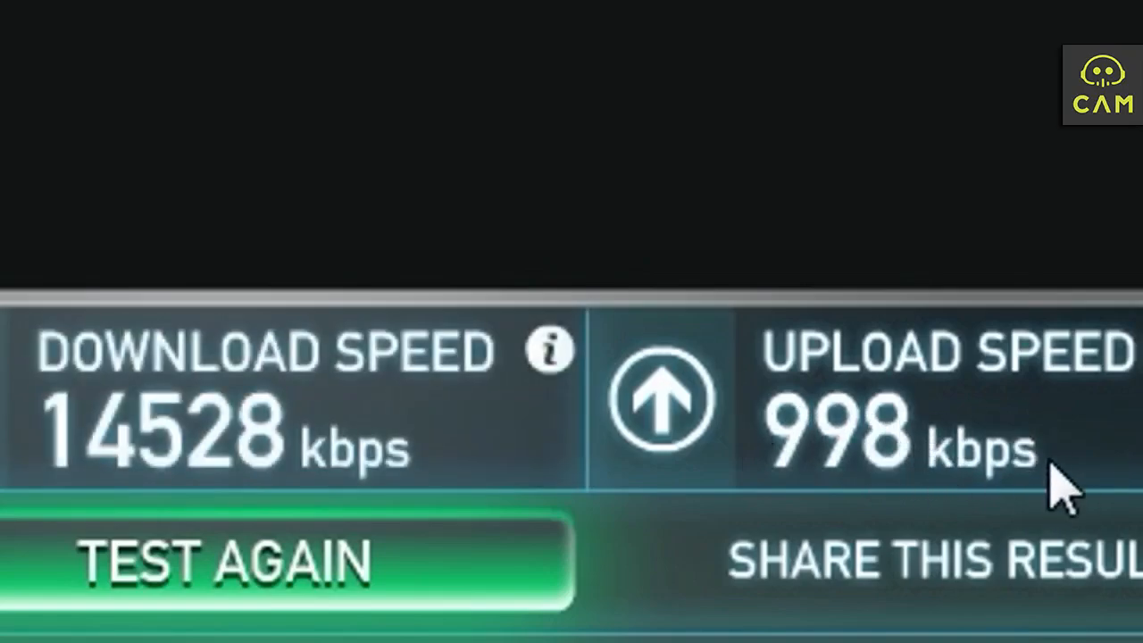
{"action": "mouse_move", "coordinate": [982, 482]}
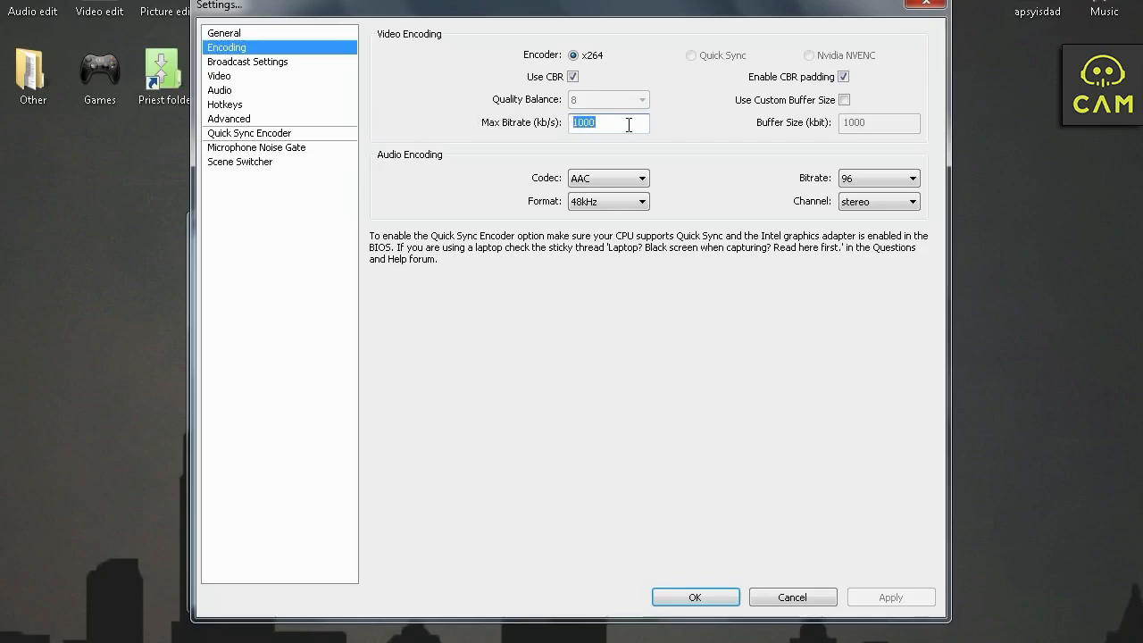
{"action": "mouse_move", "coordinate": [598, 121]}
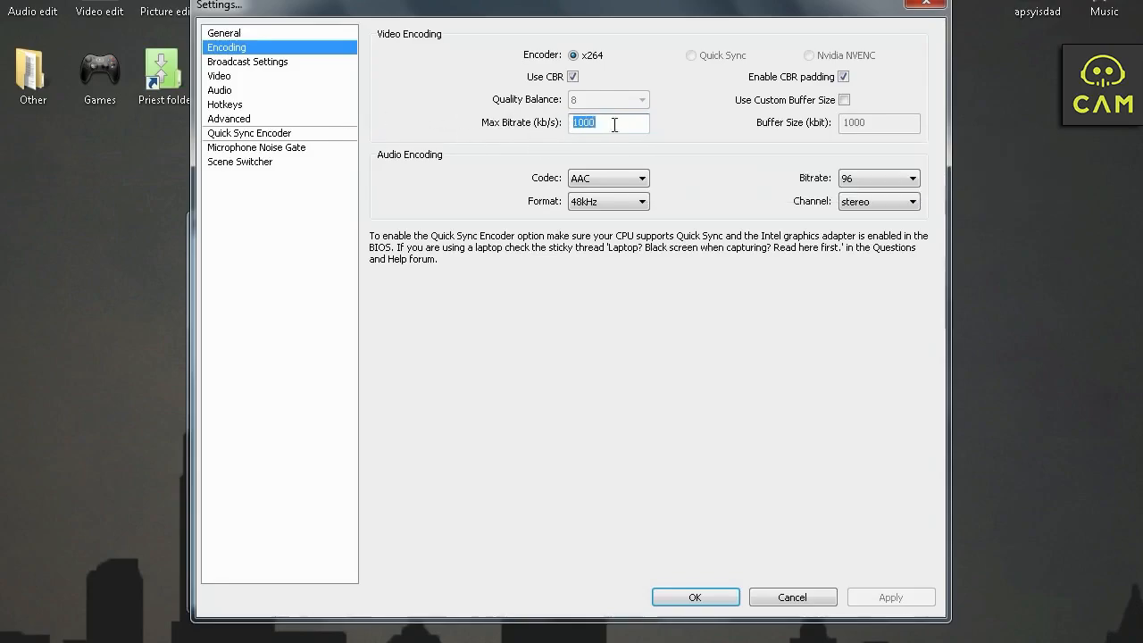
{"action": "mouse_move", "coordinate": [500, 150]}
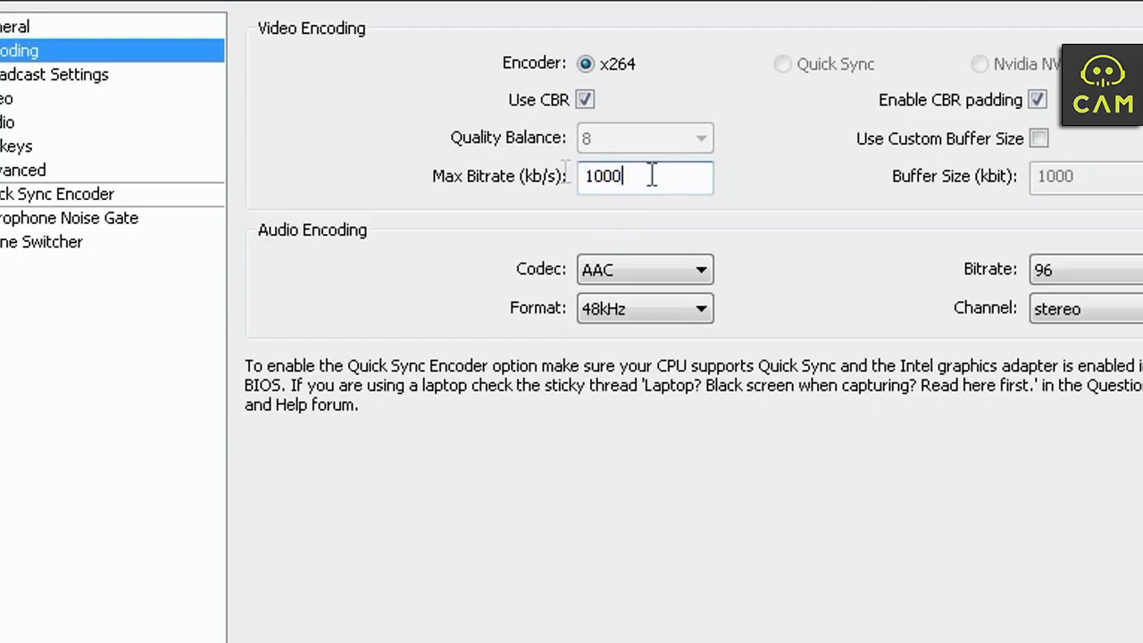
Replace the 1000 kb/s Max Bitrate with 700 kb/s
{"action": "type", "text": "700"}
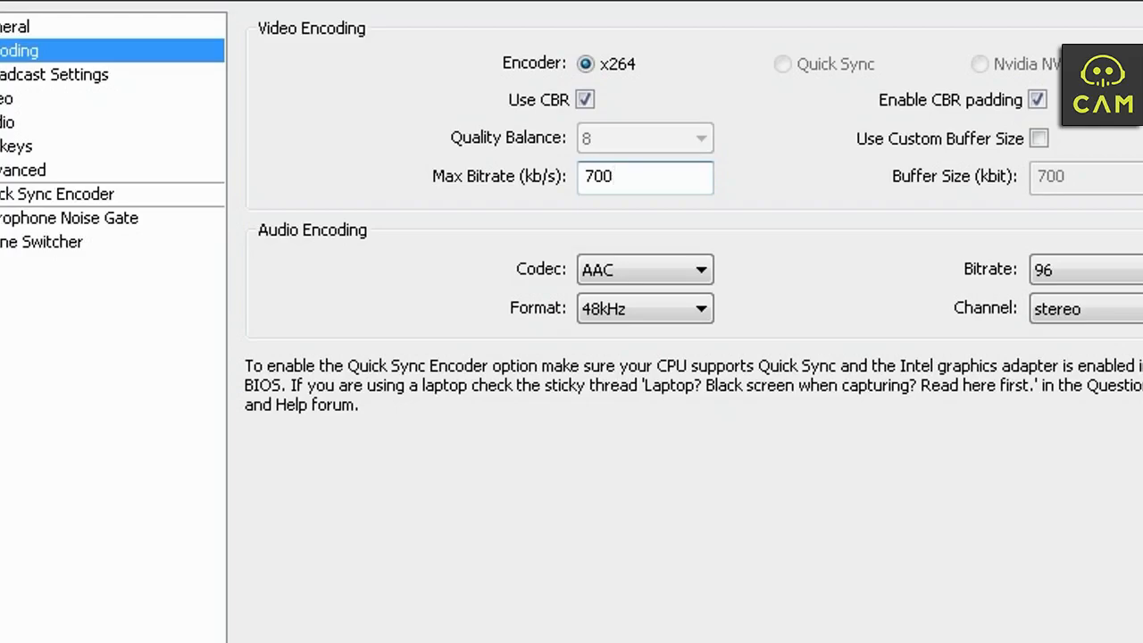
{"action": "triple_click", "coordinate": [645, 176]}
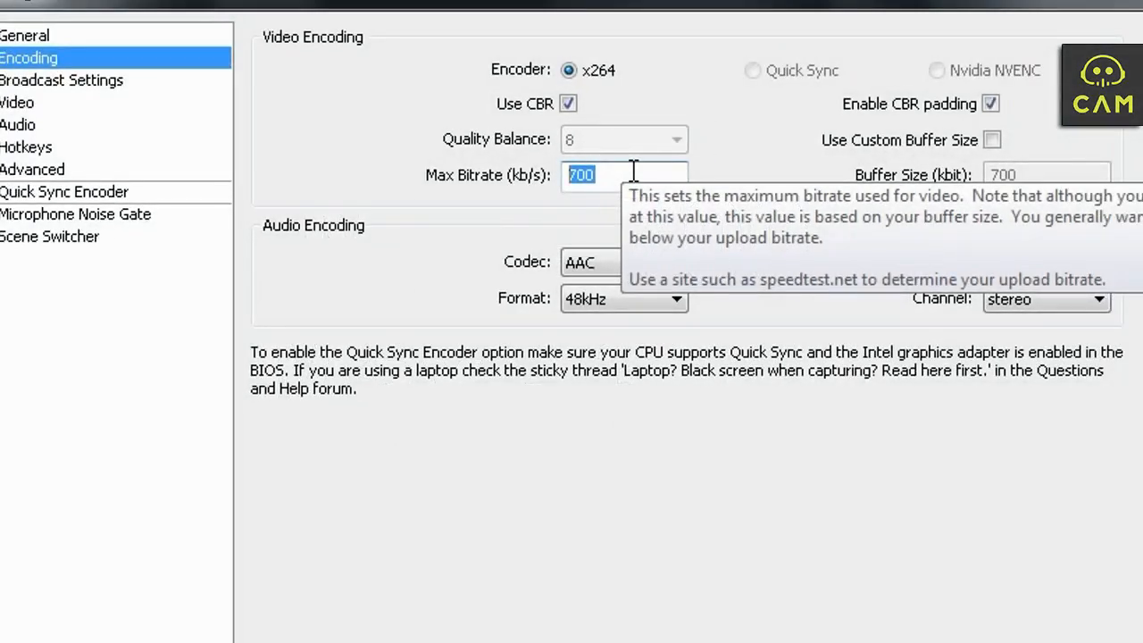
{"action": "mouse_move", "coordinate": [625, 173]}
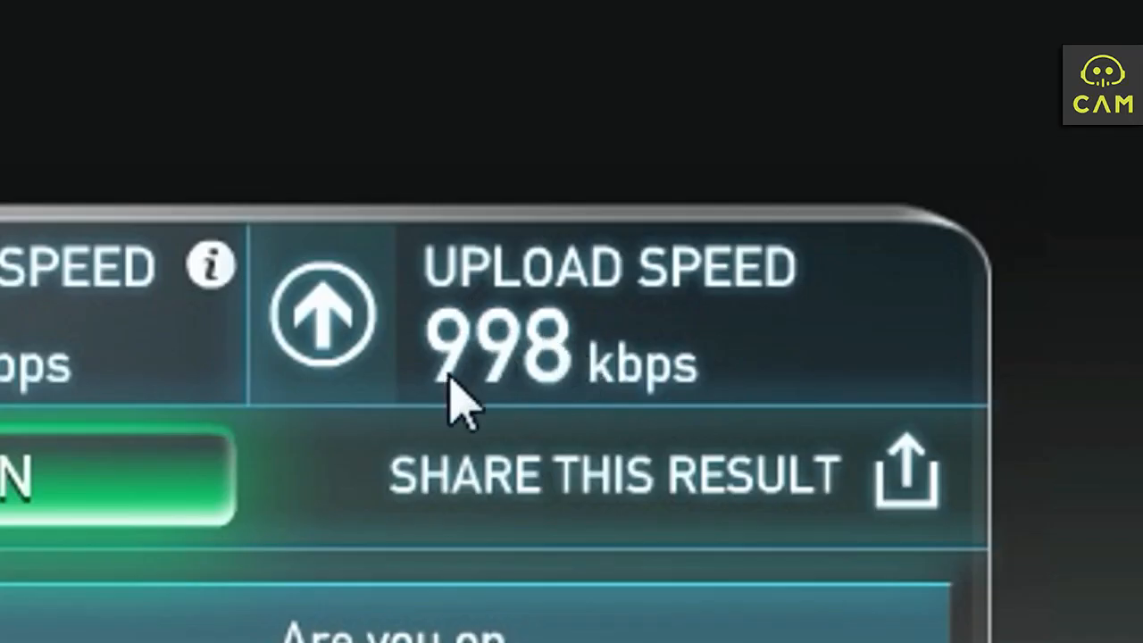
{"action": "mouse_move", "coordinate": [407, 396]}
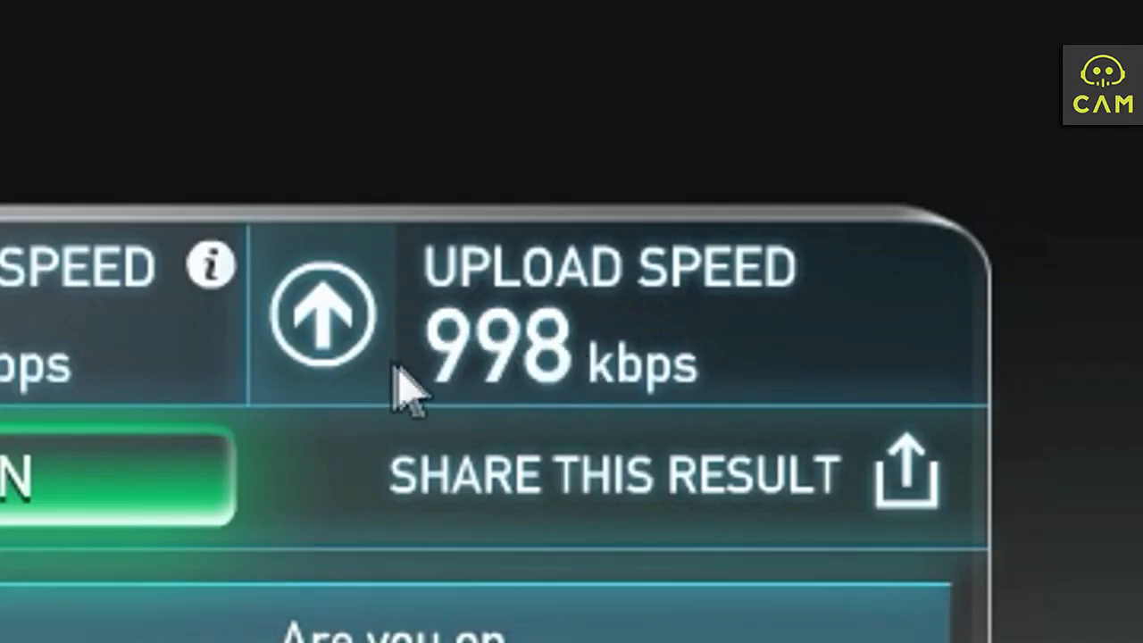
{"action": "mouse_move", "coordinate": [411, 375]}
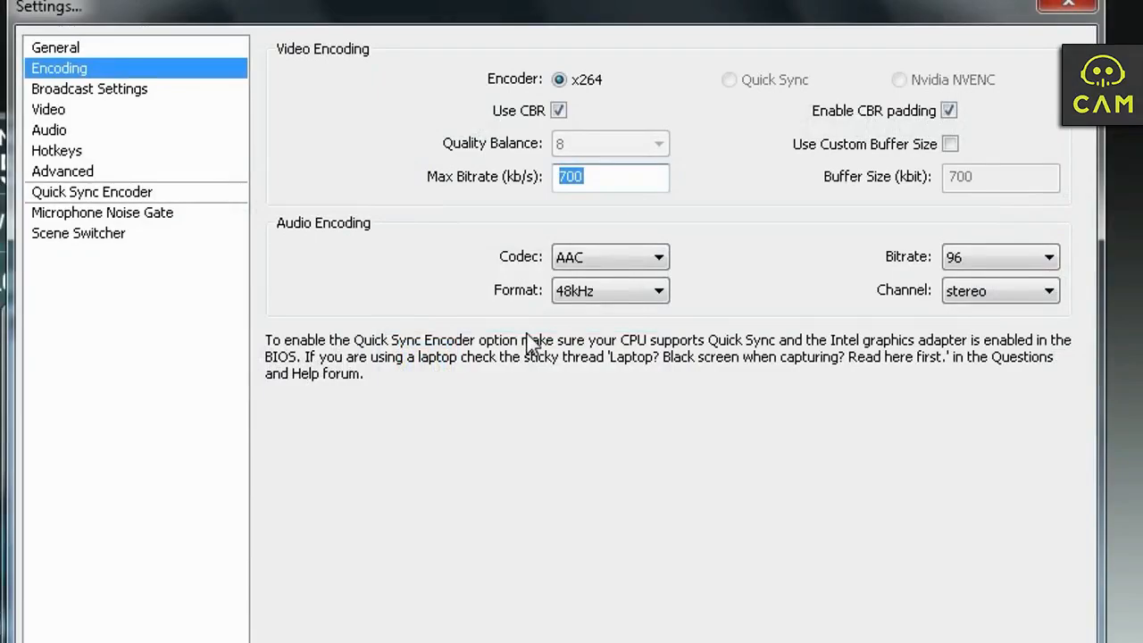
{"action": "mouse_move", "coordinate": [570, 55]}
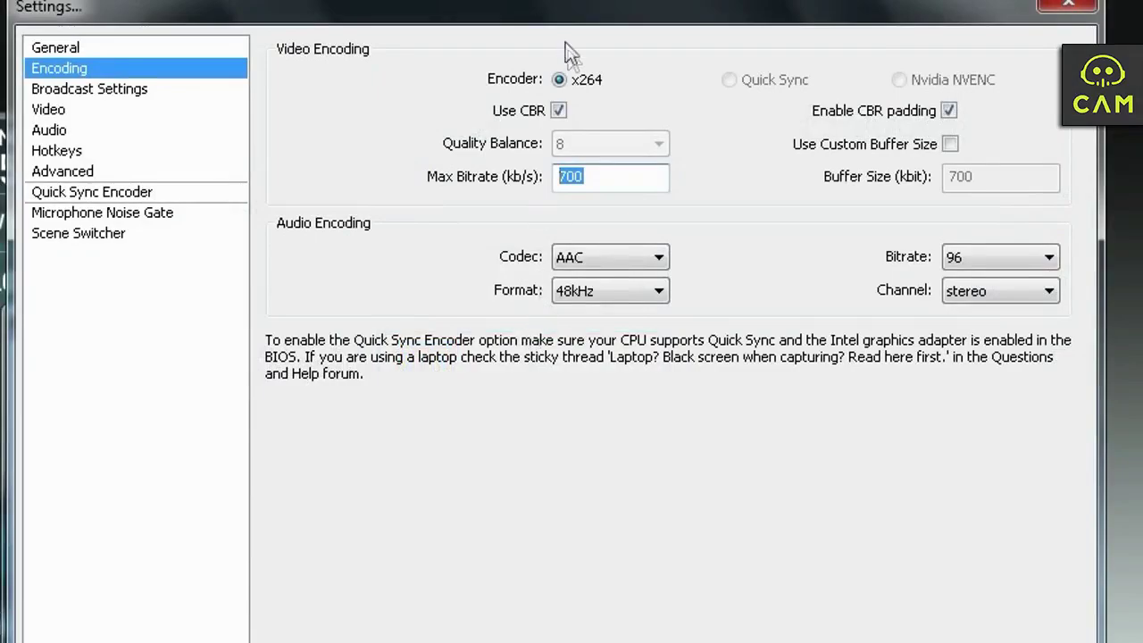
{"action": "mouse_move", "coordinate": [606, 184]}
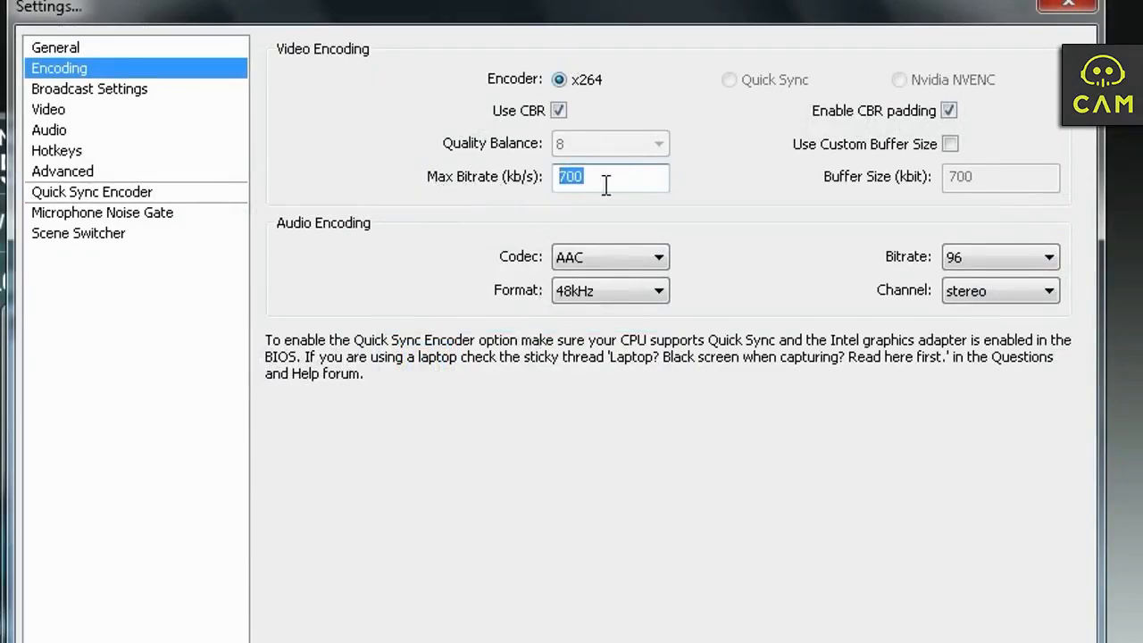
Set Max Bitrate to 950 kb/s, keep audio at AAC 96, and head to Broadcast Settings
{"action": "type", "text": "90"}
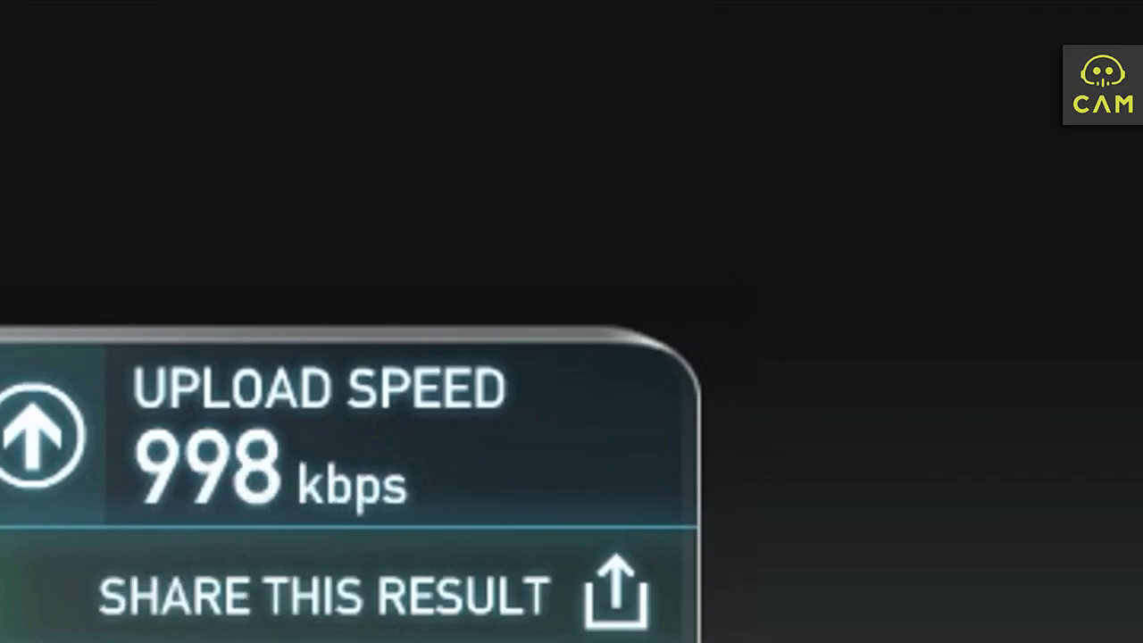
{"action": "mouse_move", "coordinate": [170, 521]}
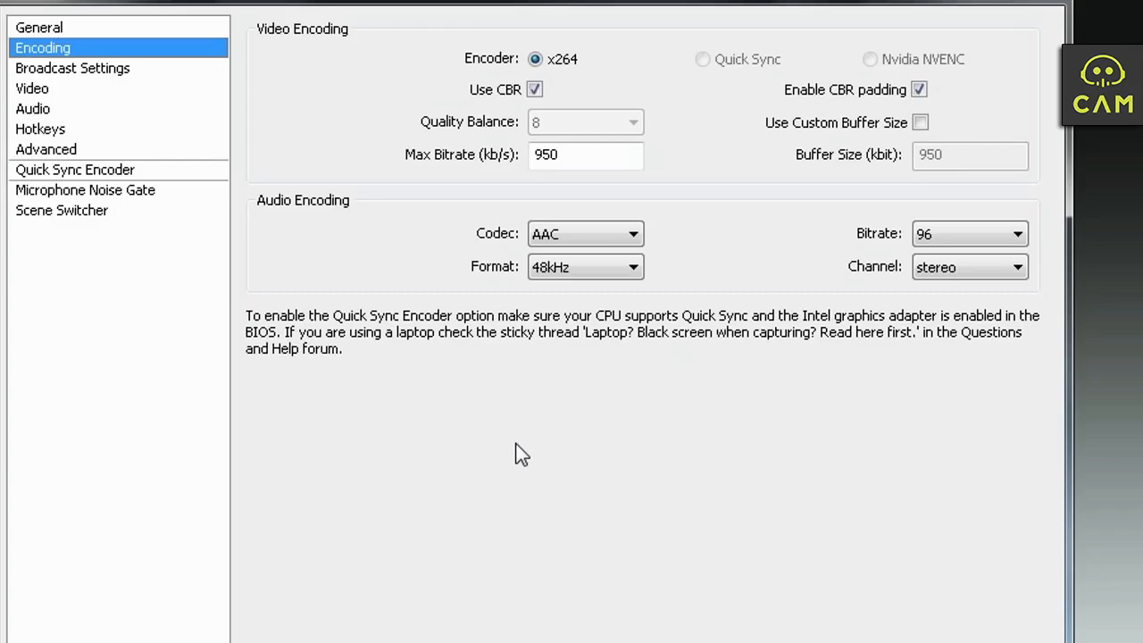
{"action": "mouse_move", "coordinate": [518, 129]}
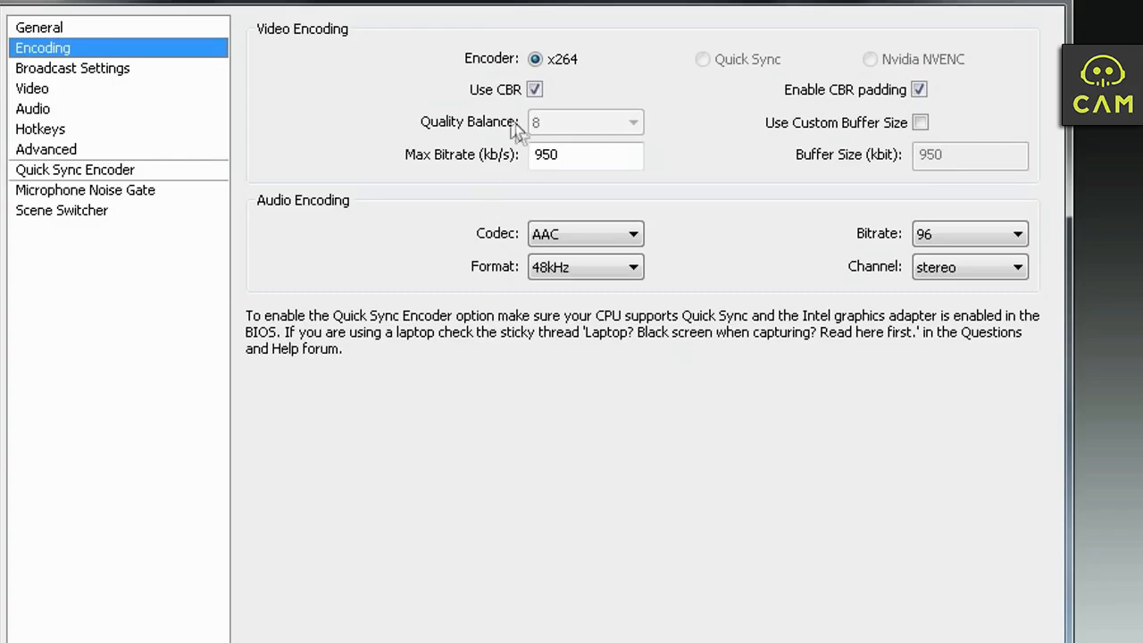
{"action": "triple_click", "coordinate": [585, 154]}
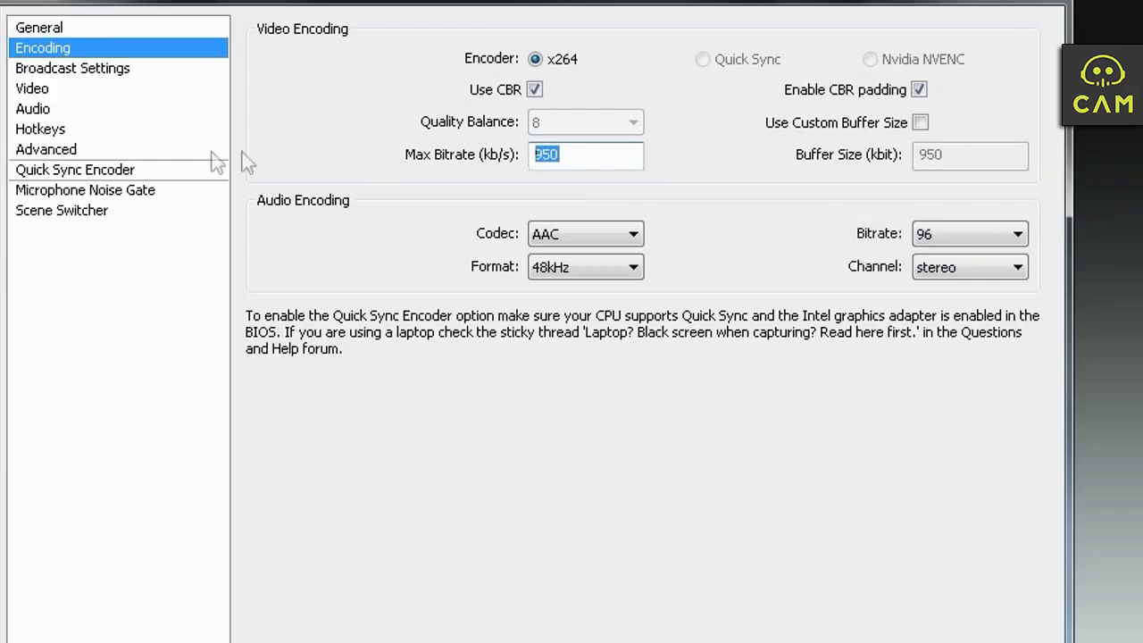
{"action": "mouse_move", "coordinate": [607, 164]}
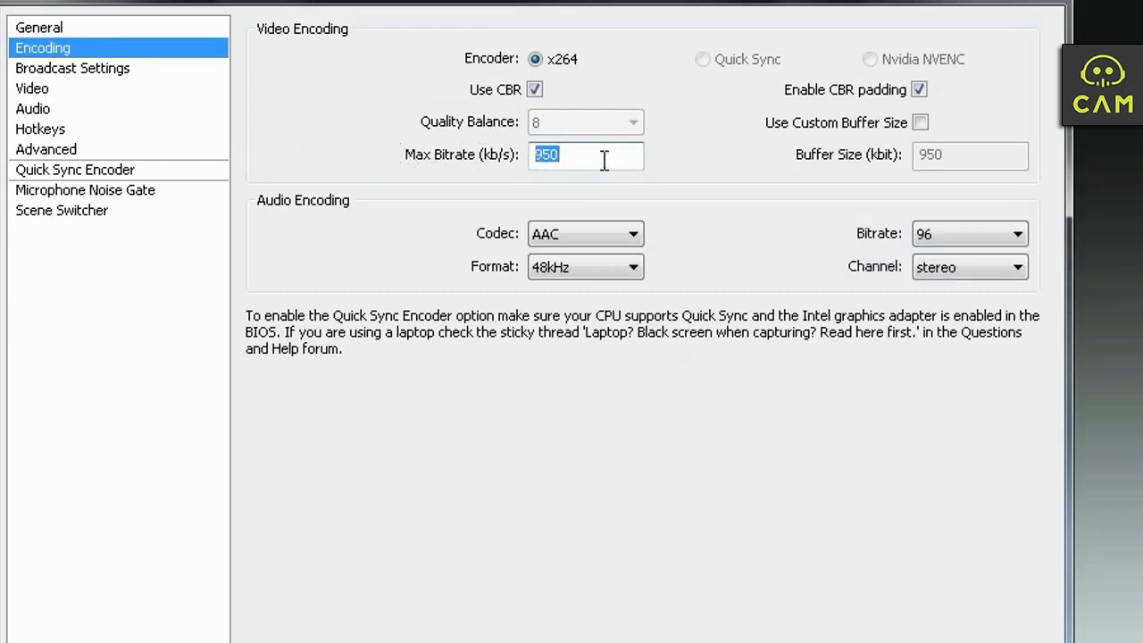
{"action": "mouse_move", "coordinate": [598, 241]}
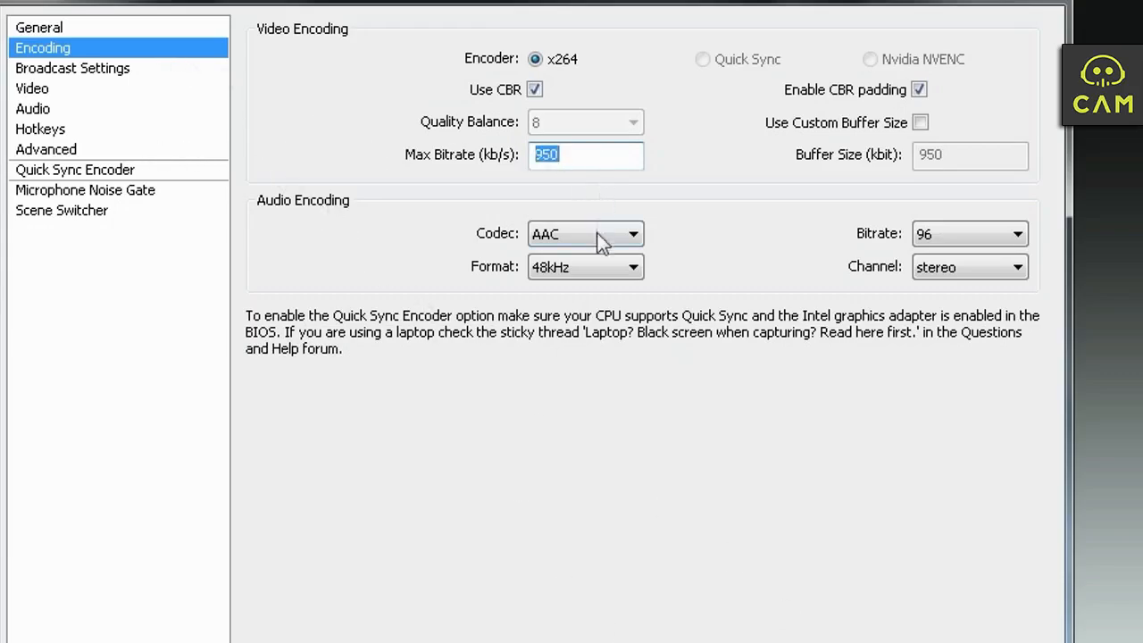
{"action": "mouse_move", "coordinate": [968, 234]}
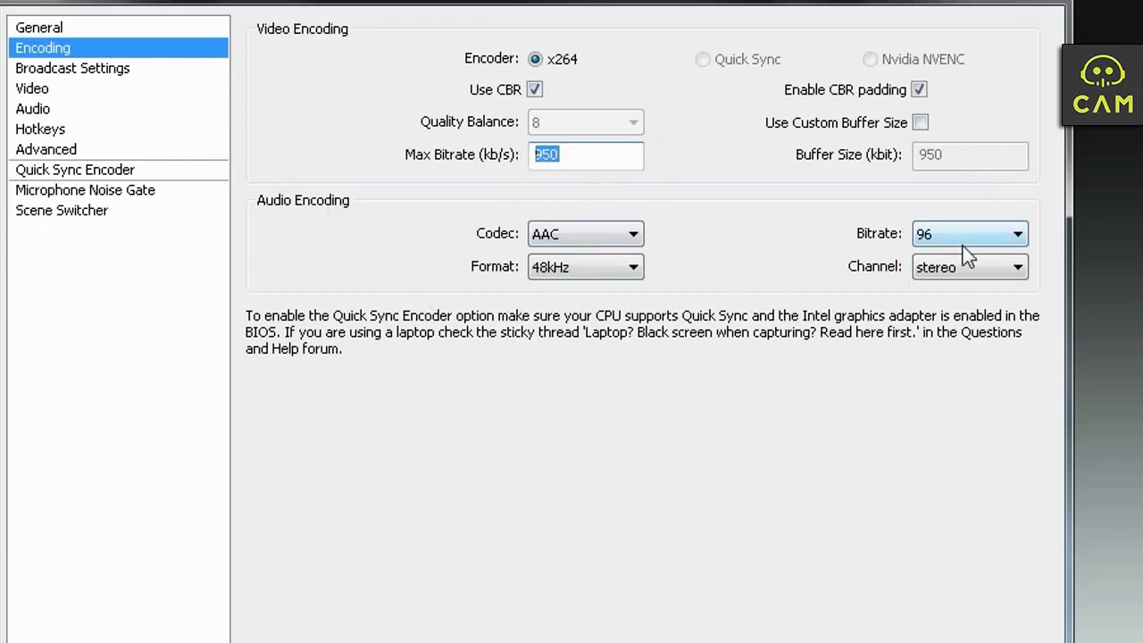
{"action": "left_click", "coordinate": [1016, 232]}
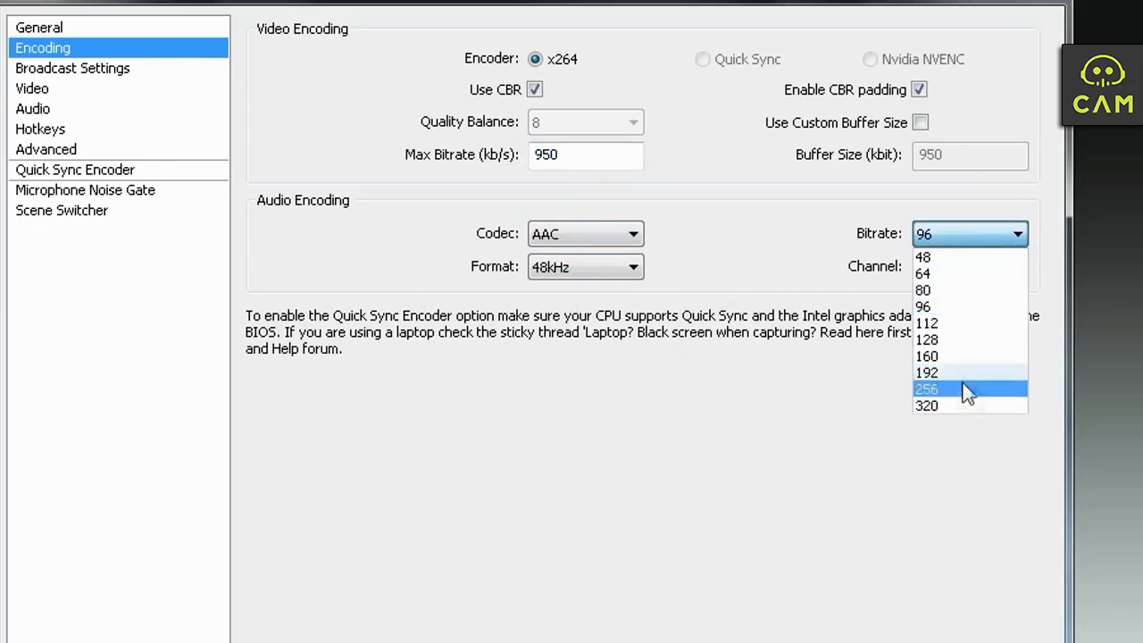
{"action": "mouse_move", "coordinate": [959, 307]}
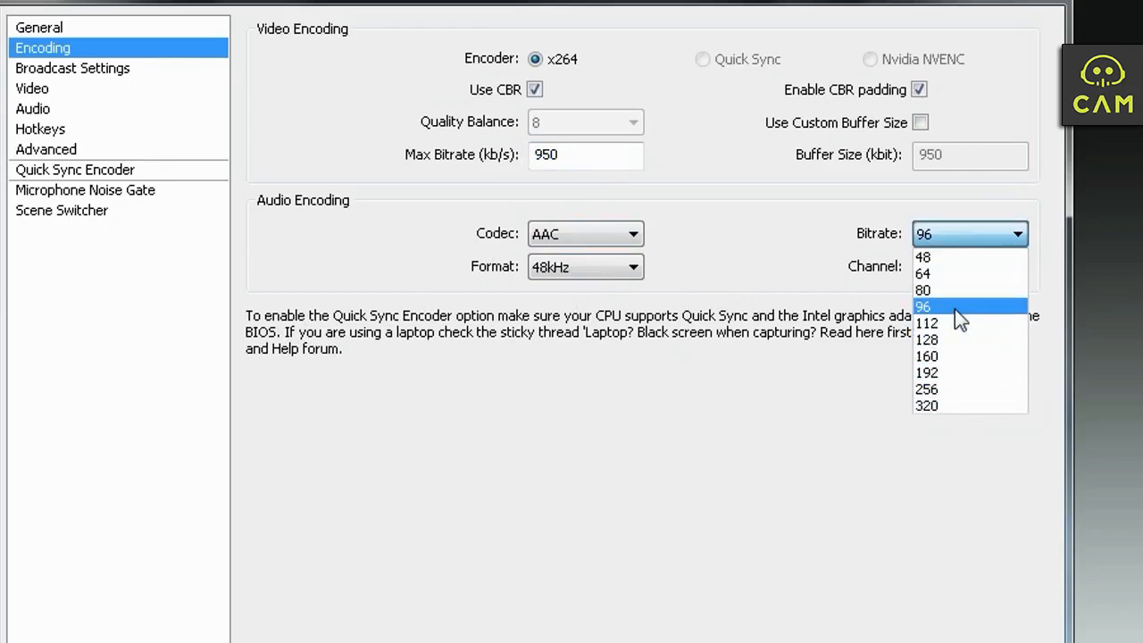
{"action": "left_click", "coordinate": [921, 307]}
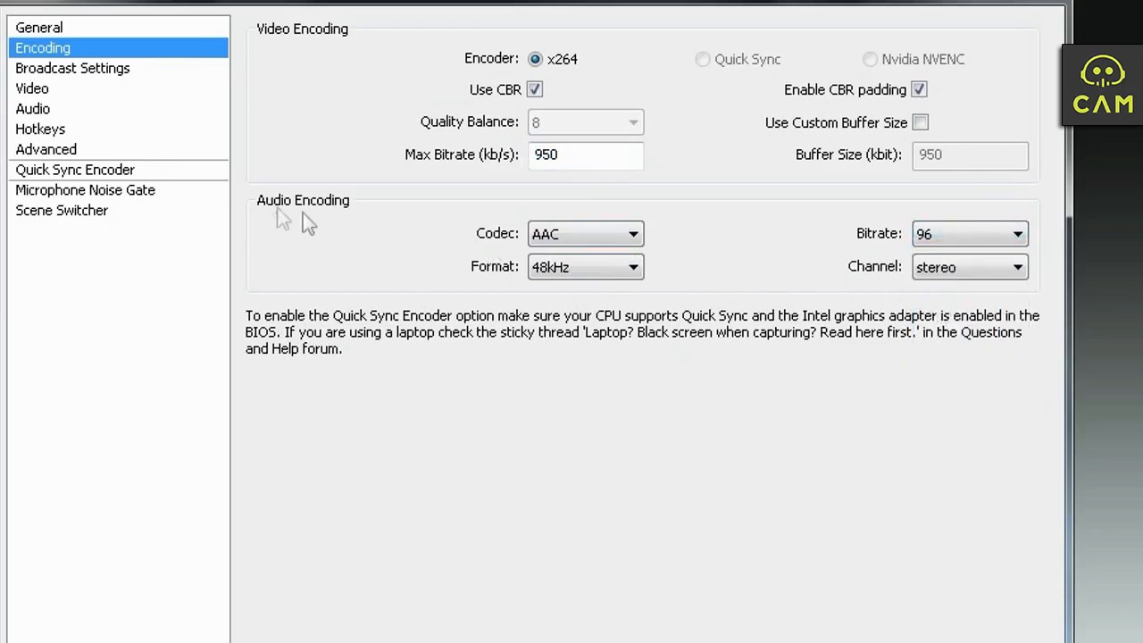
{"action": "left_click", "coordinate": [71, 68]}
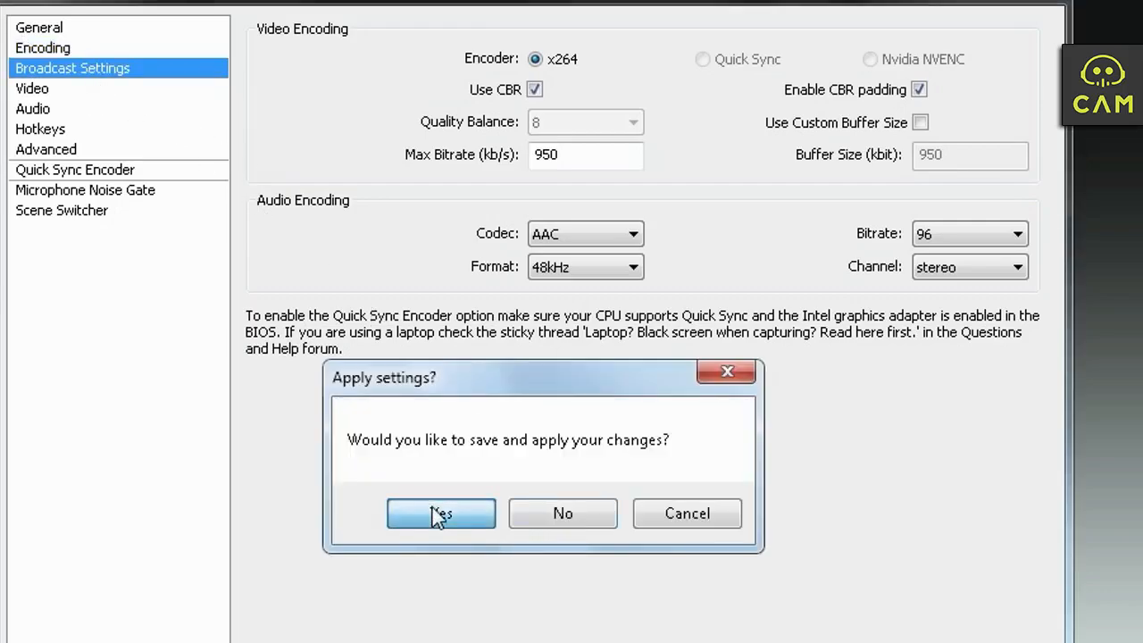
Apply the encoding changes, choose Twitch with the US West server and reveal the stream key
{"action": "left_click", "coordinate": [439, 514]}
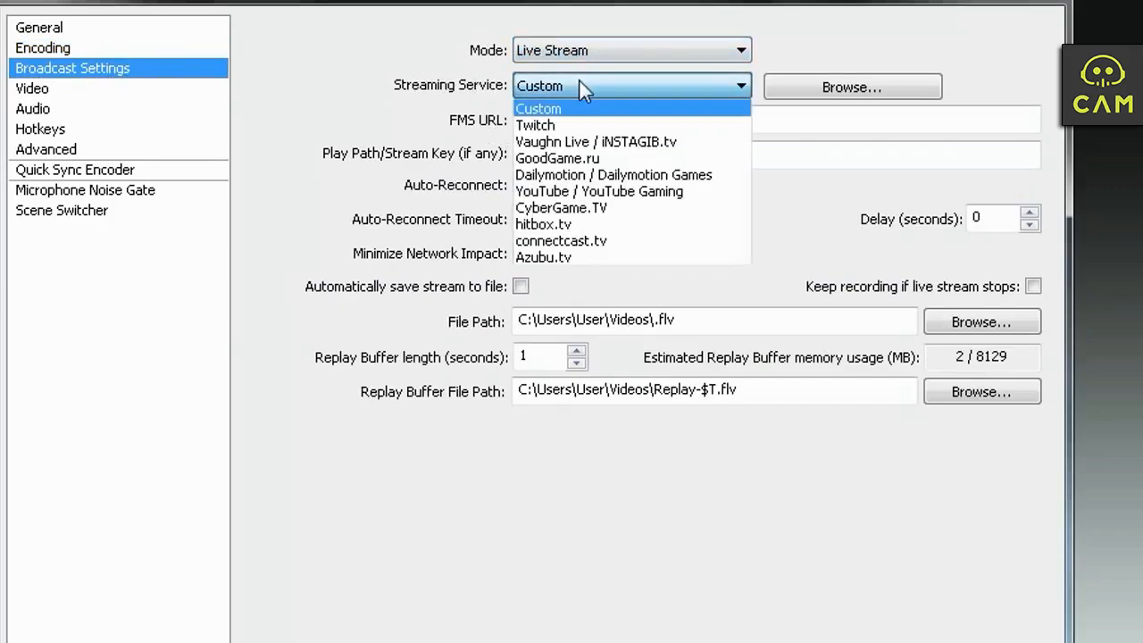
{"action": "mouse_move", "coordinate": [562, 225]}
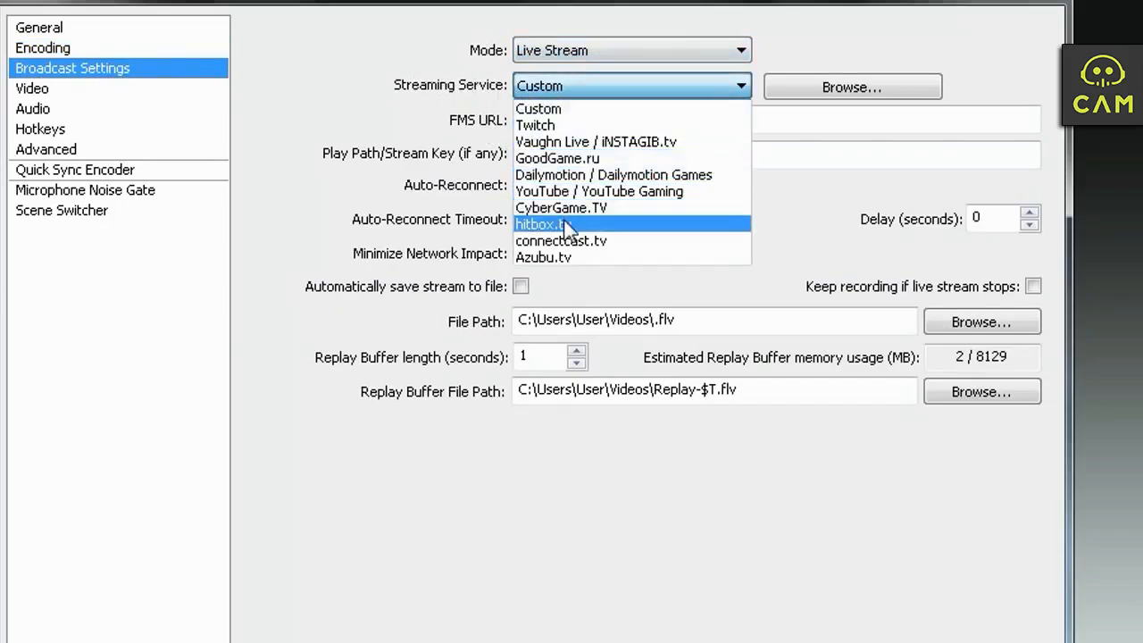
{"action": "left_click", "coordinate": [535, 125]}
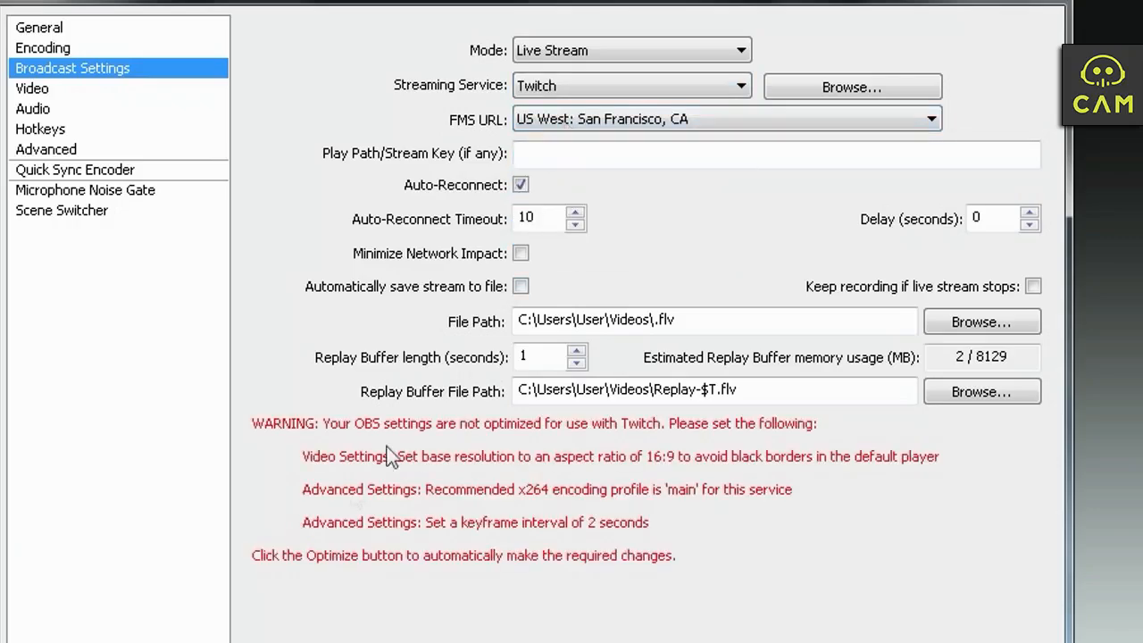
{"action": "mouse_move", "coordinate": [568, 447]}
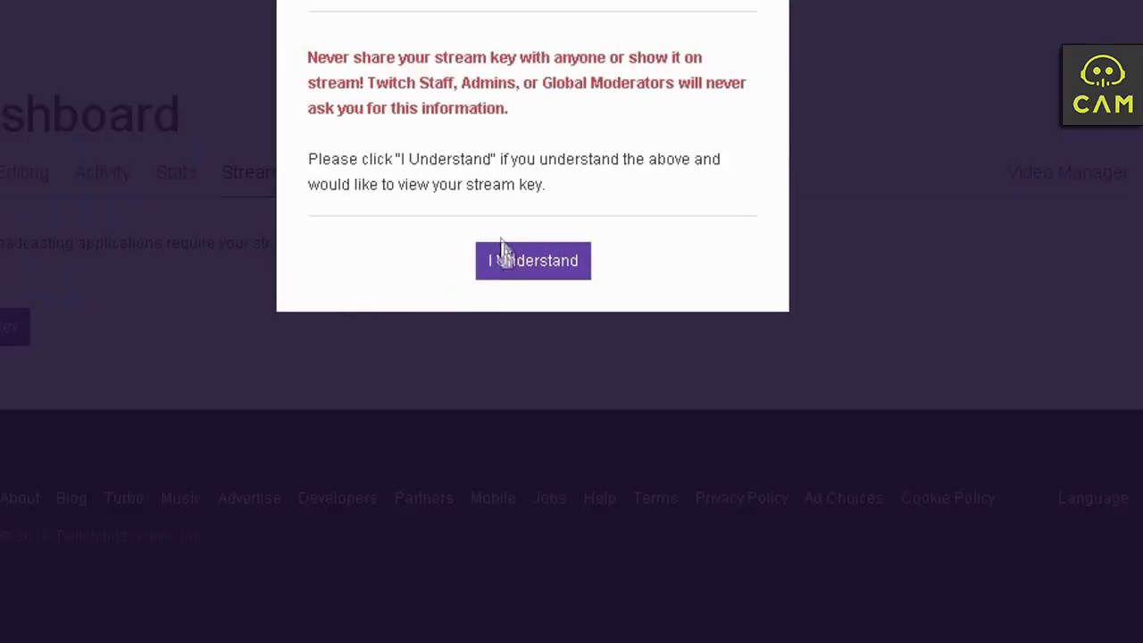
{"action": "left_click", "coordinate": [532, 261]}
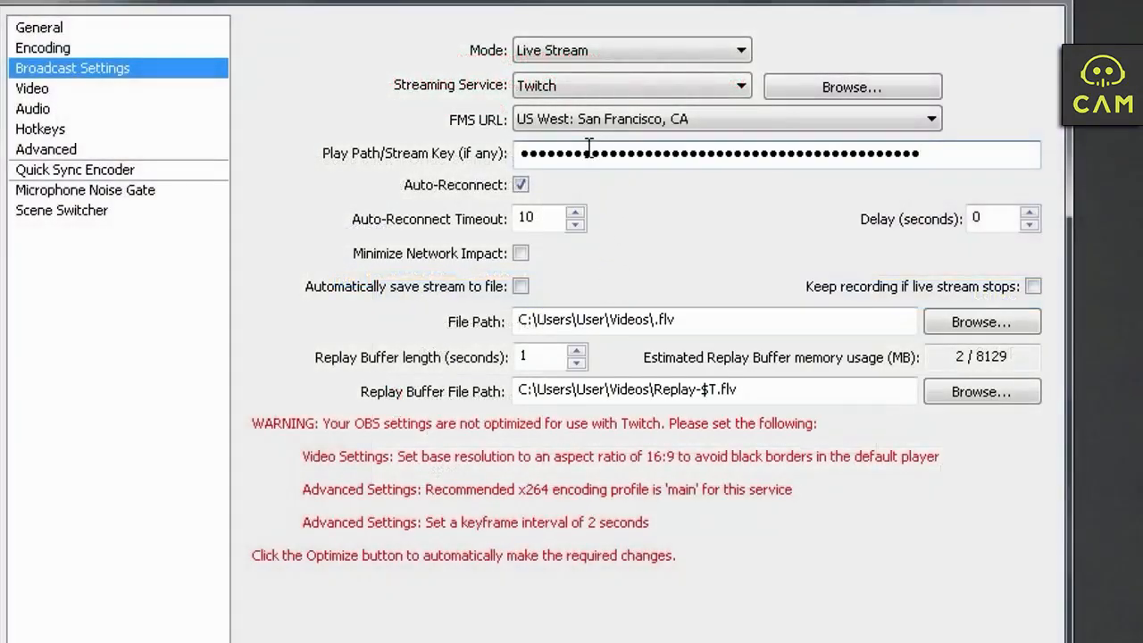
{"action": "mouse_move", "coordinate": [482, 468]}
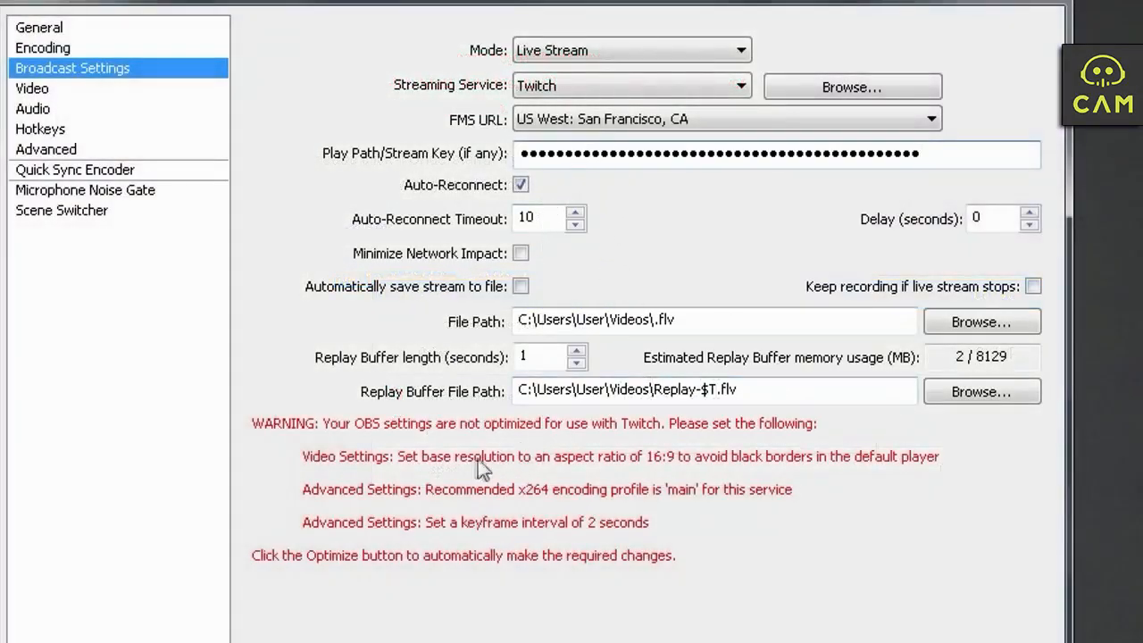
{"action": "mouse_move", "coordinate": [420, 455]}
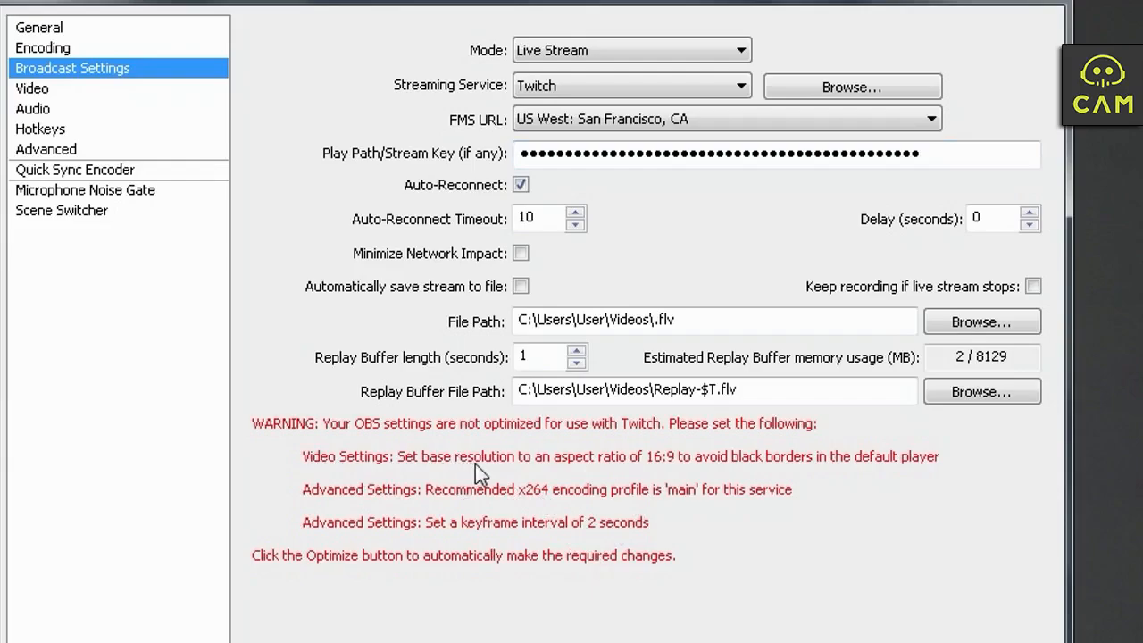
{"action": "mouse_move", "coordinate": [675, 468]}
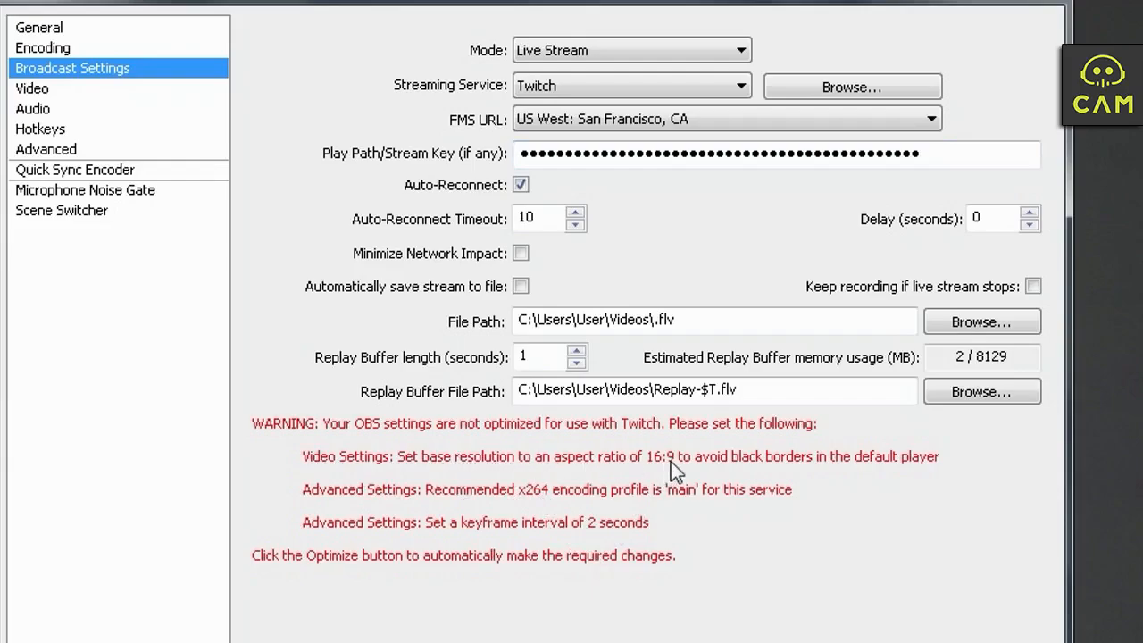
{"action": "mouse_move", "coordinate": [70, 98]}
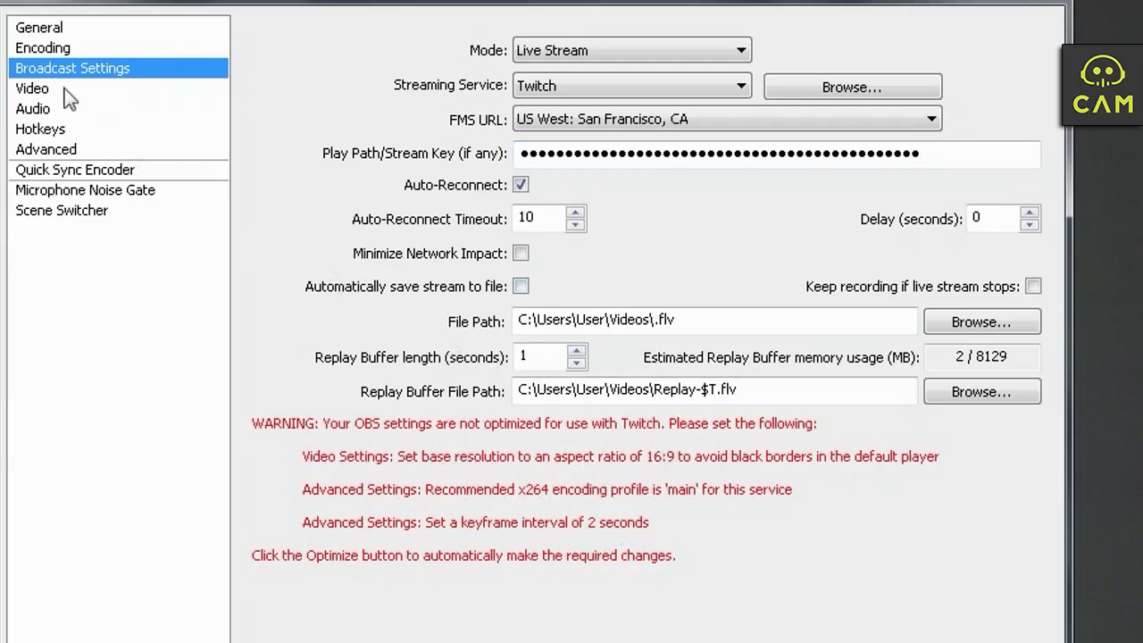
Change the base resolution height from 1024 to 720 for 1280x720, then recheck the Twitch warnings
{"action": "left_click", "coordinate": [32, 87]}
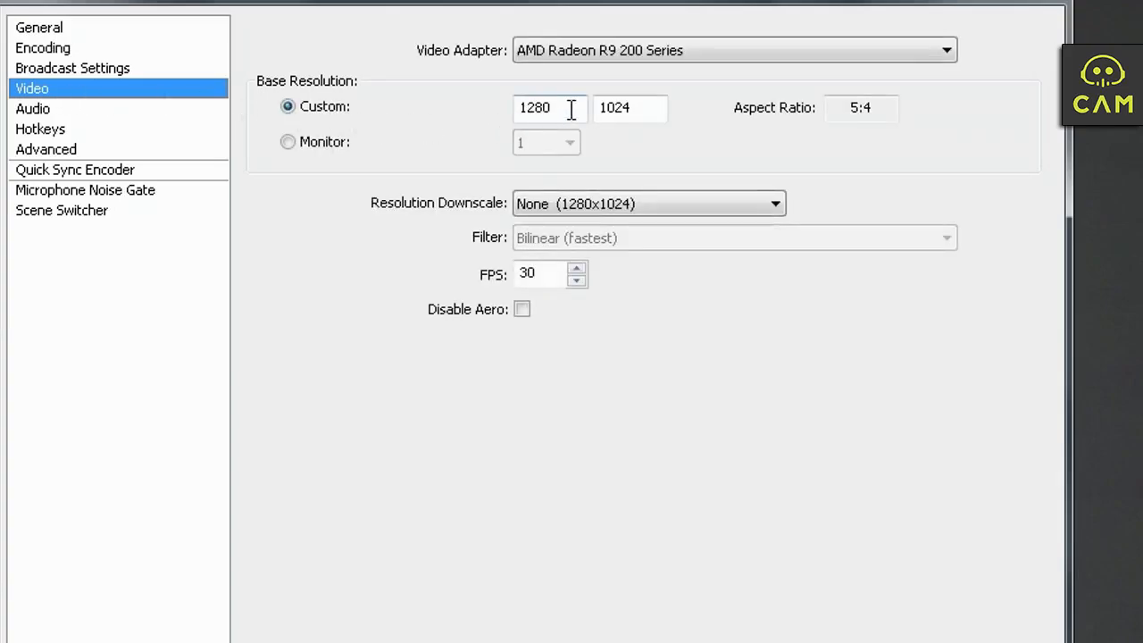
{"action": "triple_click", "coordinate": [534, 107]}
{"action": "type", "text": "720"}
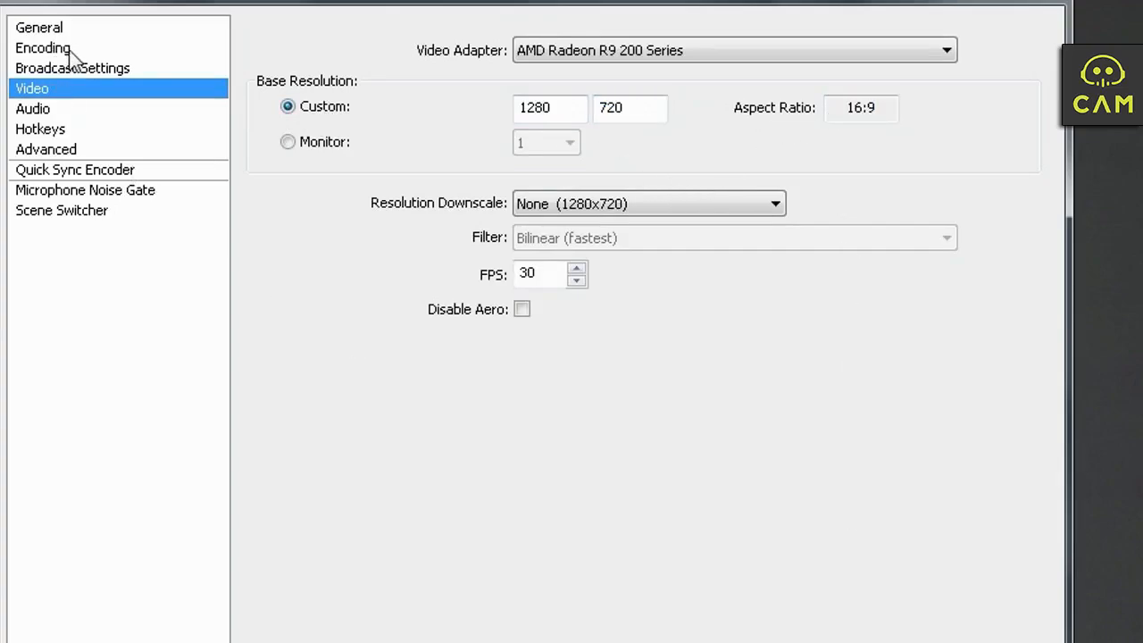
{"action": "left_click", "coordinate": [72, 68]}
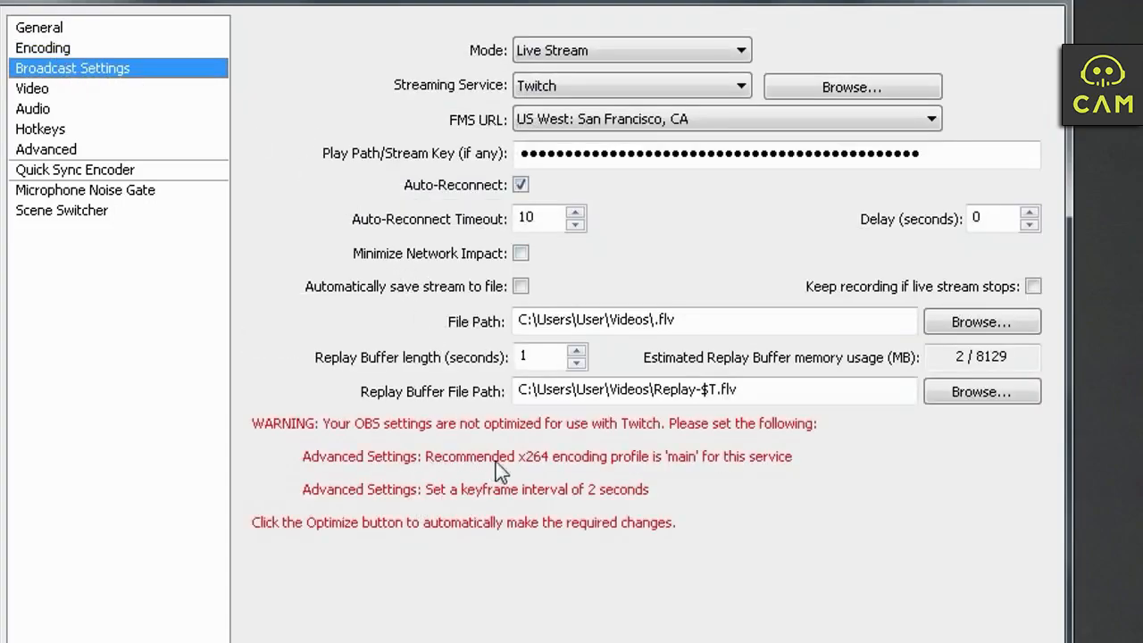
{"action": "mouse_move", "coordinate": [57, 161]}
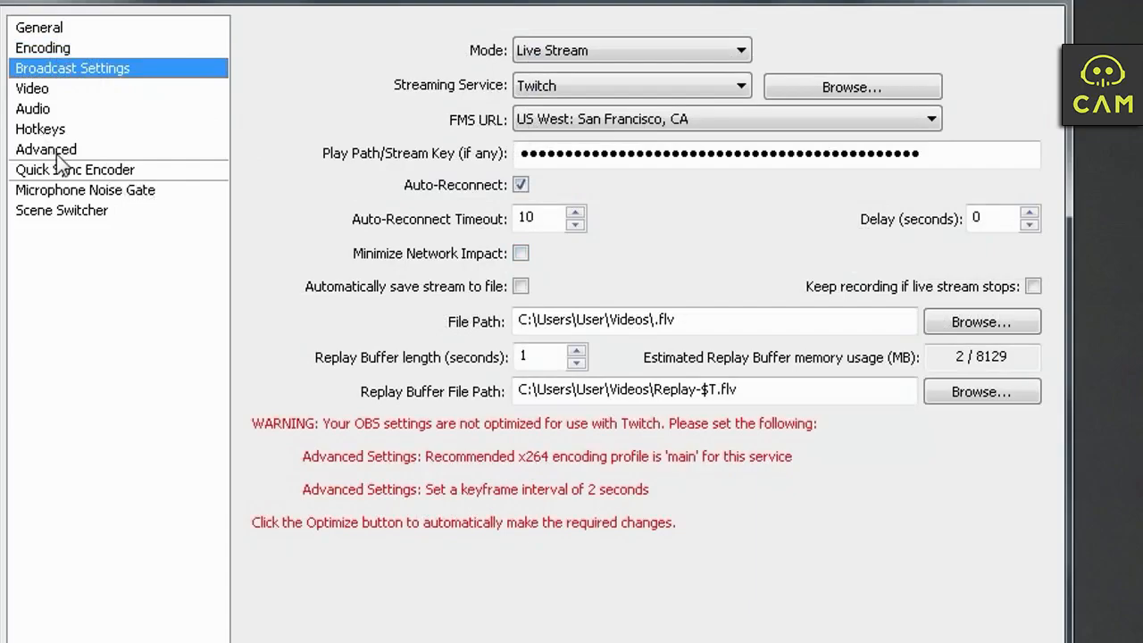
{"action": "mouse_move", "coordinate": [621, 504]}
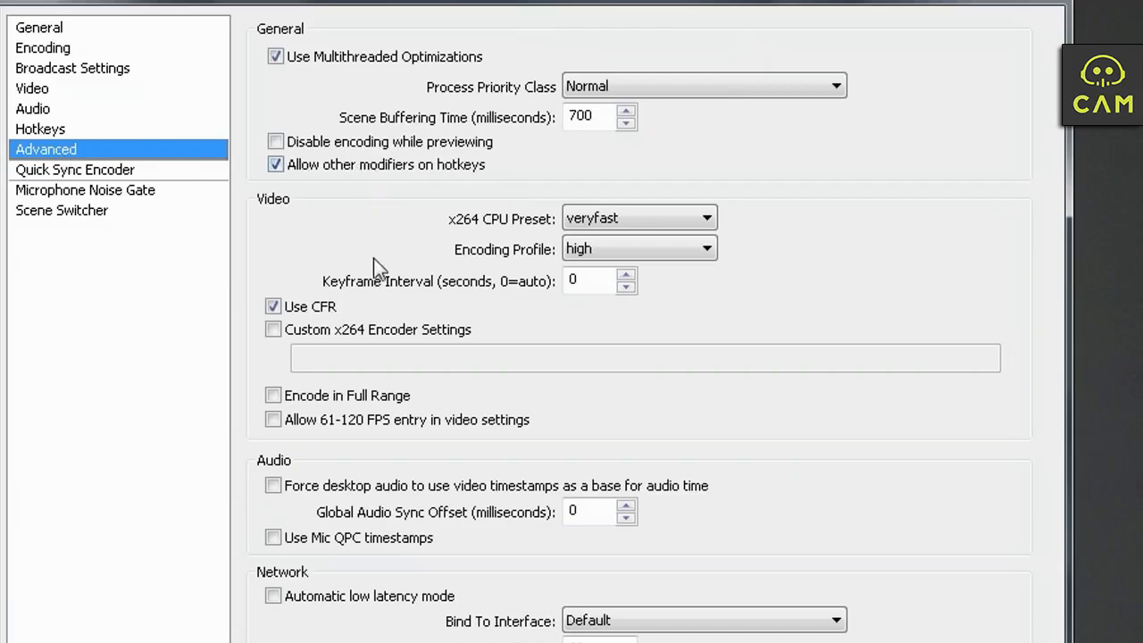
Set a 2-second keyframe interval, the superfast x264 preset and the main encoding profile
{"action": "left_click", "coordinate": [592, 279]}
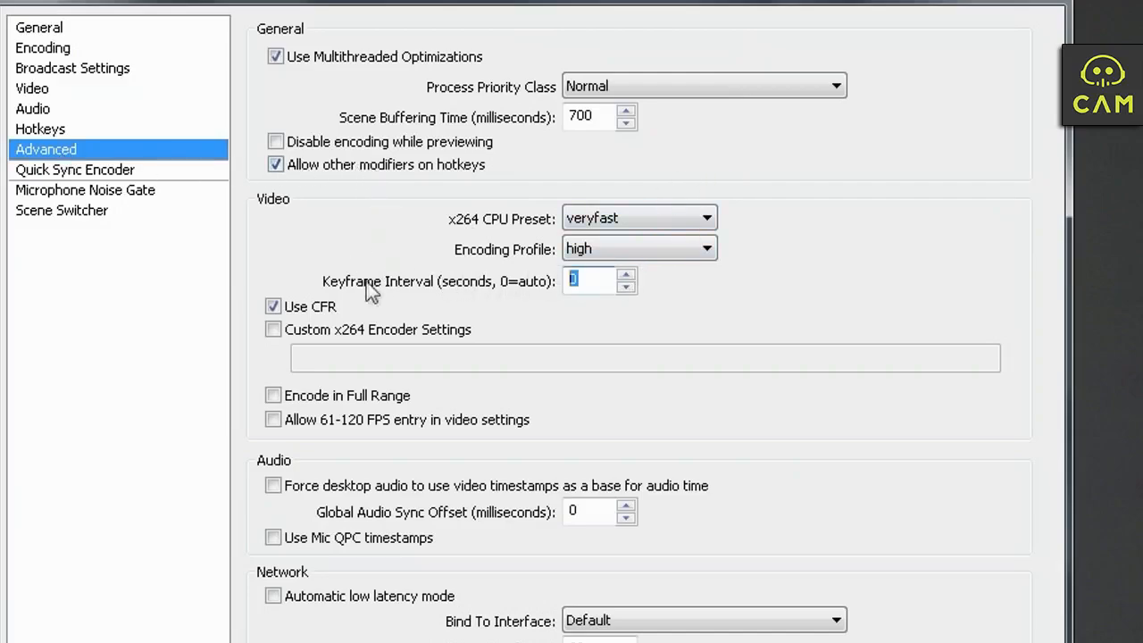
{"action": "type", "text": "2"}
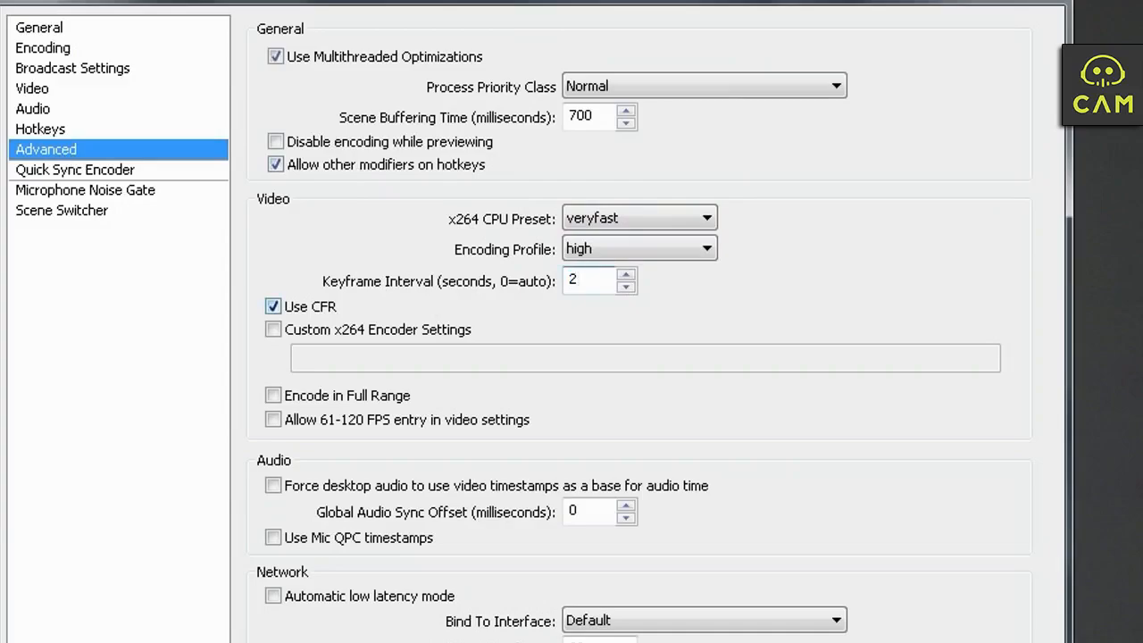
{"action": "mouse_move", "coordinate": [371, 308]}
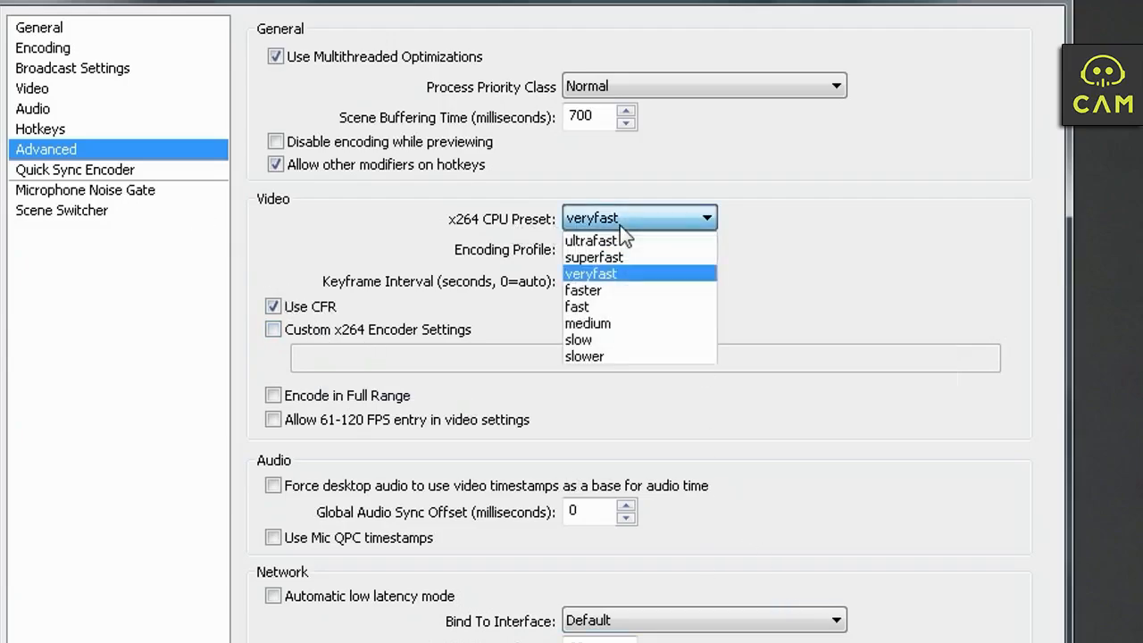
{"action": "left_click", "coordinate": [592, 257]}
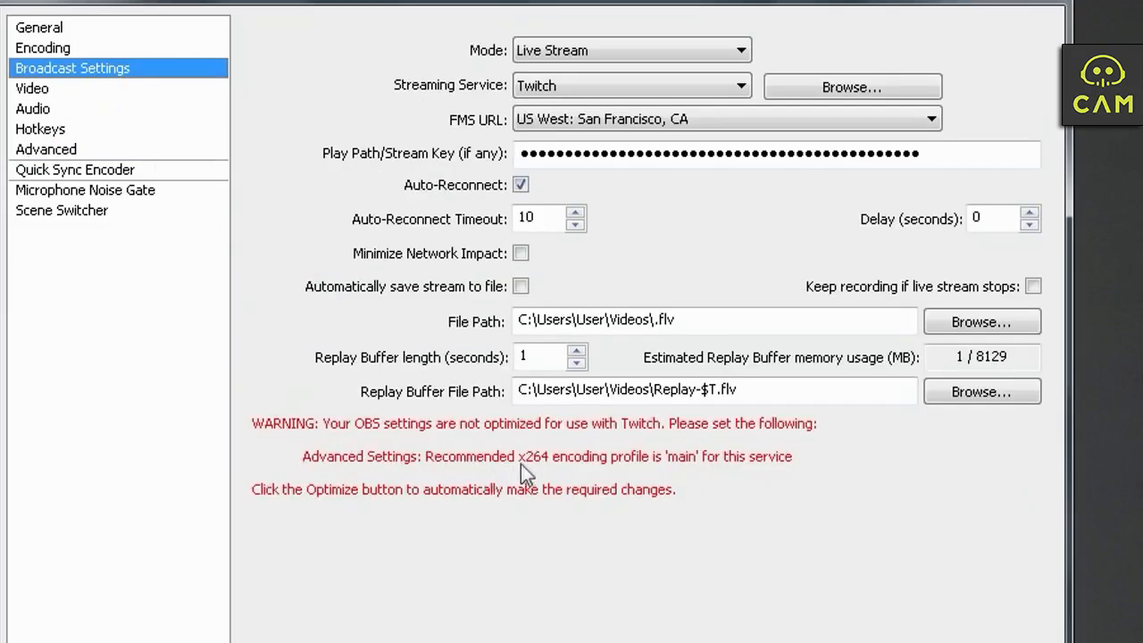
{"action": "left_click", "coordinate": [47, 150]}
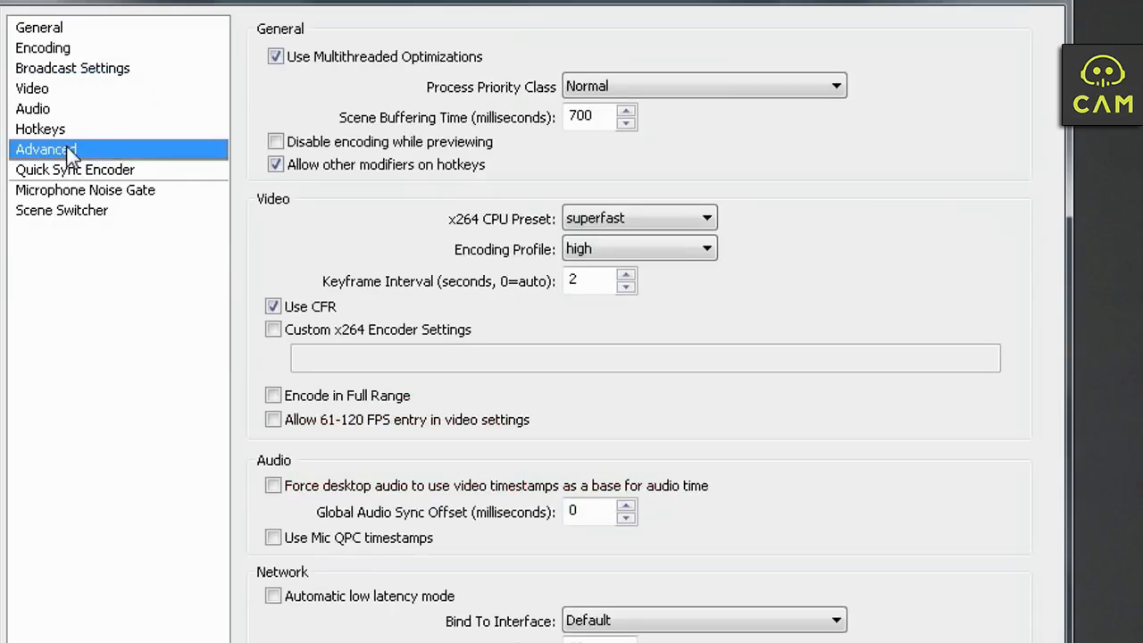
{"action": "left_click", "coordinate": [639, 249]}
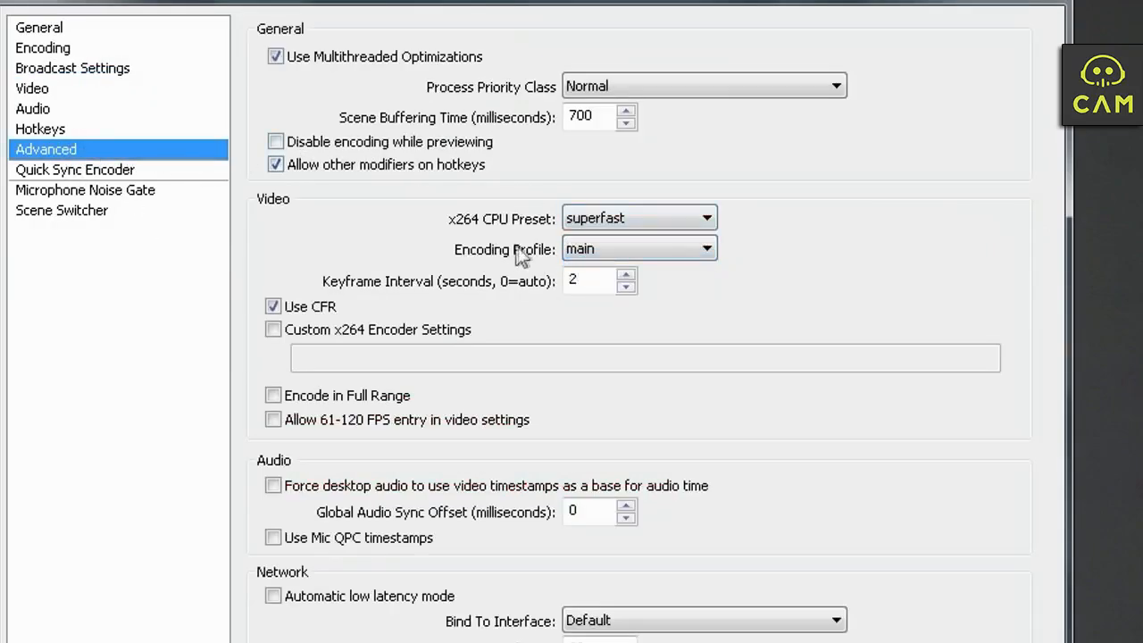
{"action": "mouse_move", "coordinate": [39, 109]}
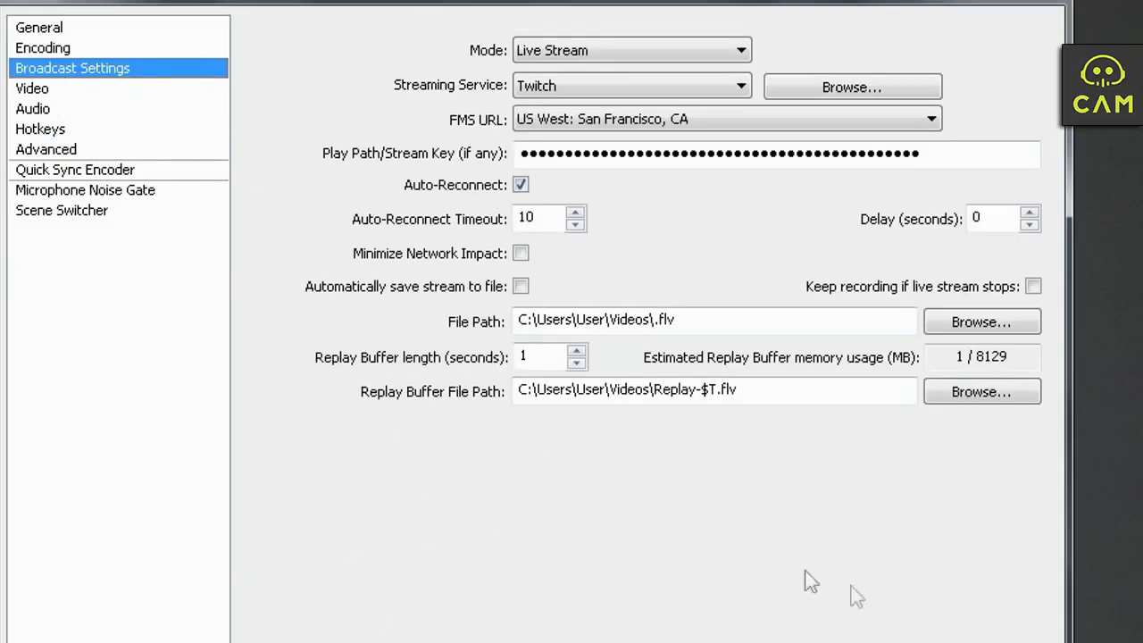
{"action": "mouse_move", "coordinate": [422, 545]}
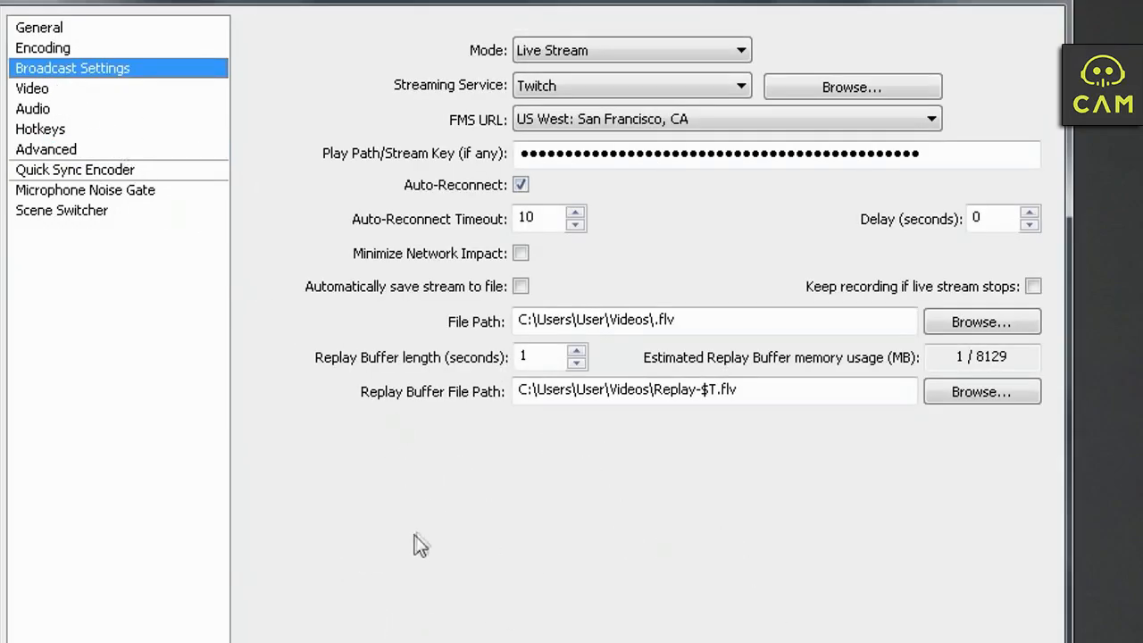
{"action": "mouse_move", "coordinate": [953, 518]}
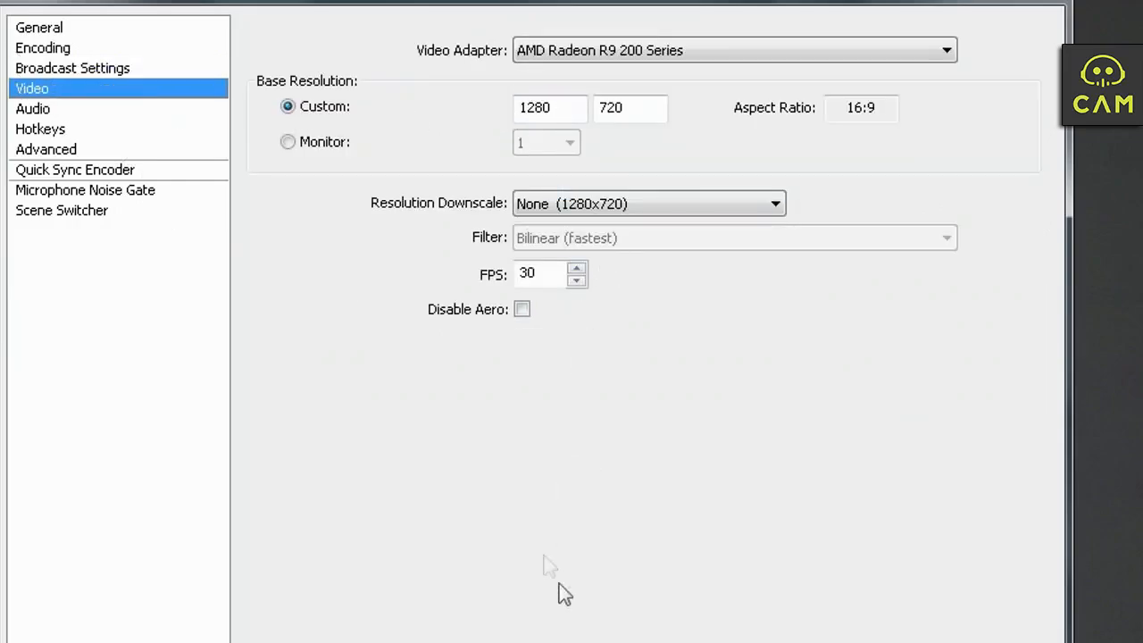
Check the 30 FPS value on the Video page, then move to the Audio settings
{"action": "left_click", "coordinate": [545, 273]}
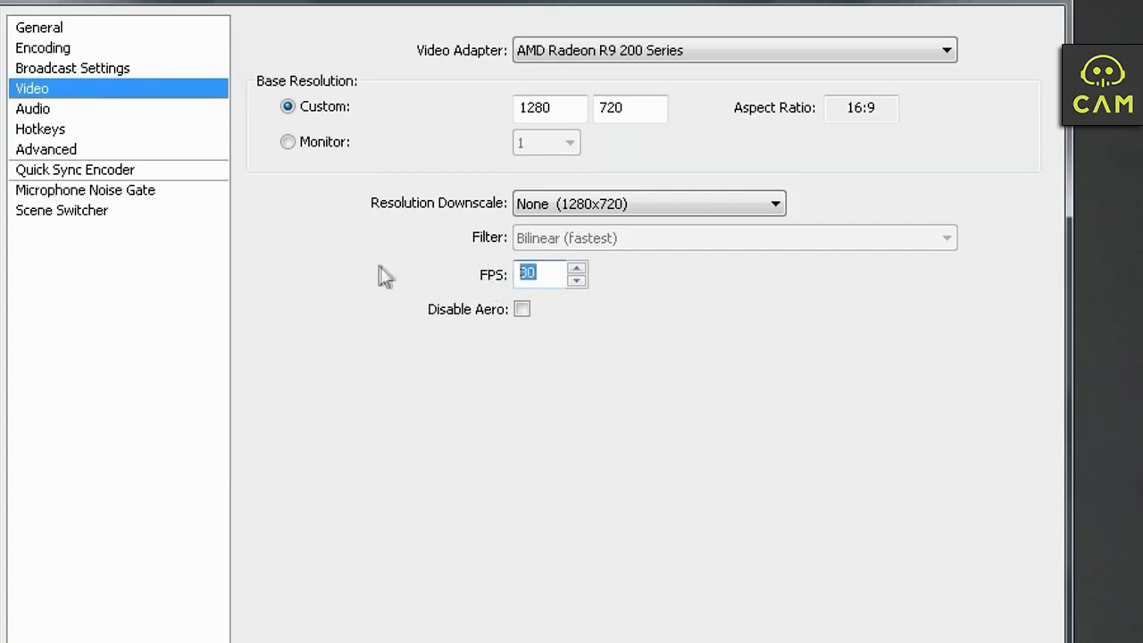
{"action": "mouse_move", "coordinate": [178, 116]}
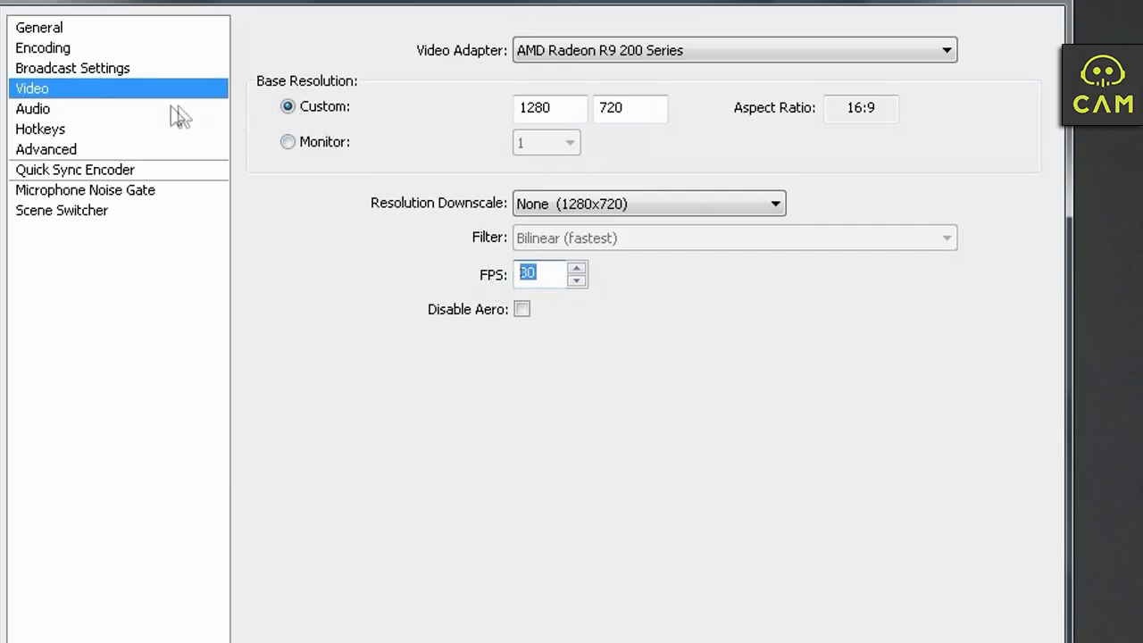
{"action": "left_click", "coordinate": [32, 109]}
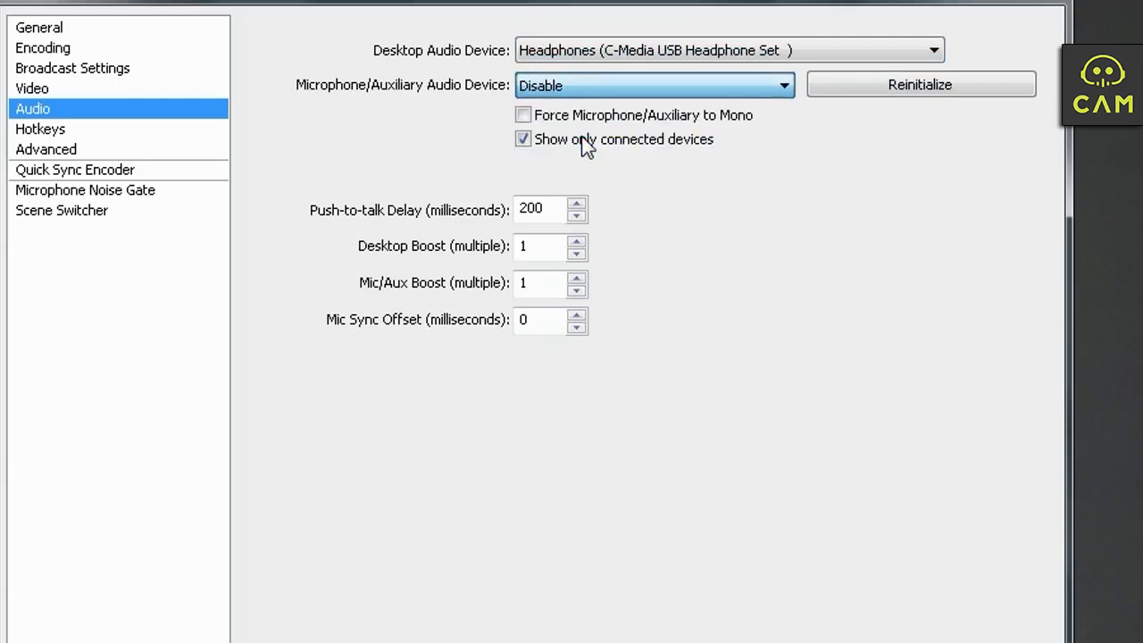
Choose the C-1U microphone as Microphone/Auxiliary Audio Device and confirm the settings
{"action": "left_click", "coordinate": [652, 86]}
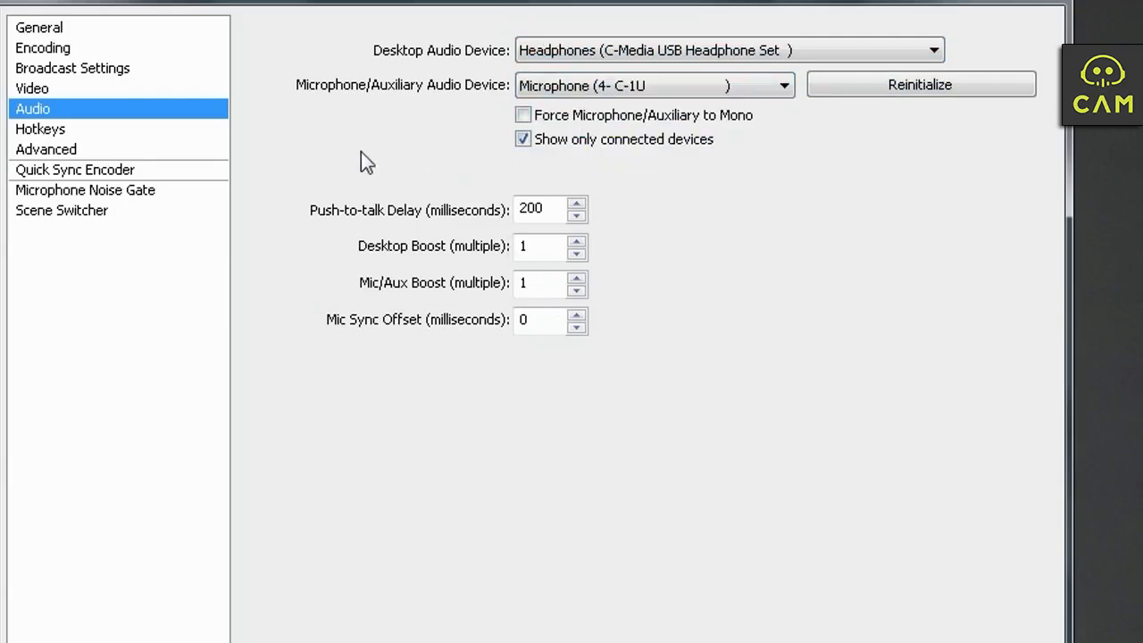
{"action": "left_click", "coordinate": [39, 129]}
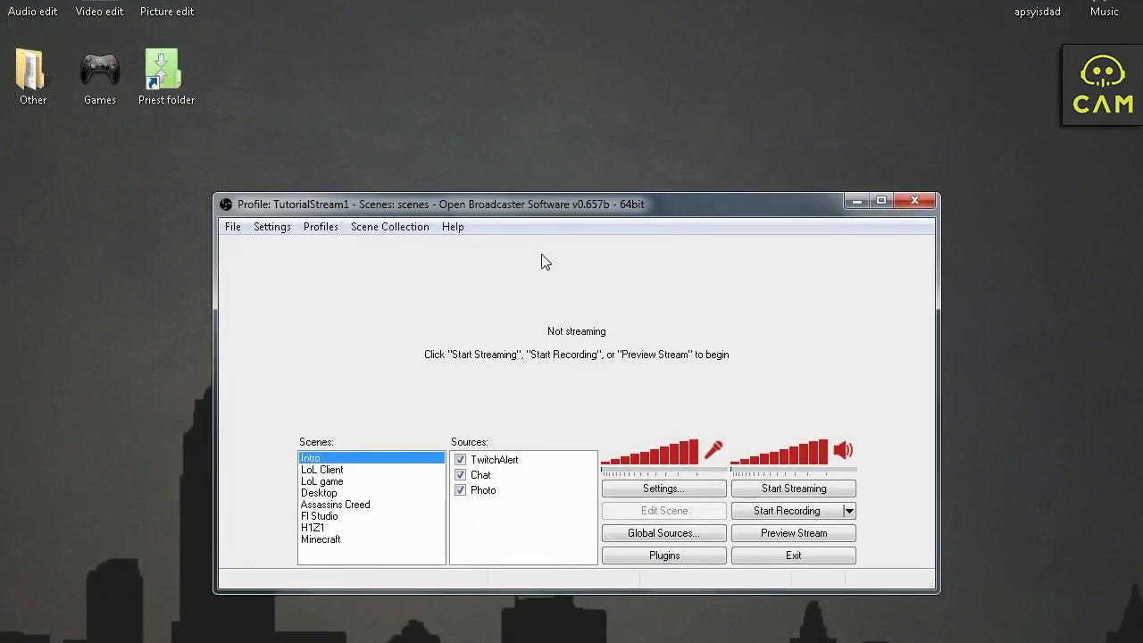
{"action": "mouse_move", "coordinate": [364, 564]}
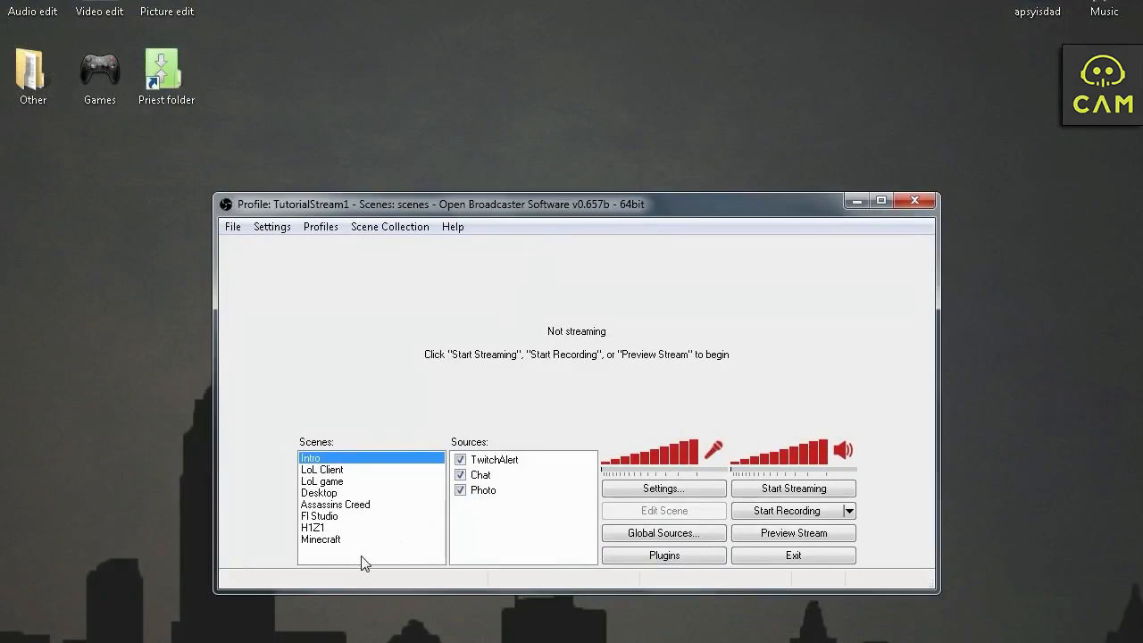
{"action": "mouse_move", "coordinate": [428, 481]}
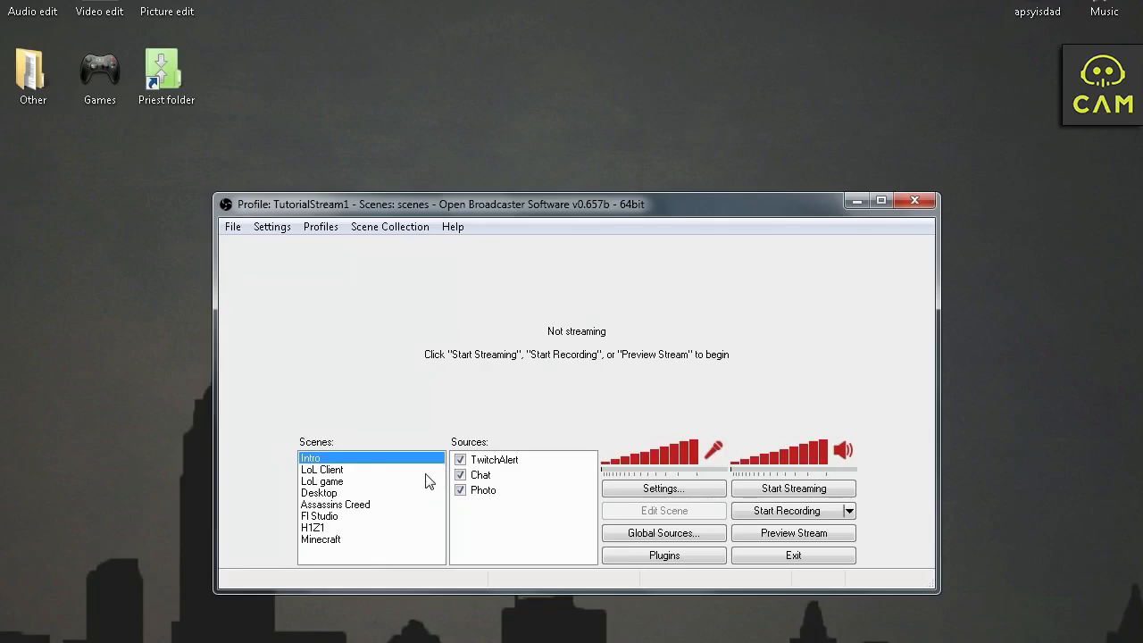
{"action": "mouse_move", "coordinate": [320, 582]}
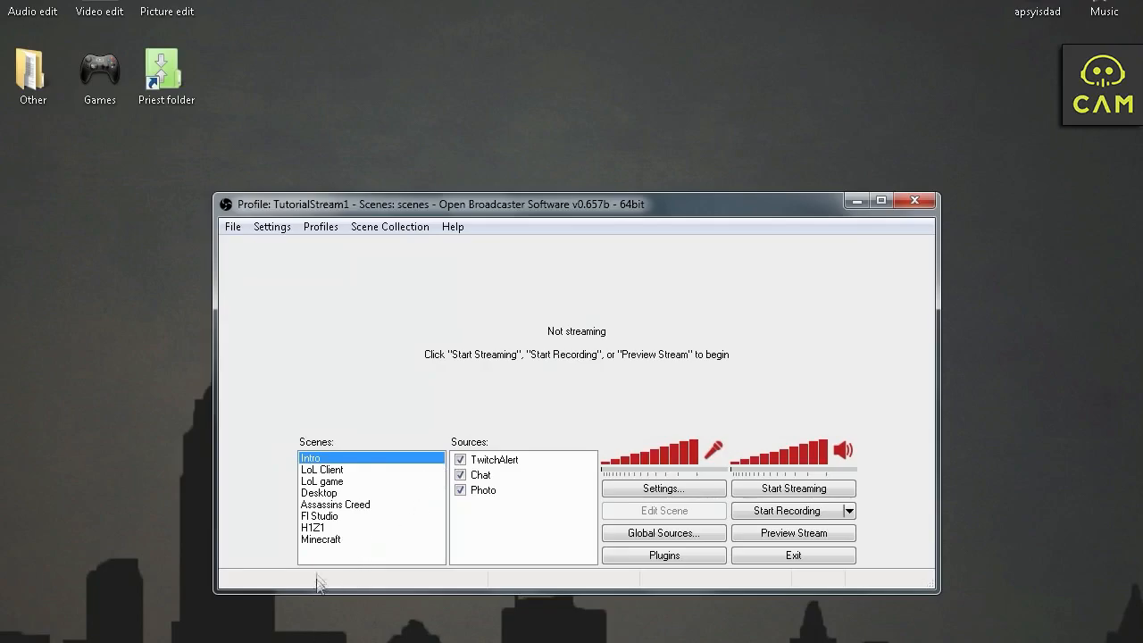
Add a new scene named 'Tutorial' from the Scenes list context menu
{"action": "right_click", "coordinate": [321, 540]}
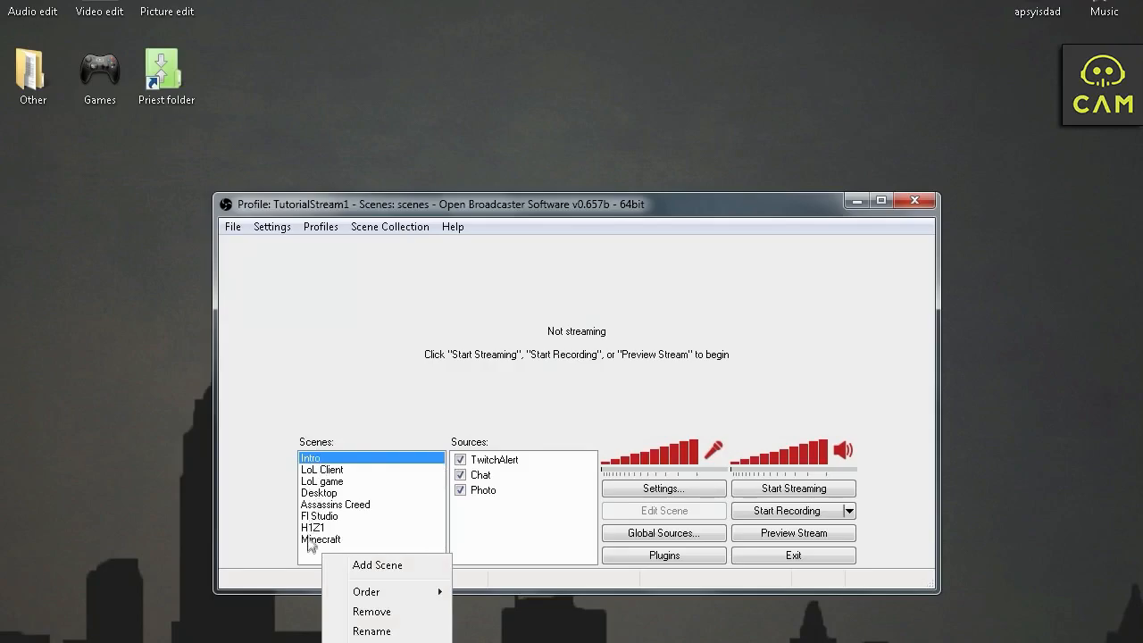
{"action": "left_click", "coordinate": [377, 565]}
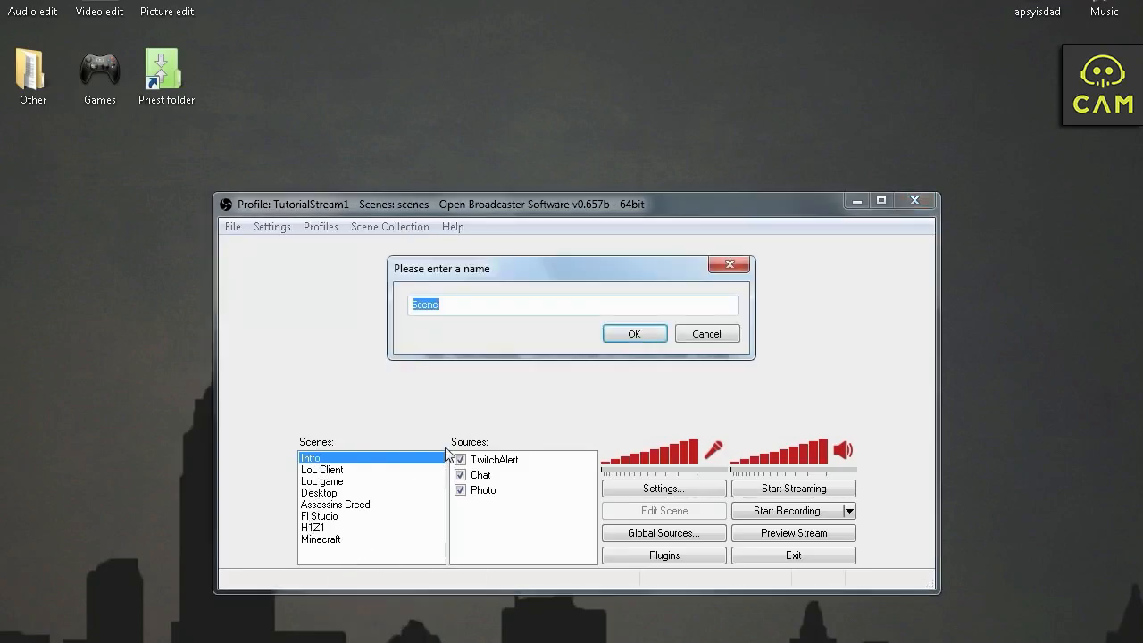
{"action": "type", "text": "Tutorial"}
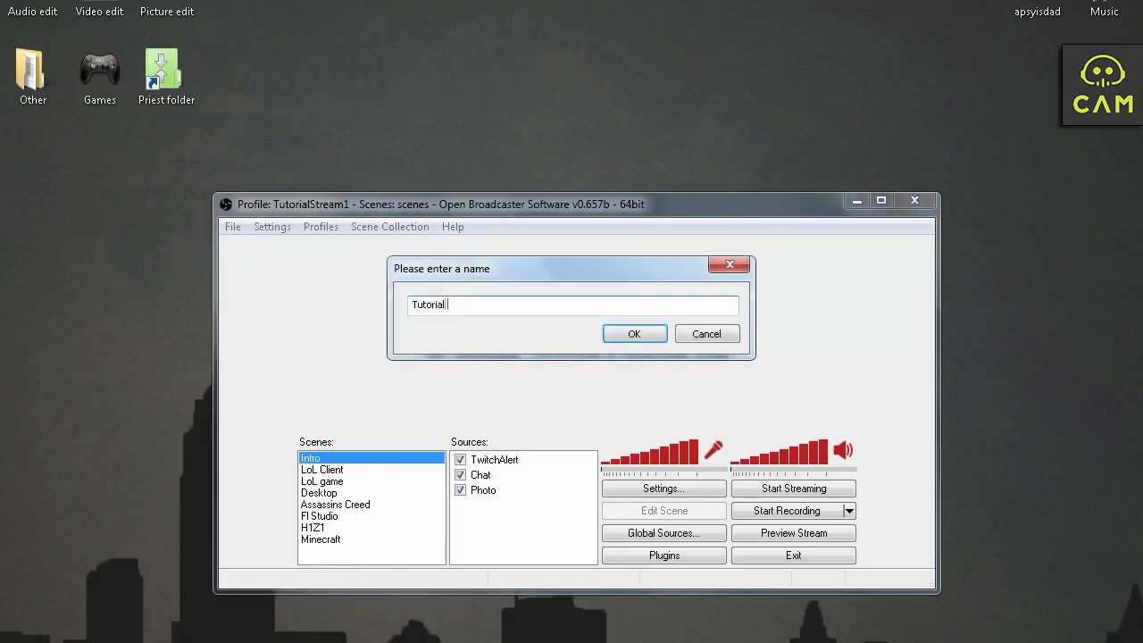
{"action": "left_click", "coordinate": [634, 334]}
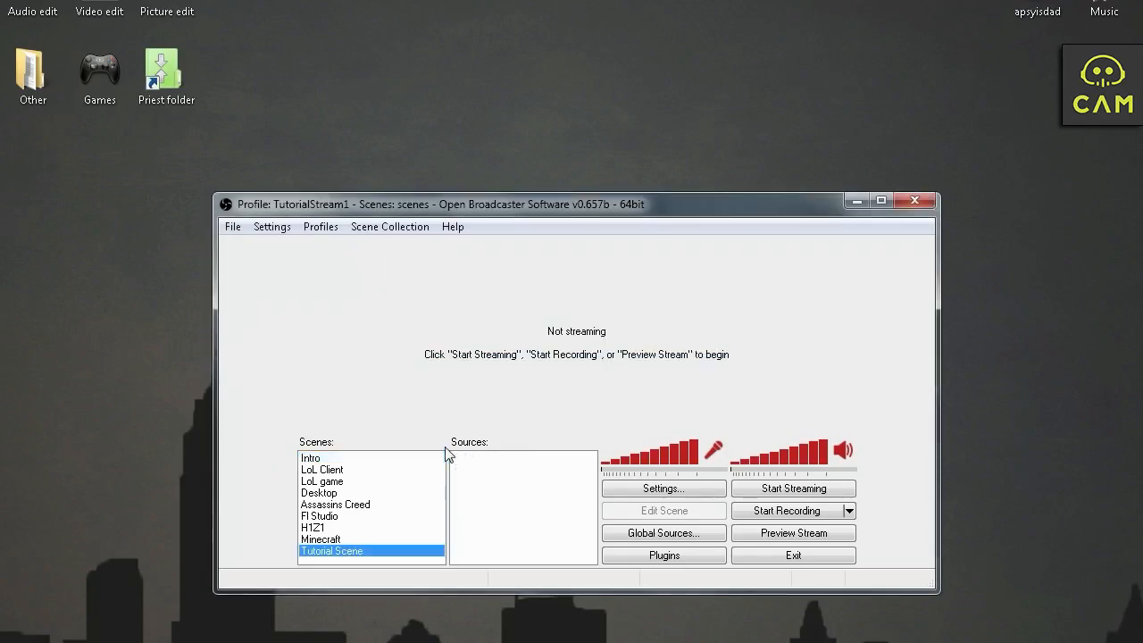
{"action": "mouse_move", "coordinate": [482, 522]}
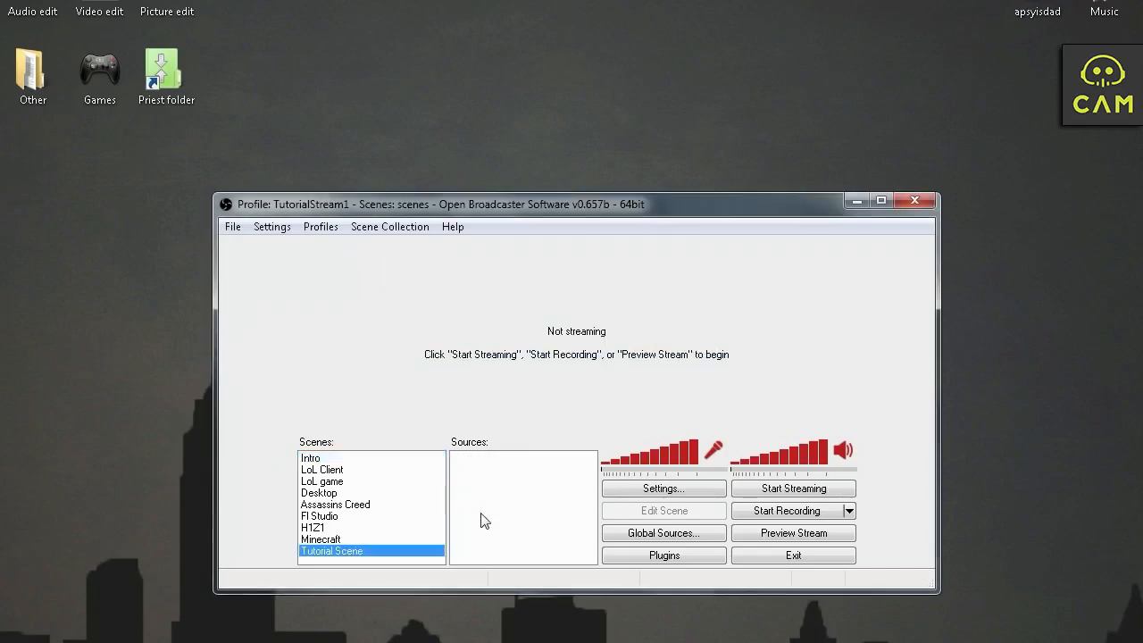
{"action": "mouse_move", "coordinate": [504, 192]}
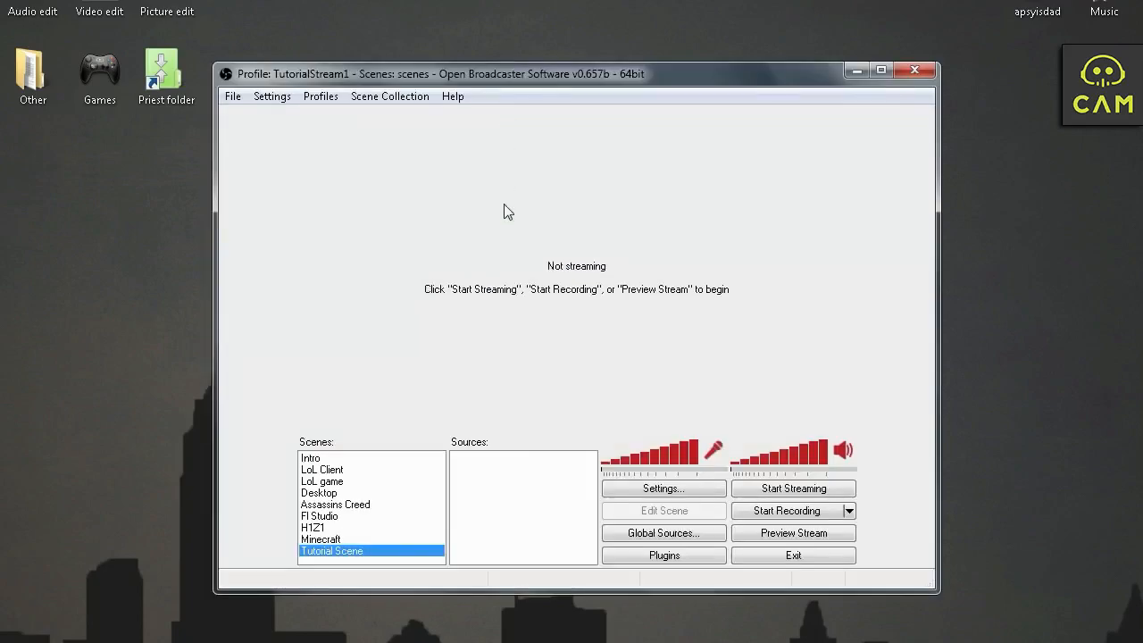
{"action": "mouse_move", "coordinate": [504, 500]}
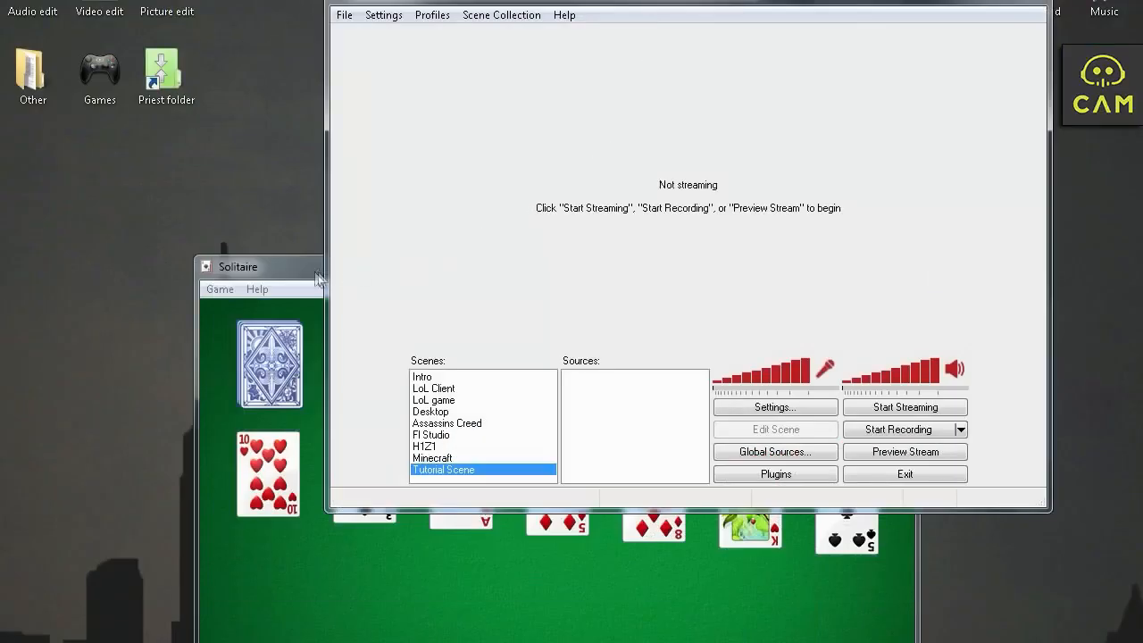
Move the Solitaire window aside so it sits next to the OBS window
{"action": "left_click_drag", "start_coordinate": [259, 266], "coordinate": [218, 211]}
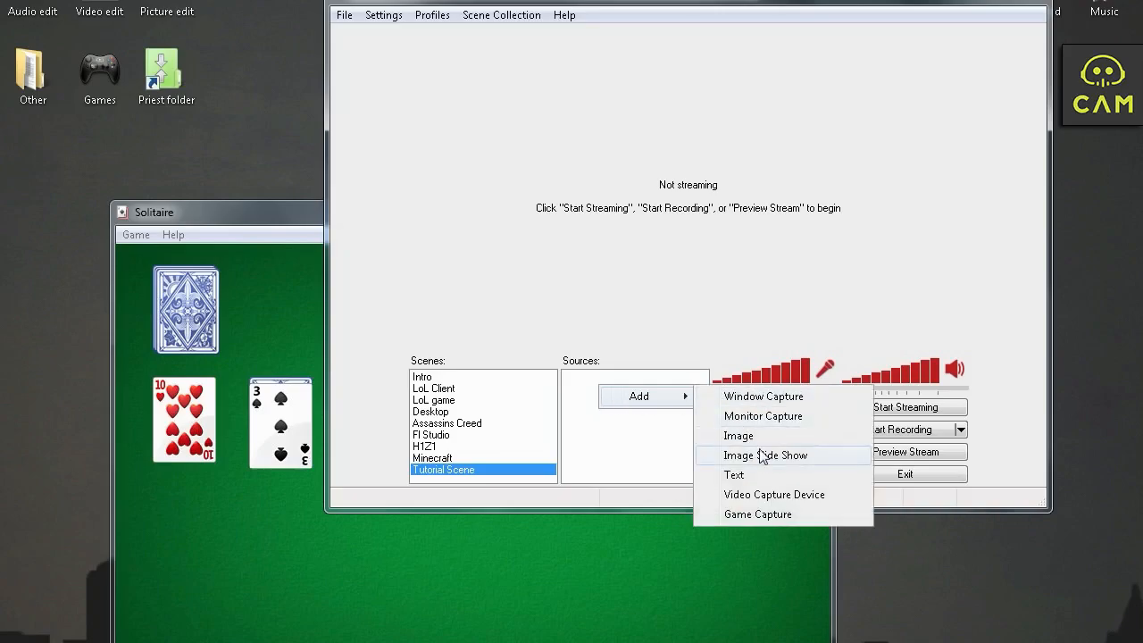
Add a Game Capture source named 'soli' capturing the Solitaire application
{"action": "left_click", "coordinate": [757, 514]}
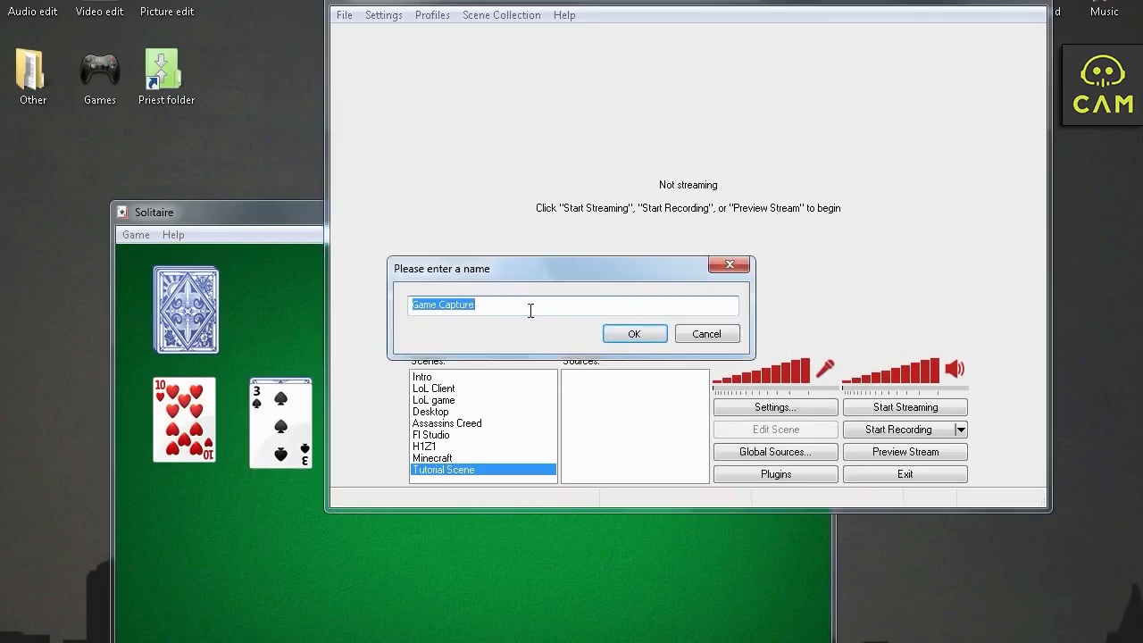
{"action": "type", "text": "s"}
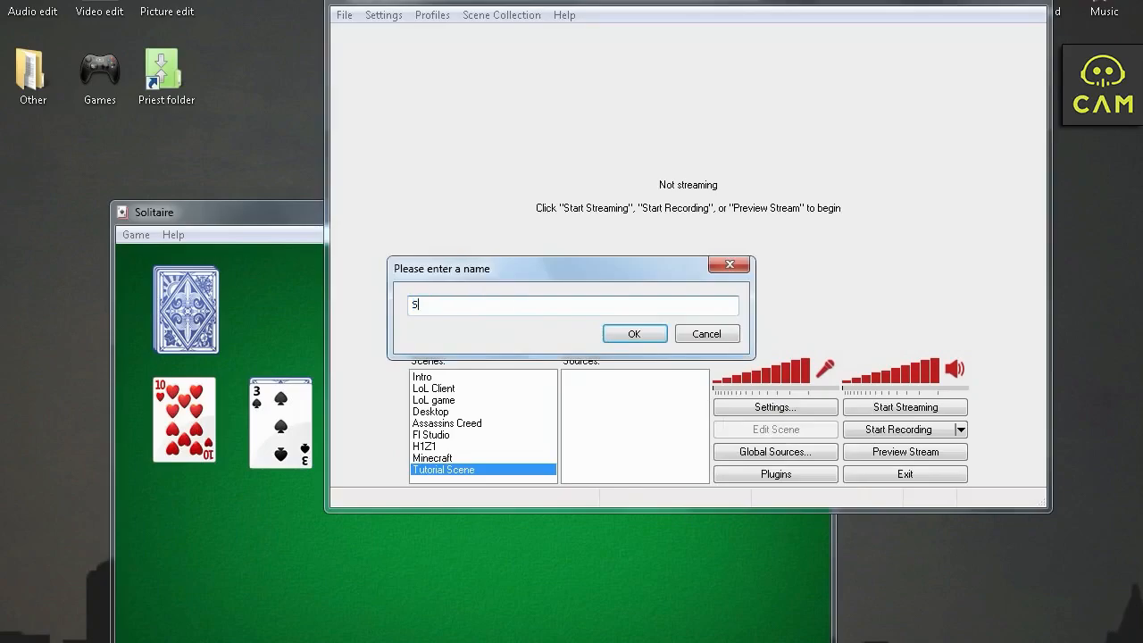
{"action": "type", "text": "oli"}
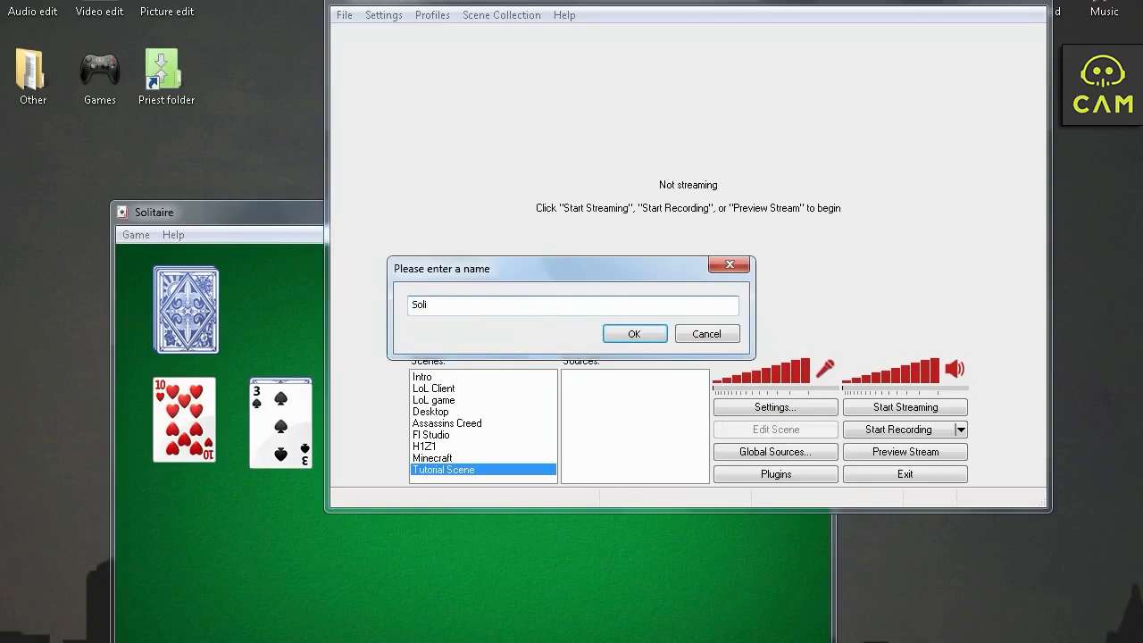
{"action": "left_click", "coordinate": [634, 334]}
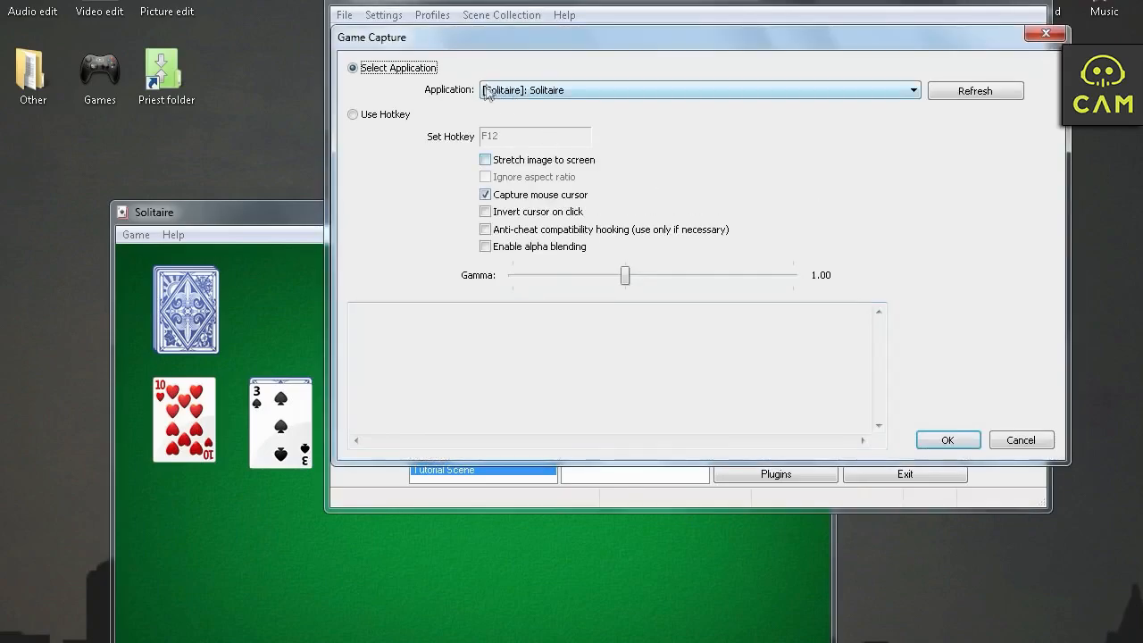
{"action": "left_click", "coordinate": [912, 89]}
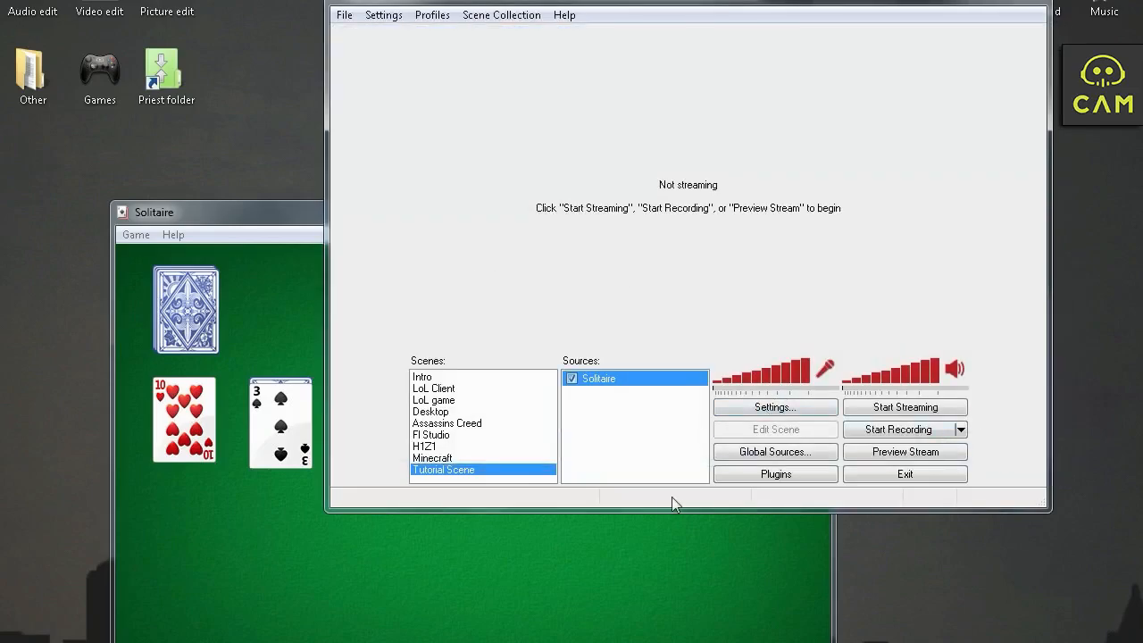
{"action": "mouse_move", "coordinate": [908, 425]}
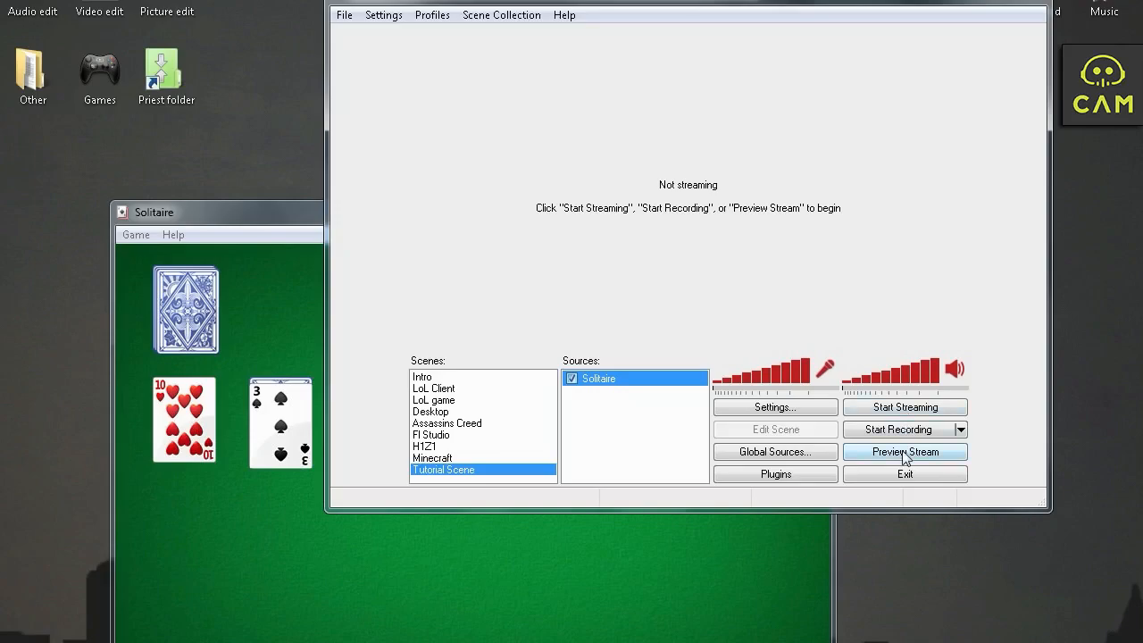
{"action": "left_click", "coordinate": [903, 450]}
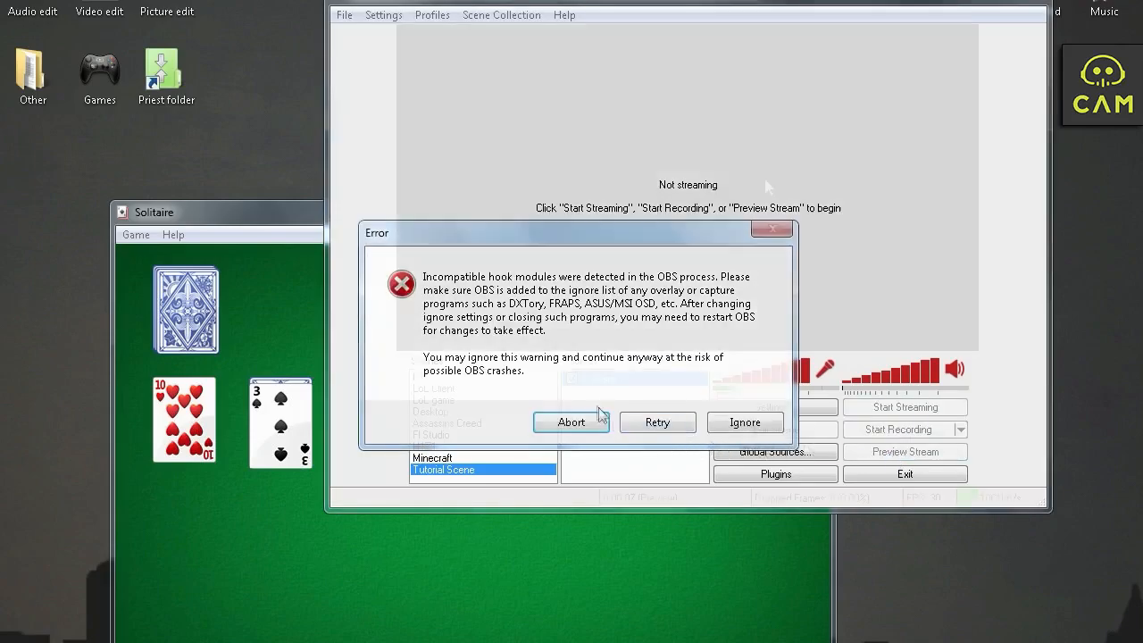
{"action": "left_click", "coordinate": [745, 421]}
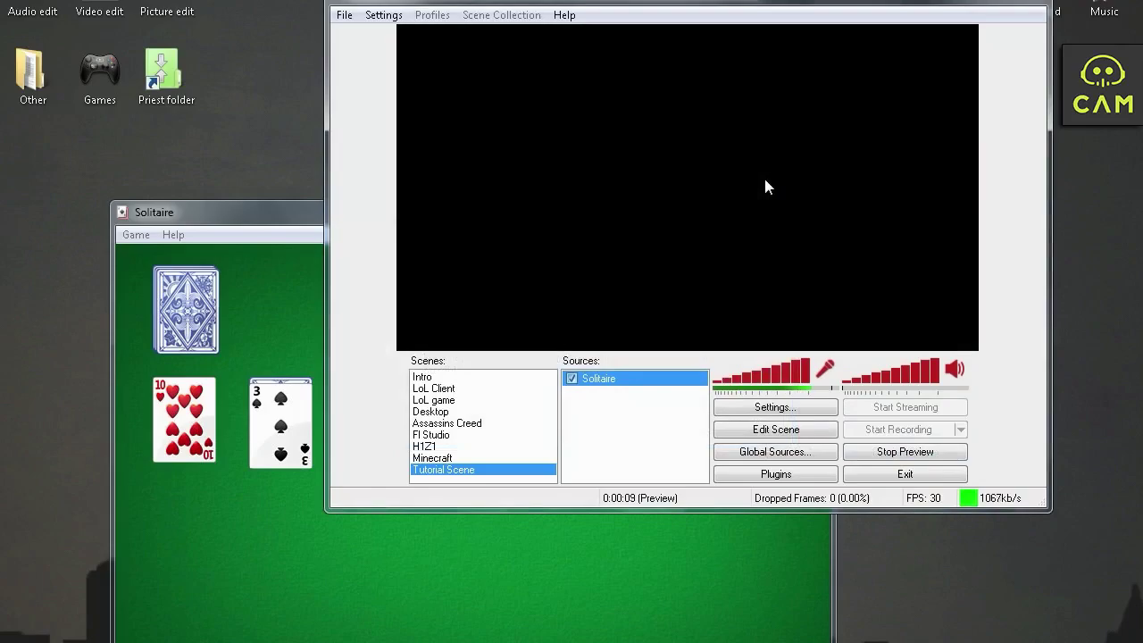
{"action": "mouse_move", "coordinate": [797, 264]}
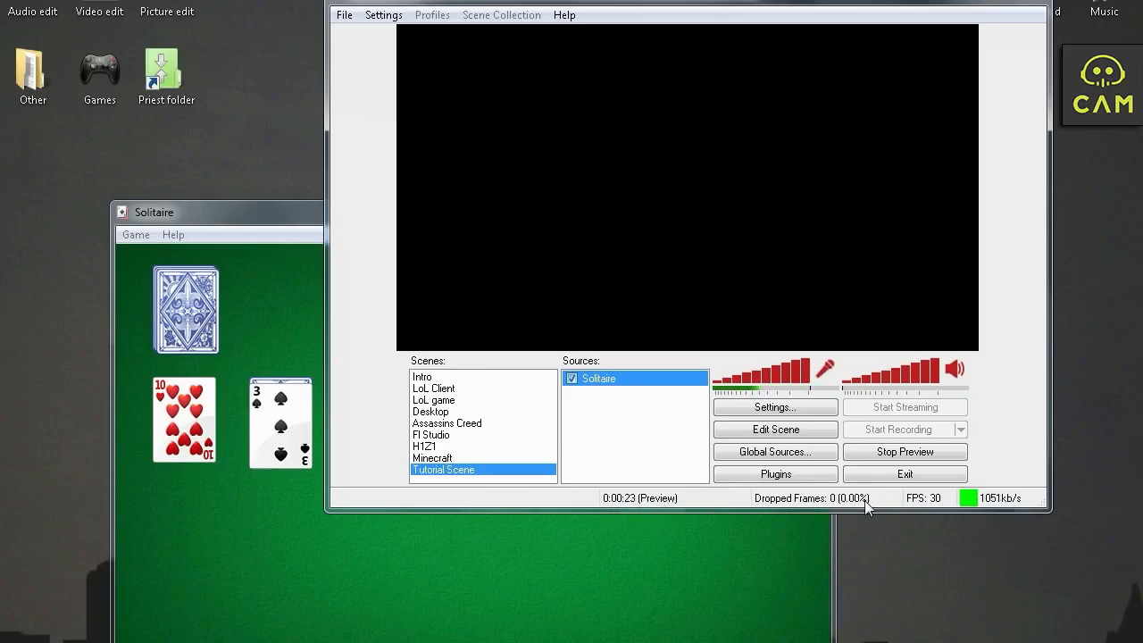
{"action": "mouse_move", "coordinate": [846, 507]}
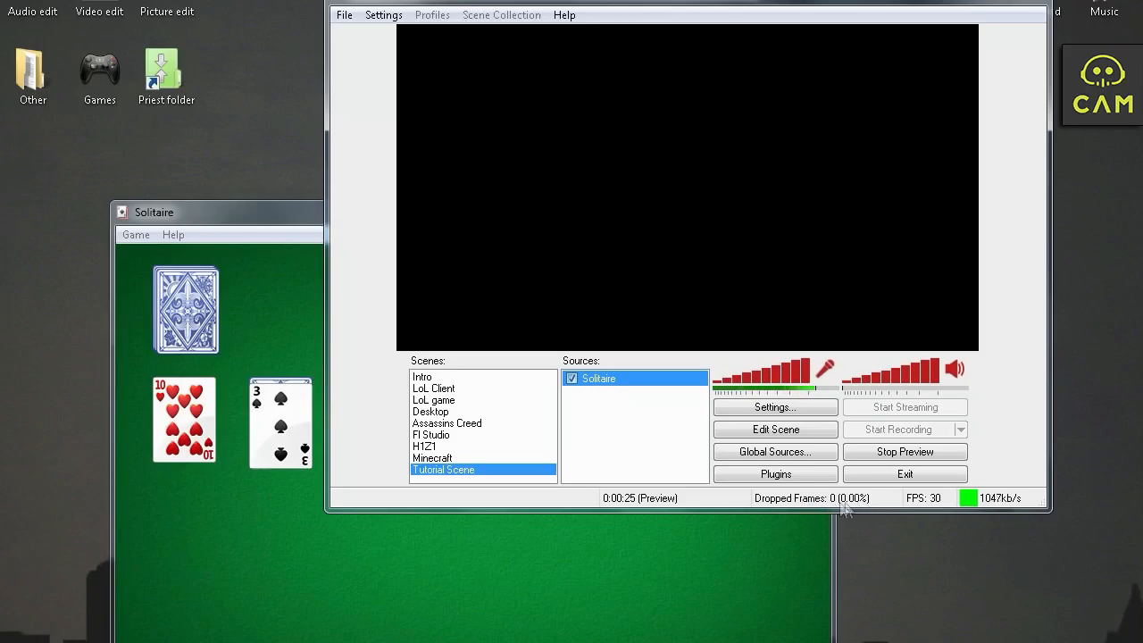
{"action": "mouse_move", "coordinate": [936, 507]}
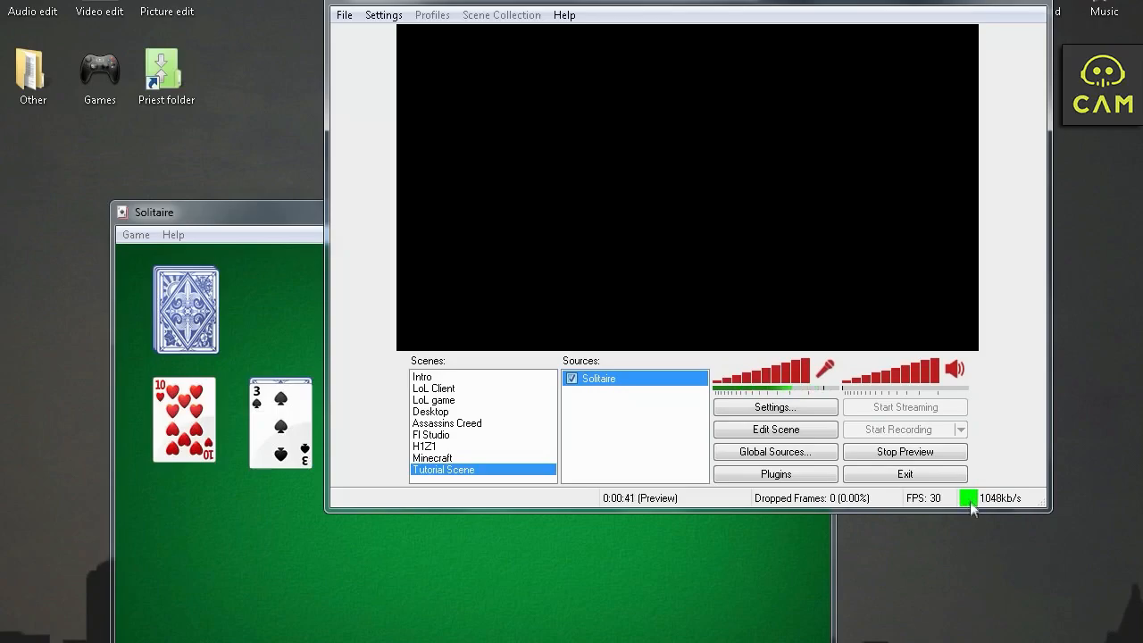
{"action": "mouse_move", "coordinate": [498, 564]}
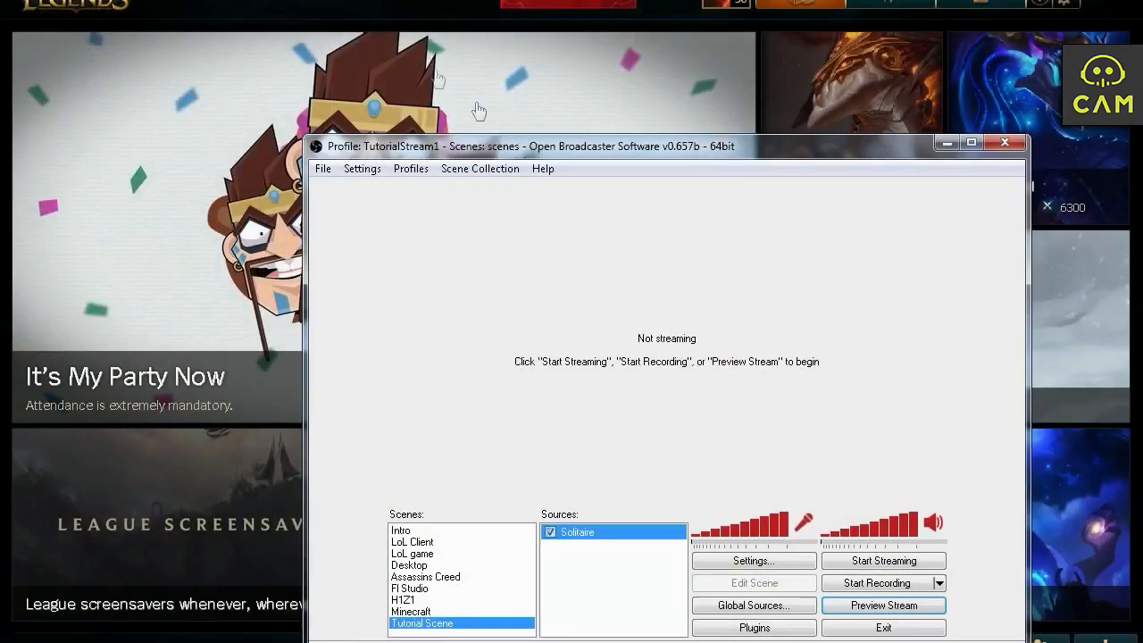
{"action": "mouse_move", "coordinate": [404, 96]}
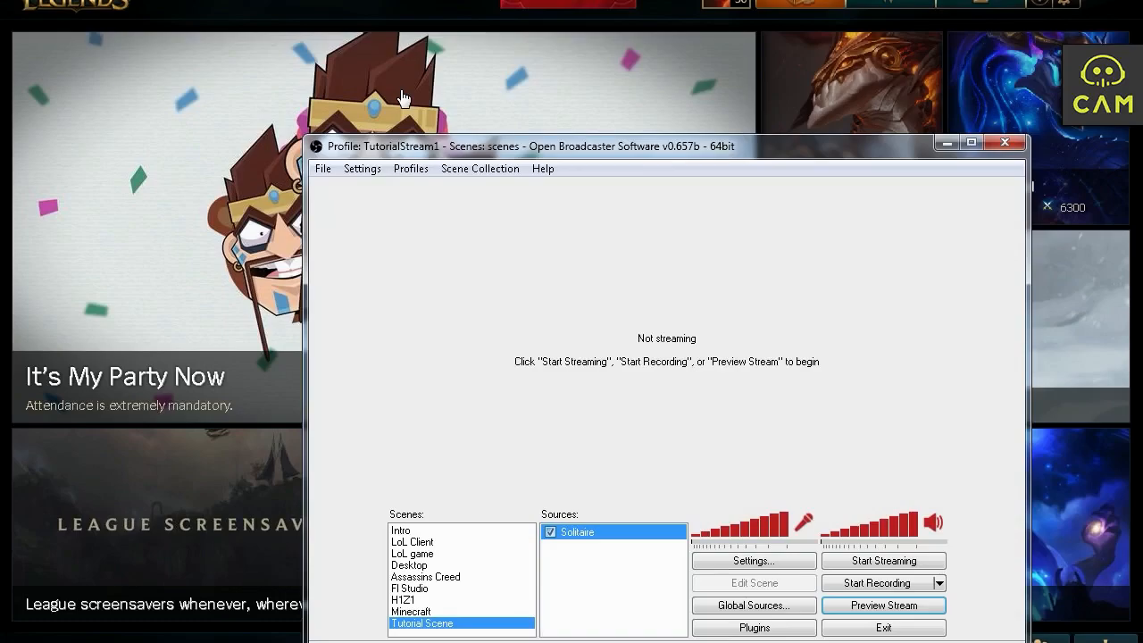
Remove the Solitaire source and add a Game Capture named 'LoL' for the PVP.net client, ignoring the hook warning
{"action": "right_click", "coordinate": [578, 532]}
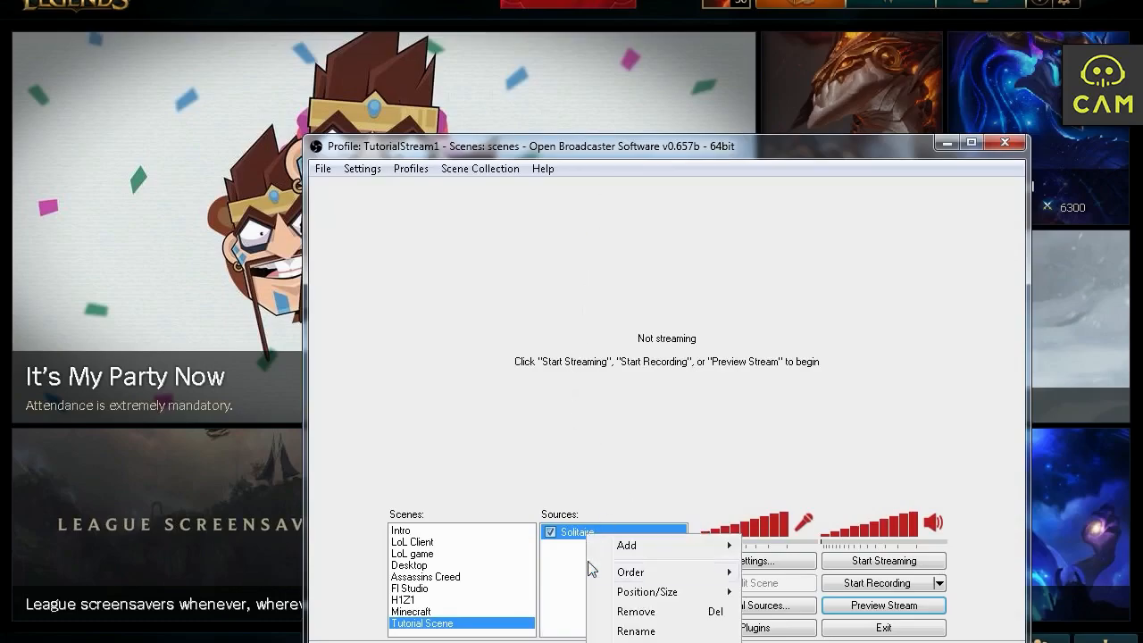
{"action": "left_click", "coordinate": [636, 611]}
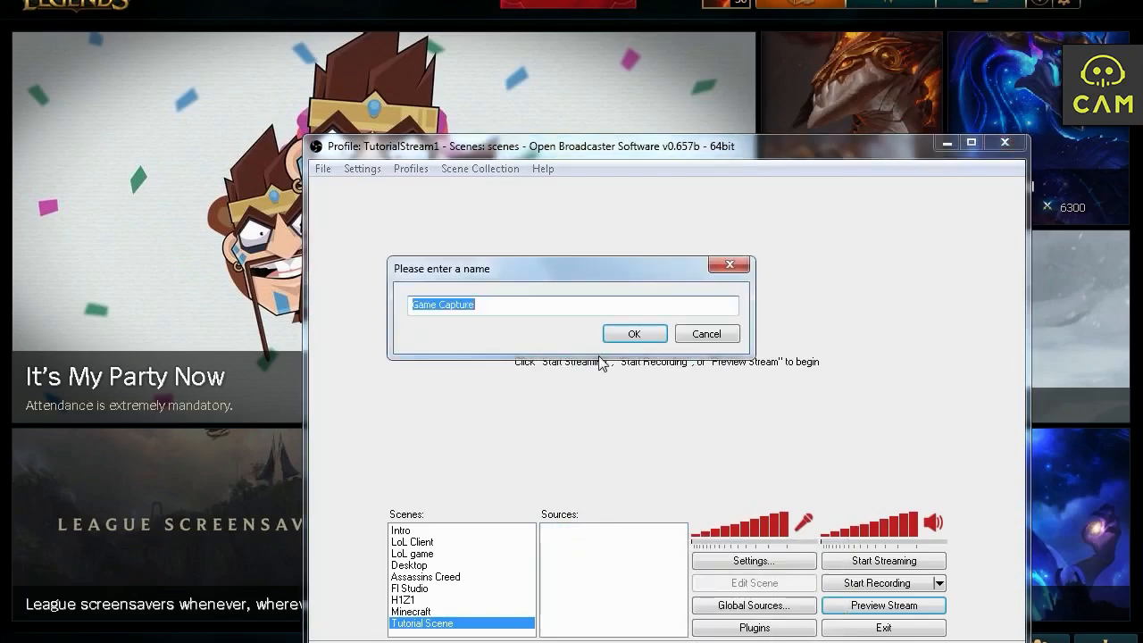
{"action": "type", "text": "LoL"}
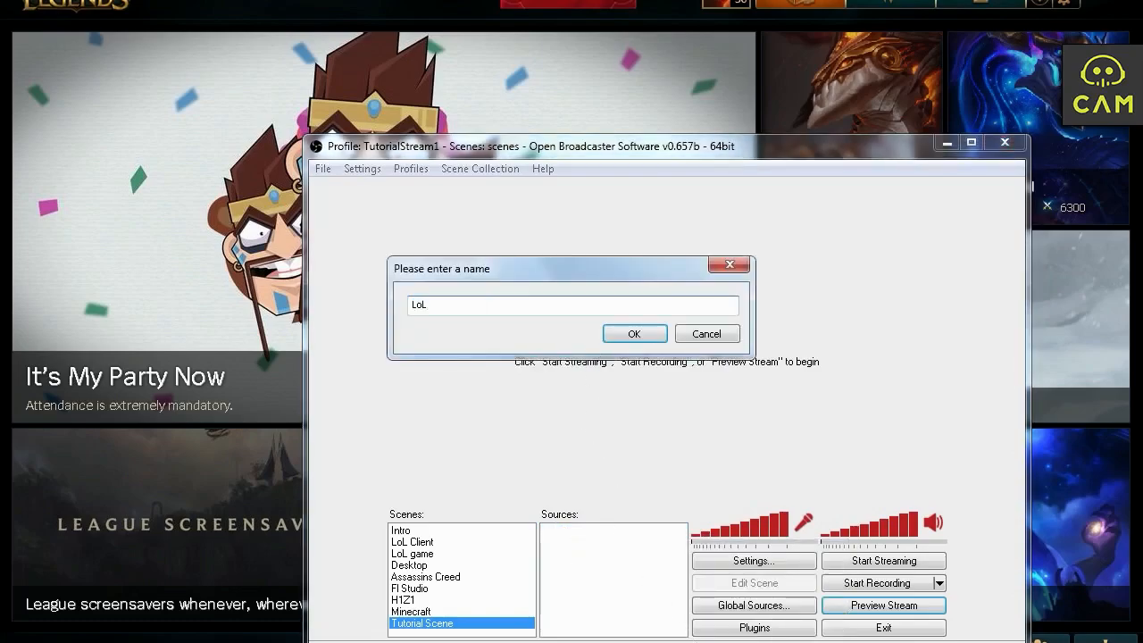
{"action": "left_click", "coordinate": [634, 334]}
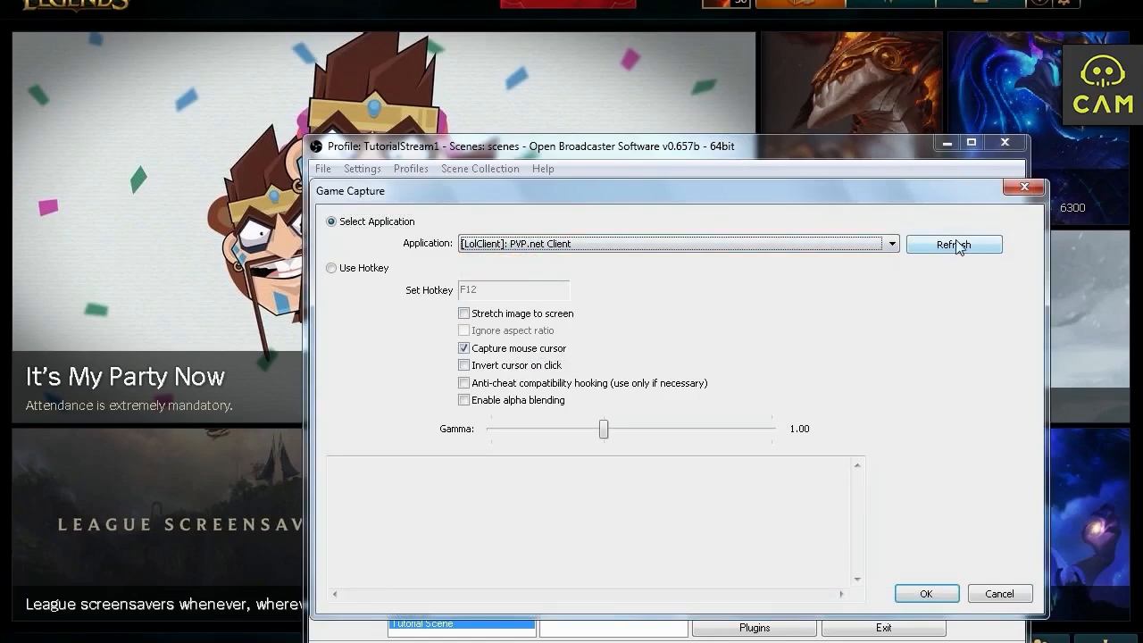
{"action": "left_click", "coordinate": [889, 242]}
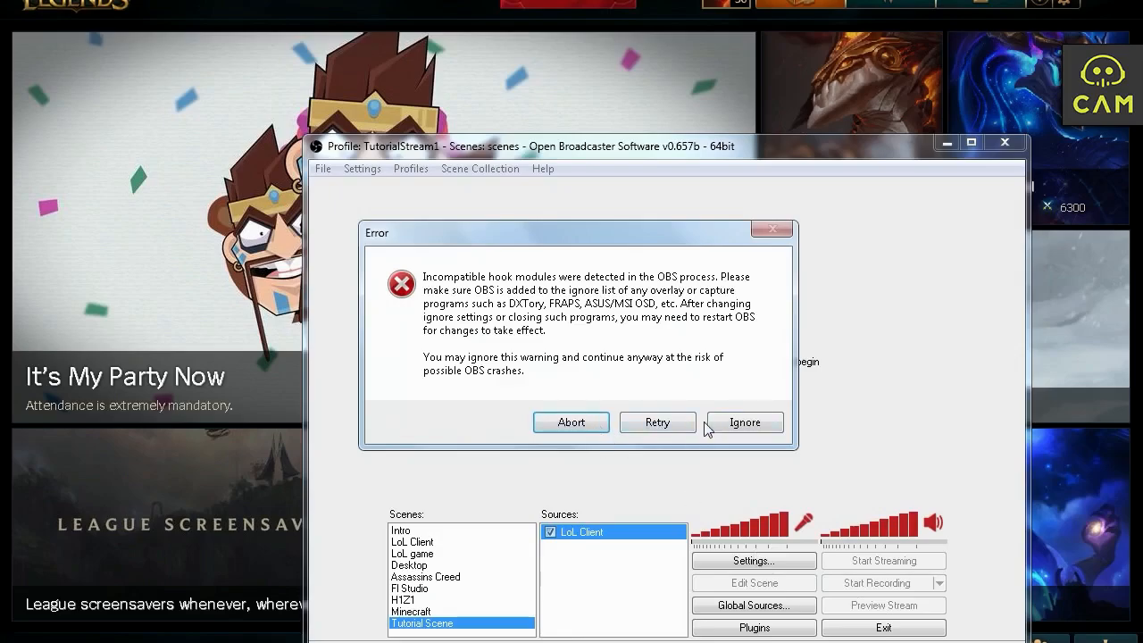
{"action": "left_click", "coordinate": [744, 422]}
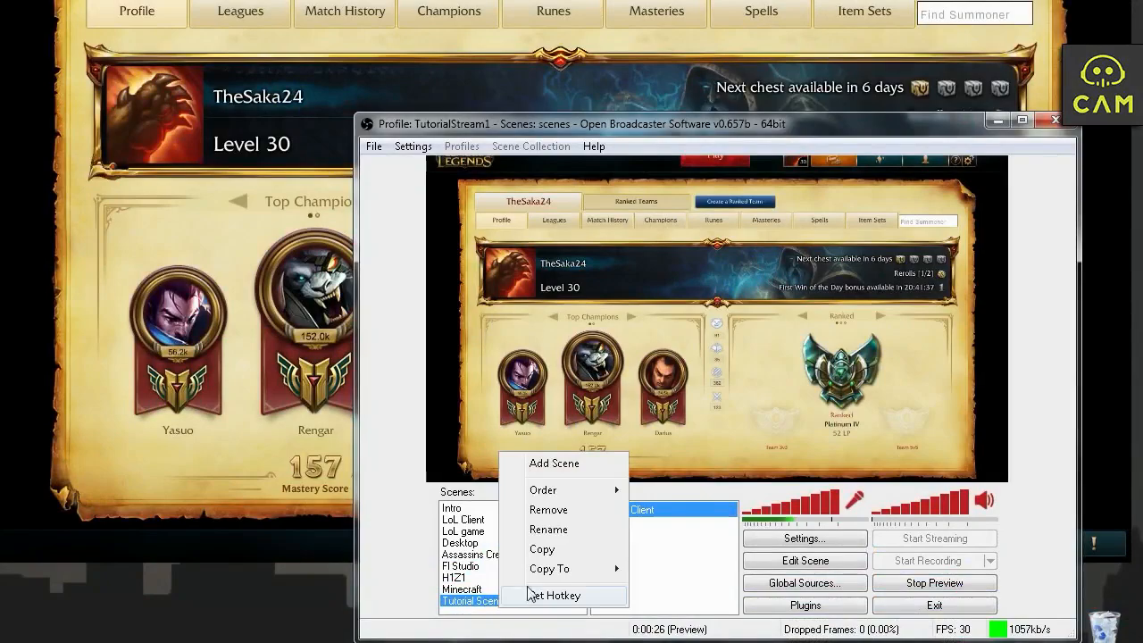
Create a new scene named 'LoL G'
{"action": "left_click", "coordinate": [553, 463]}
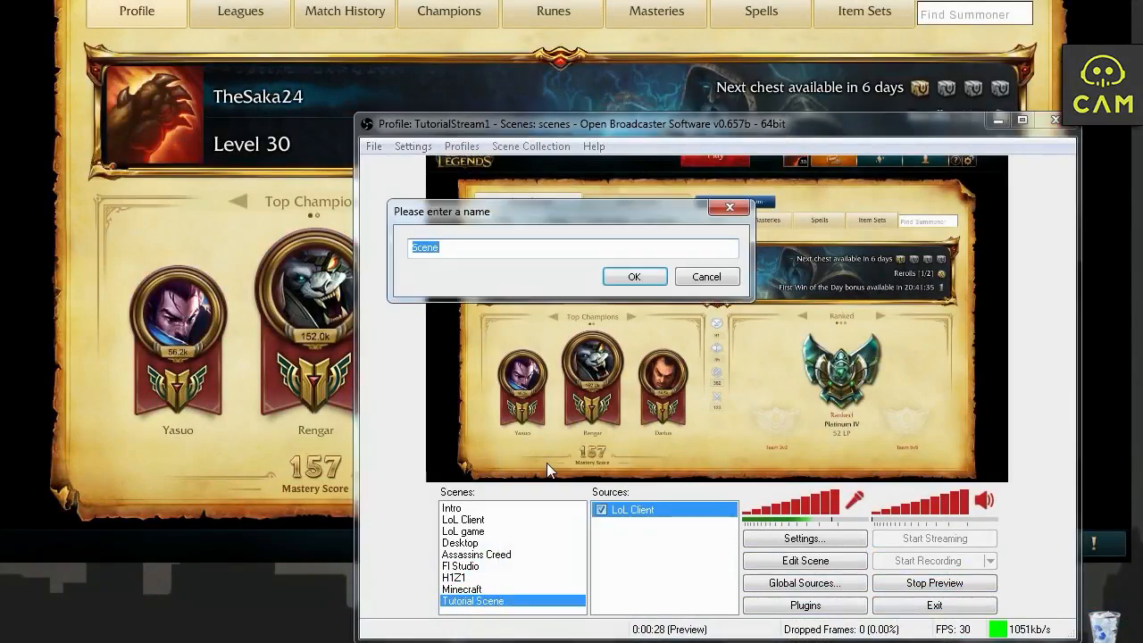
{"action": "type", "text": "LoL G"}
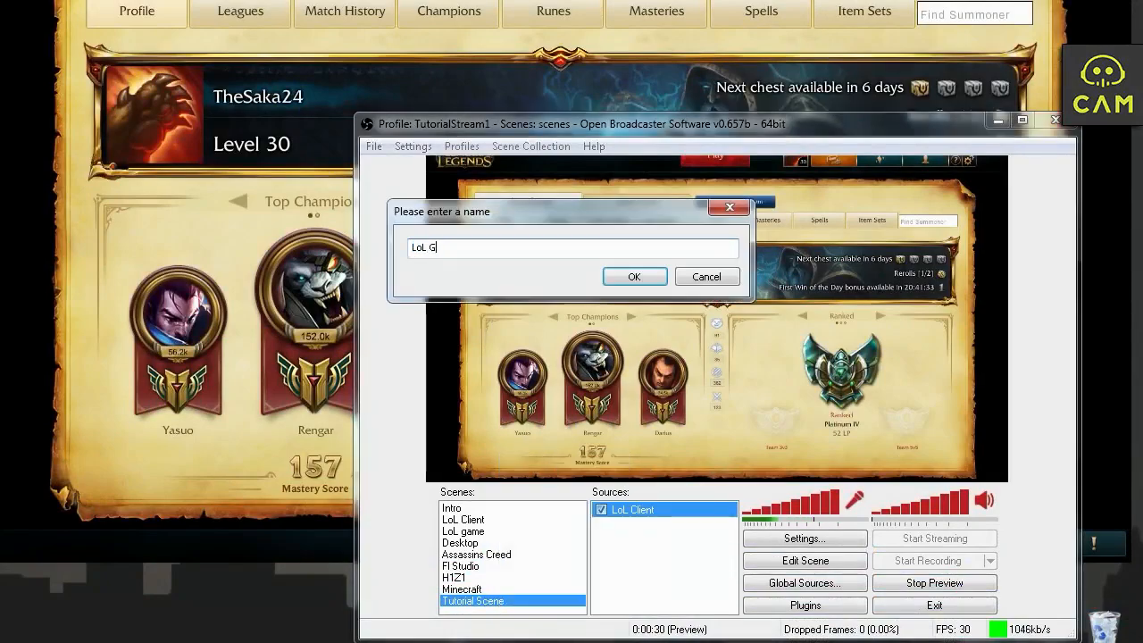
{"action": "left_click", "coordinate": [634, 275]}
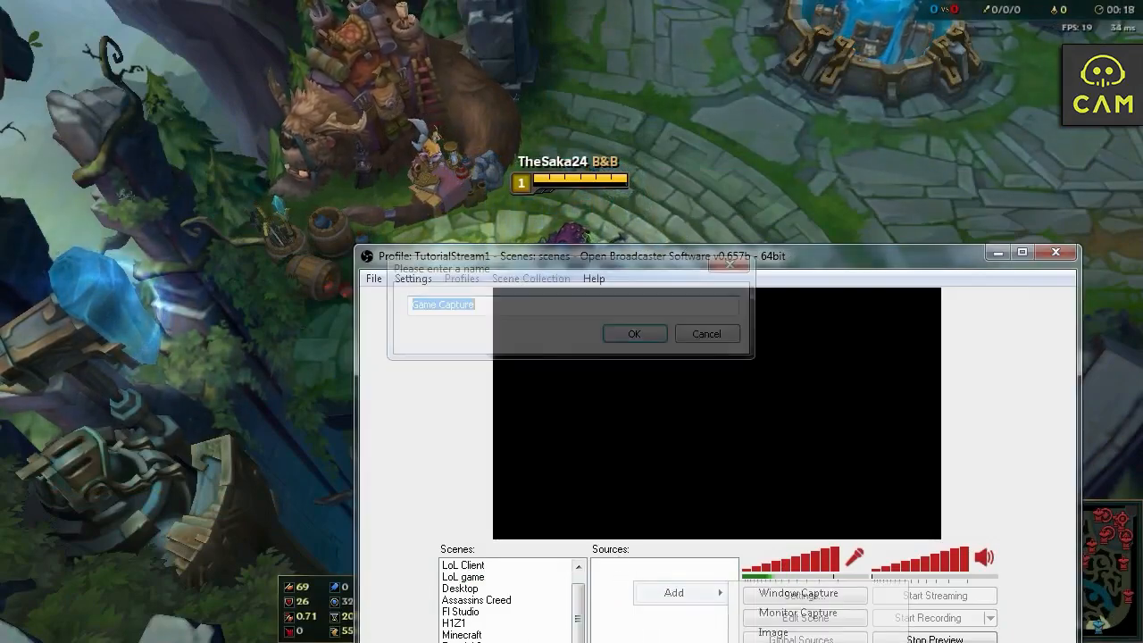
Add a Game Capture source named 'Lol' and refresh the capturable applications list
{"action": "type", "text": "Lol"}
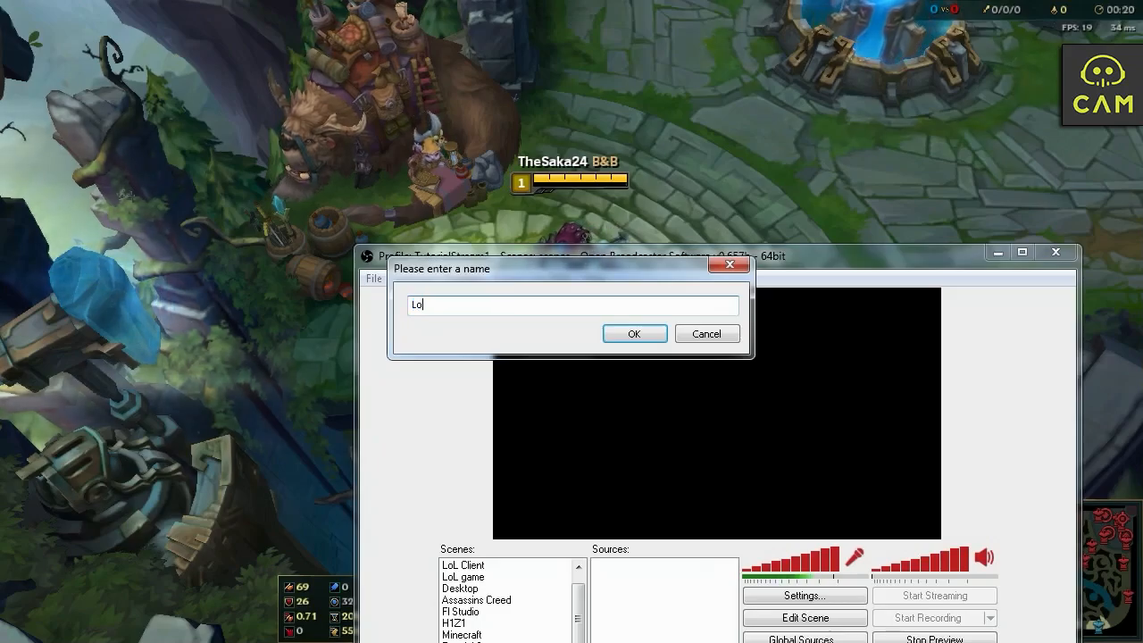
{"action": "left_click", "coordinate": [634, 334]}
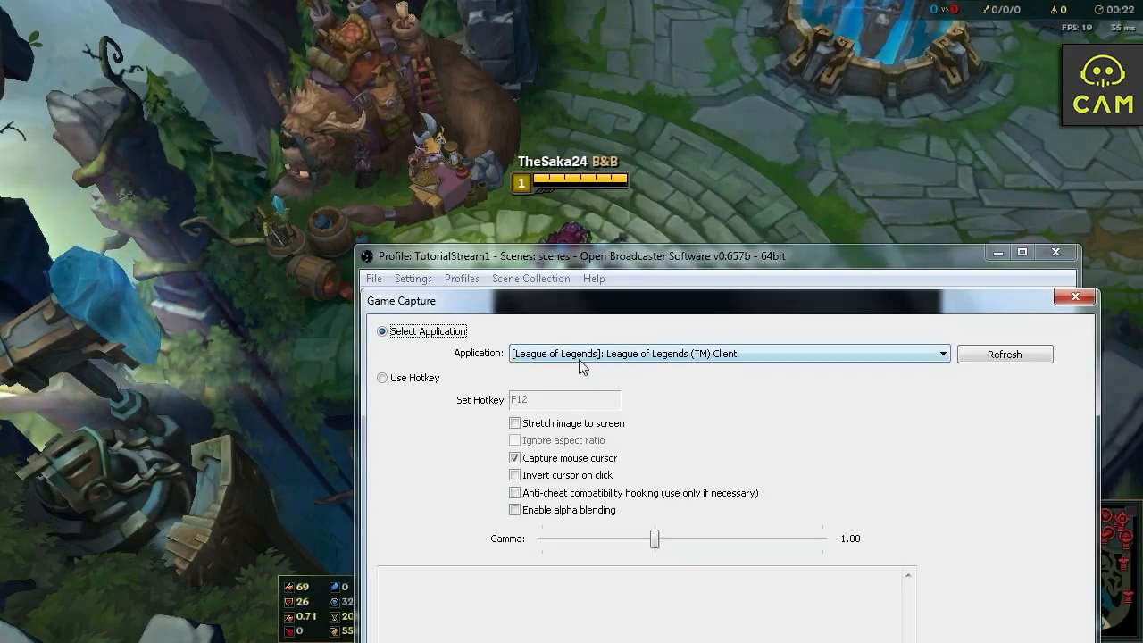
{"action": "mouse_move", "coordinate": [625, 361]}
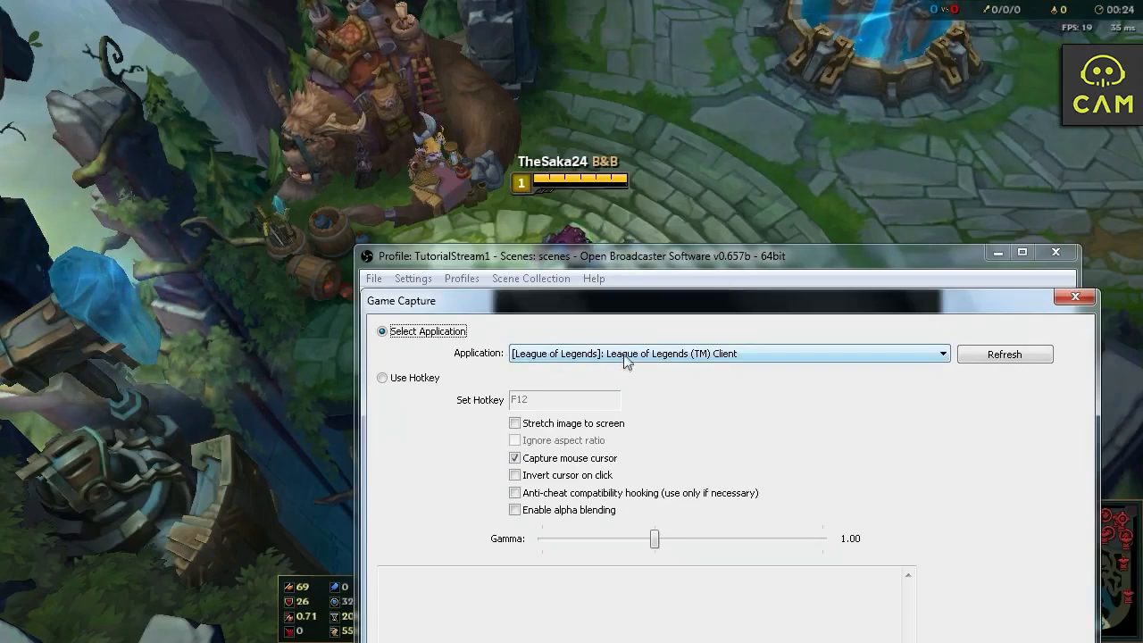
{"action": "mouse_move", "coordinate": [1003, 353]}
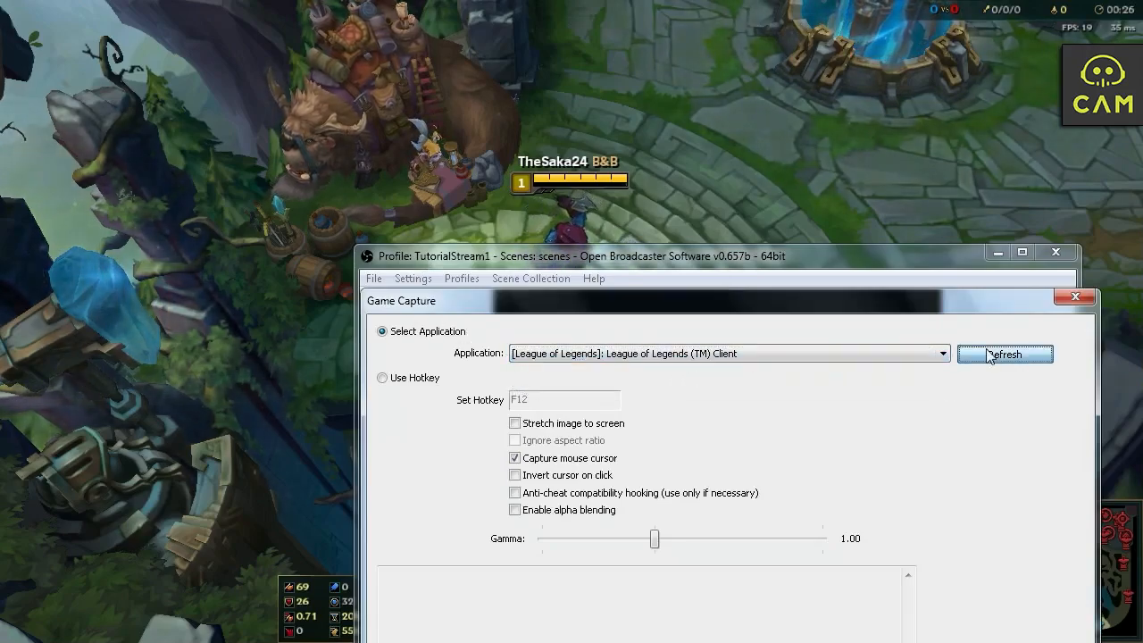
{"action": "left_click", "coordinate": [940, 354]}
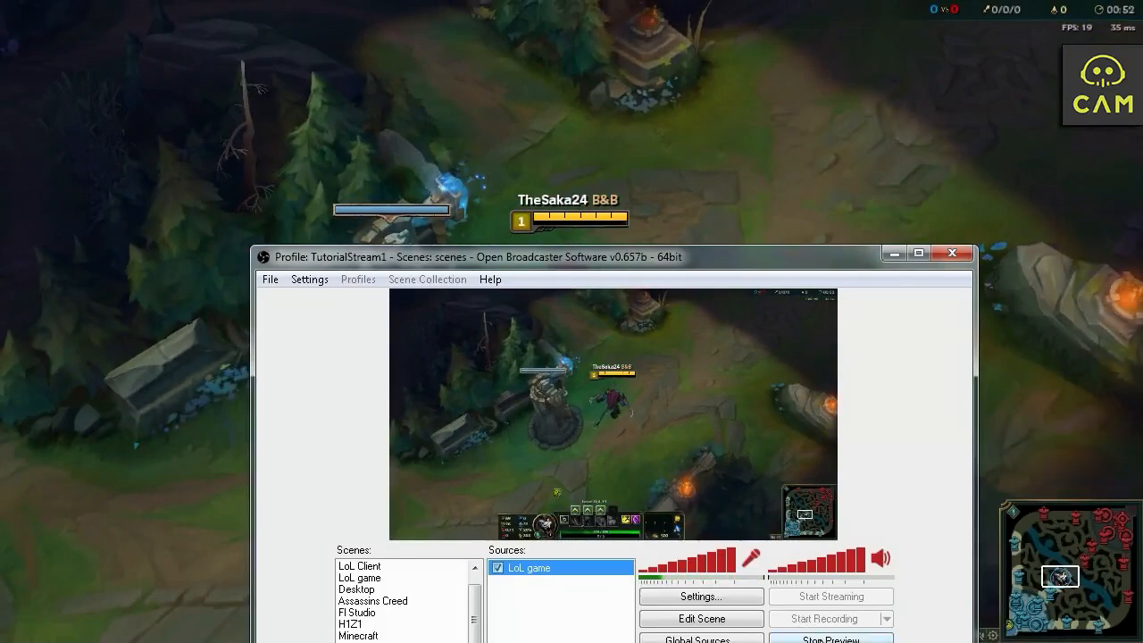
Set Max Bitrate to 700 in the Encoding settings and confirm
{"action": "left_click", "coordinate": [308, 278]}
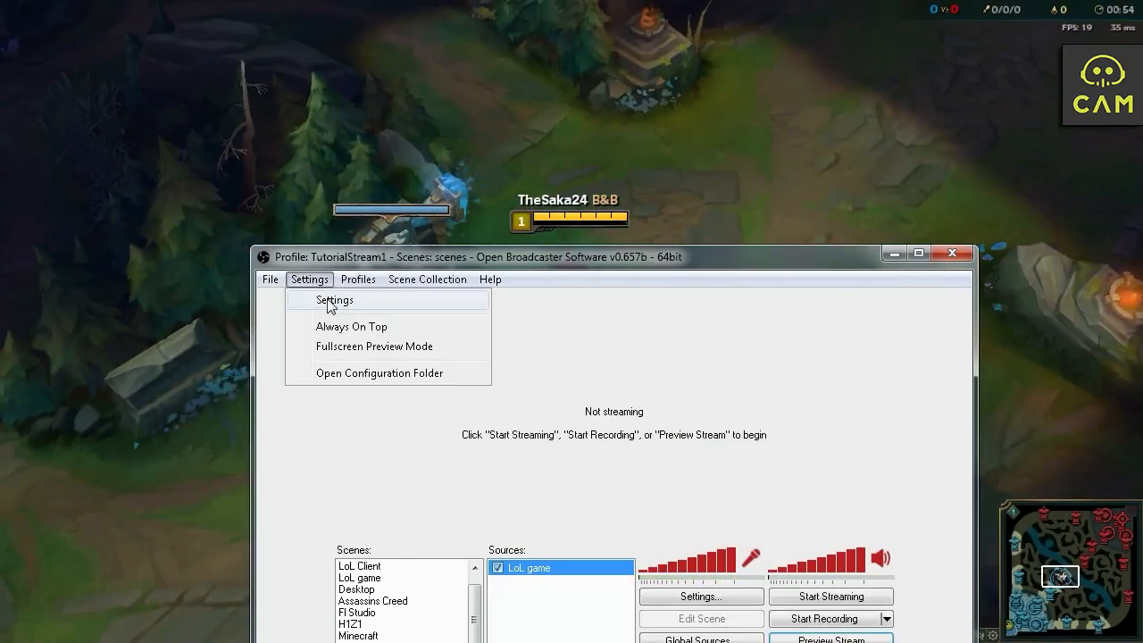
{"action": "left_click", "coordinate": [336, 300]}
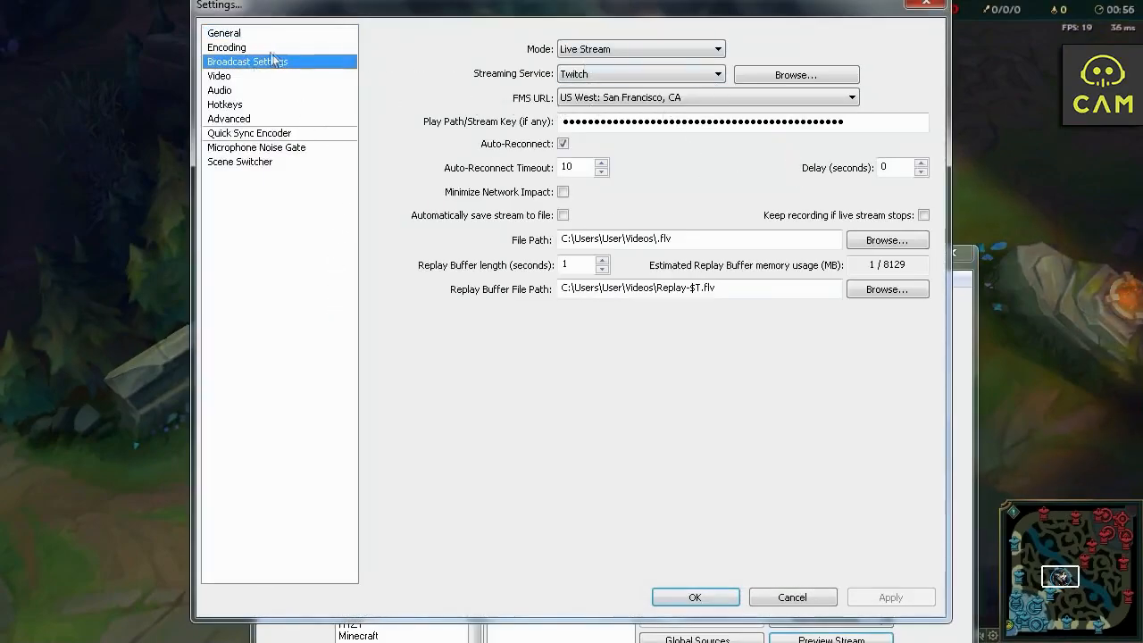
{"action": "left_click", "coordinate": [225, 46]}
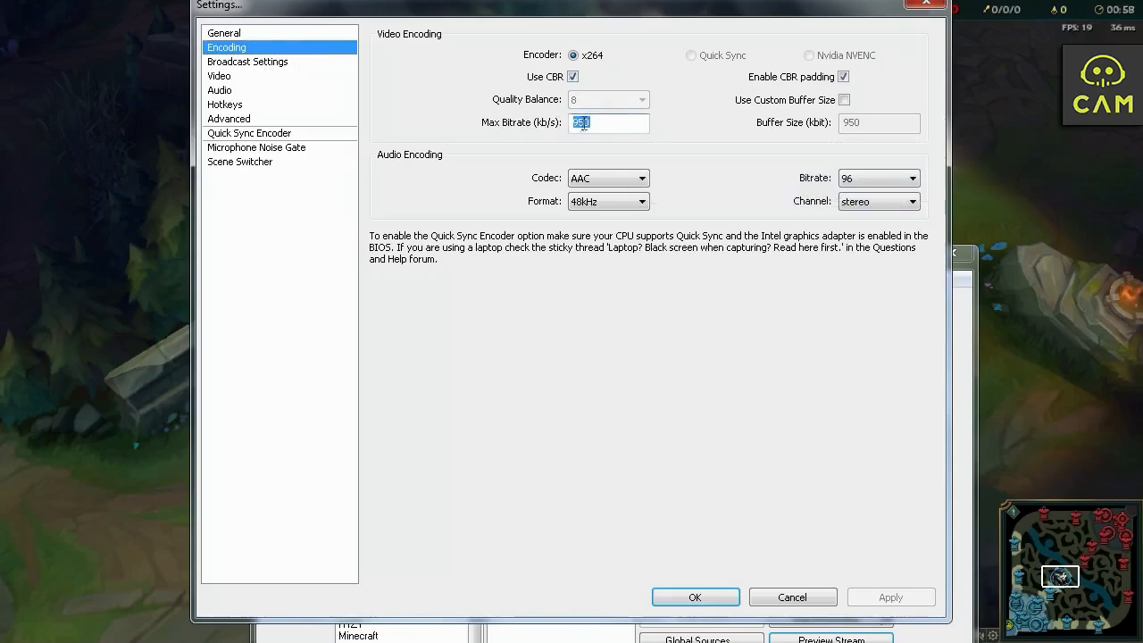
{"action": "type", "text": "700"}
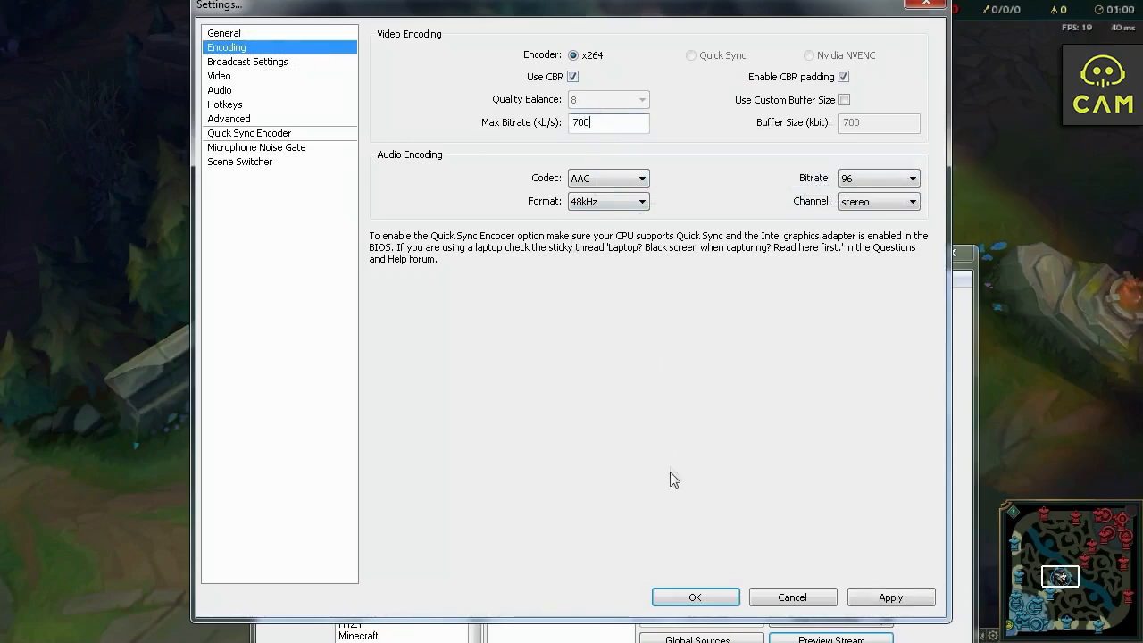
{"action": "left_click", "coordinate": [694, 597]}
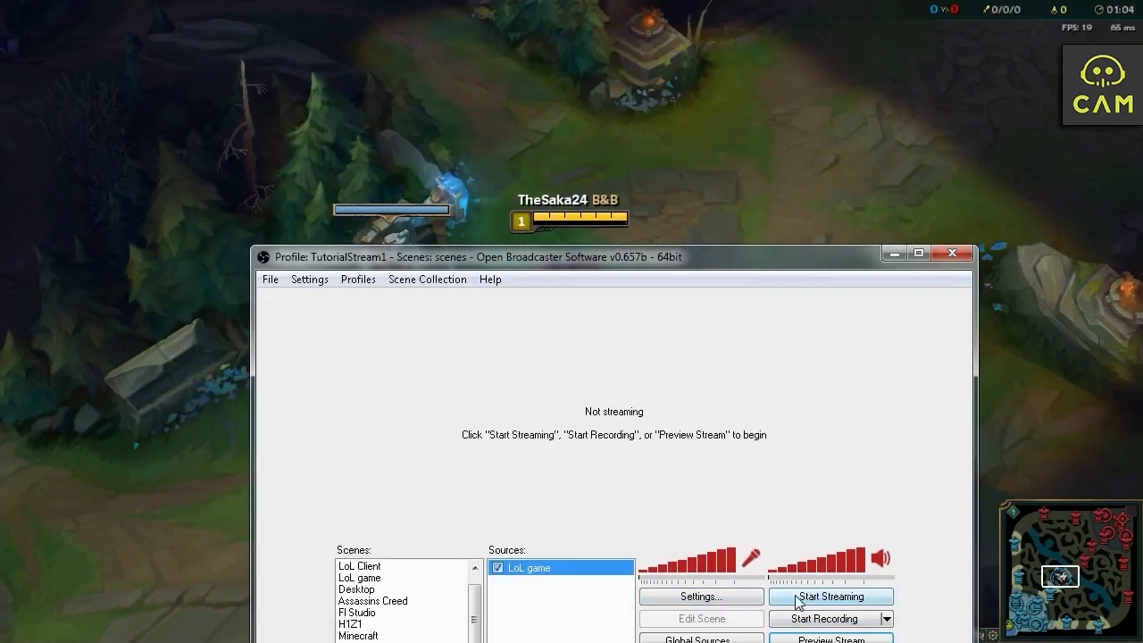
Start streaming and ignore the hook module warning
{"action": "left_click", "coordinate": [829, 596]}
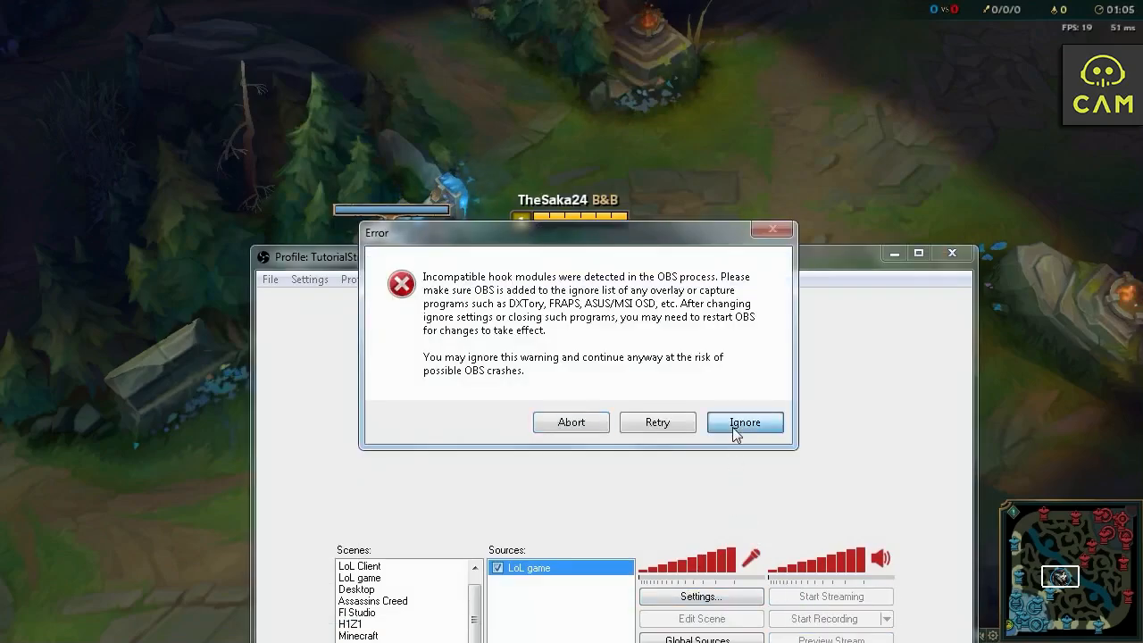
{"action": "left_click", "coordinate": [744, 421]}
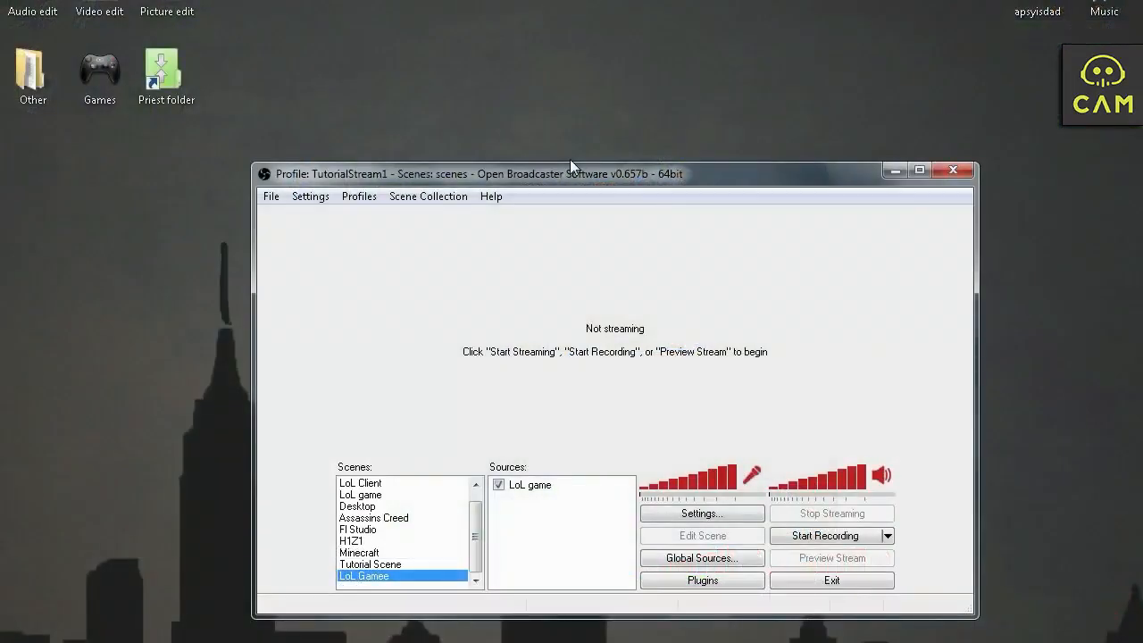
{"action": "mouse_move", "coordinate": [786, 500]}
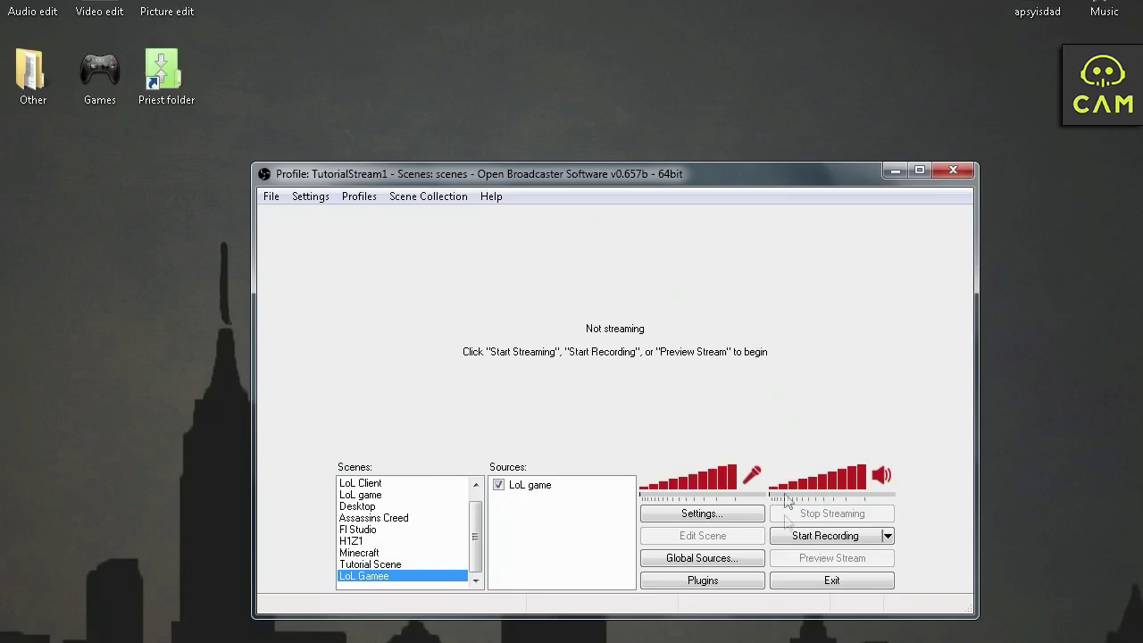
{"action": "mouse_move", "coordinate": [682, 264]}
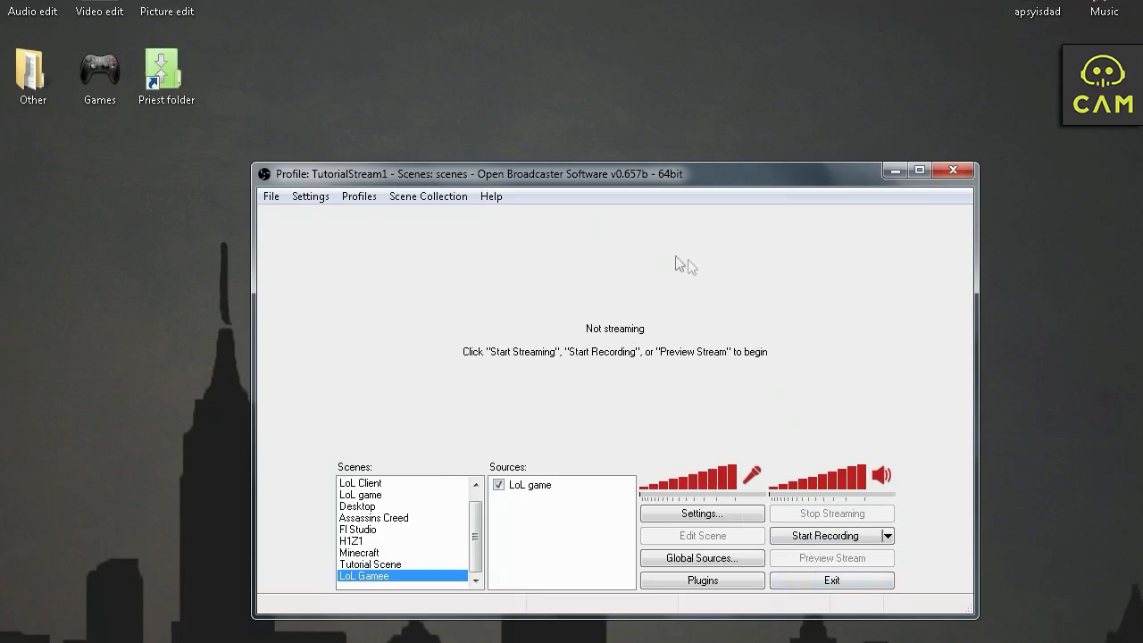